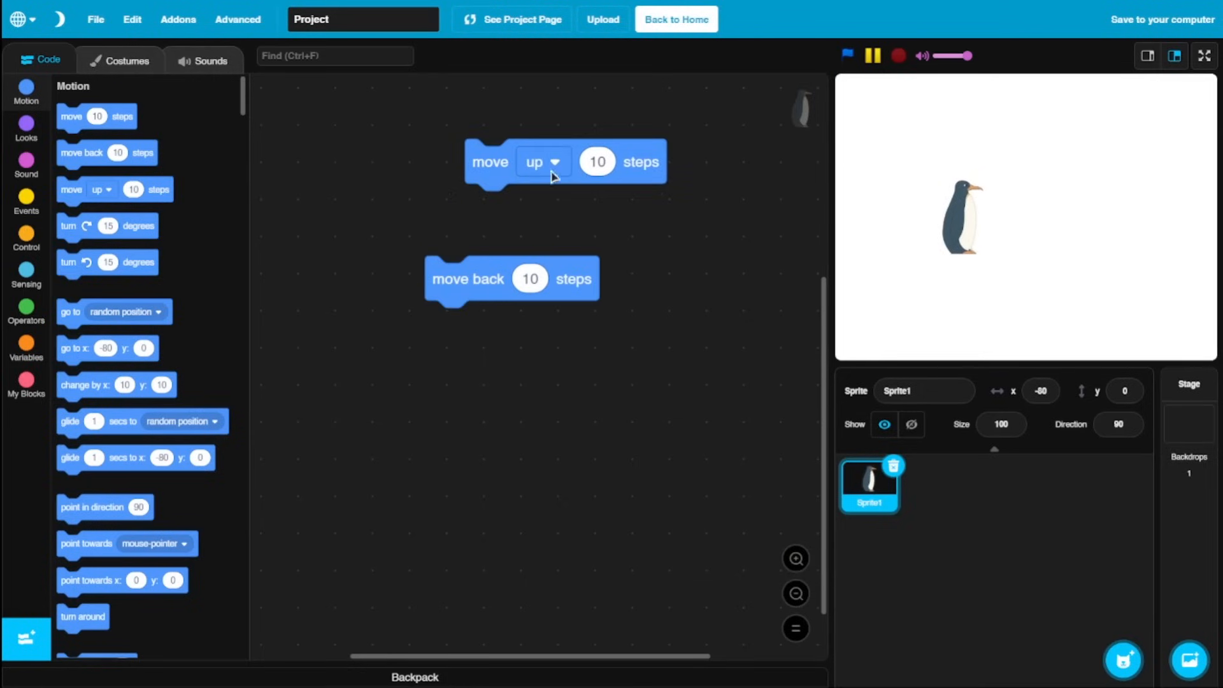
# Rotate the penguin with the direction dial, first to 40 and then to -176.
pyautogui.click(544, 163)
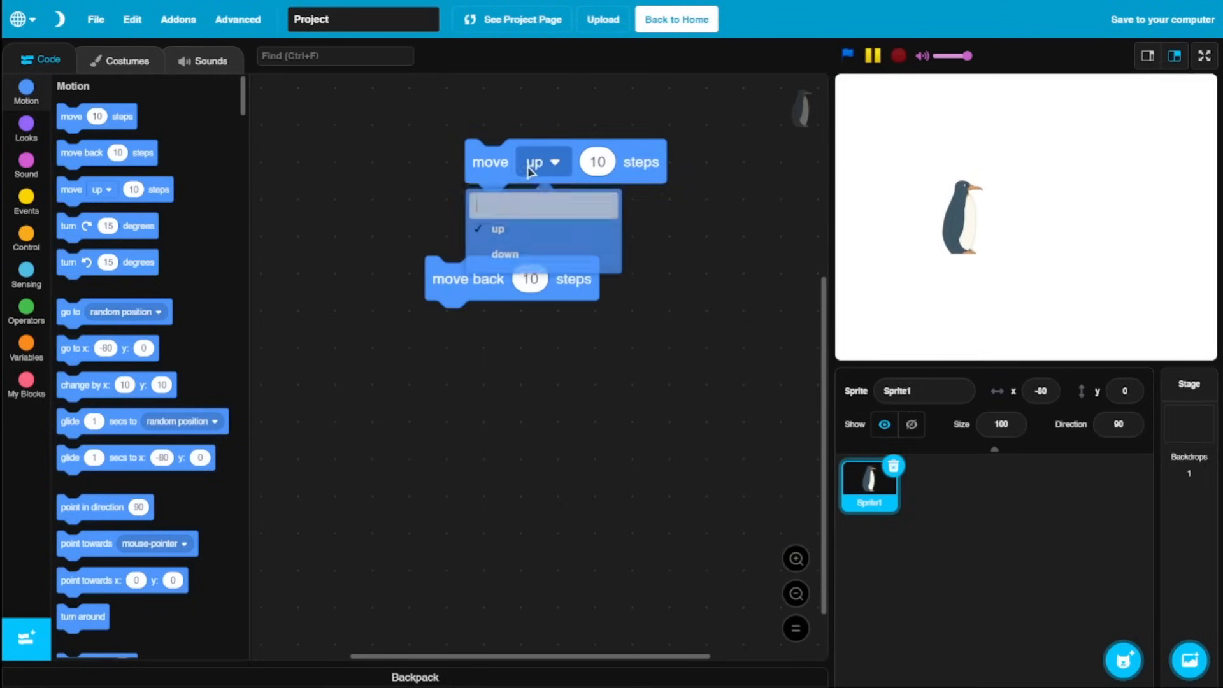
pyautogui.click(504, 254)
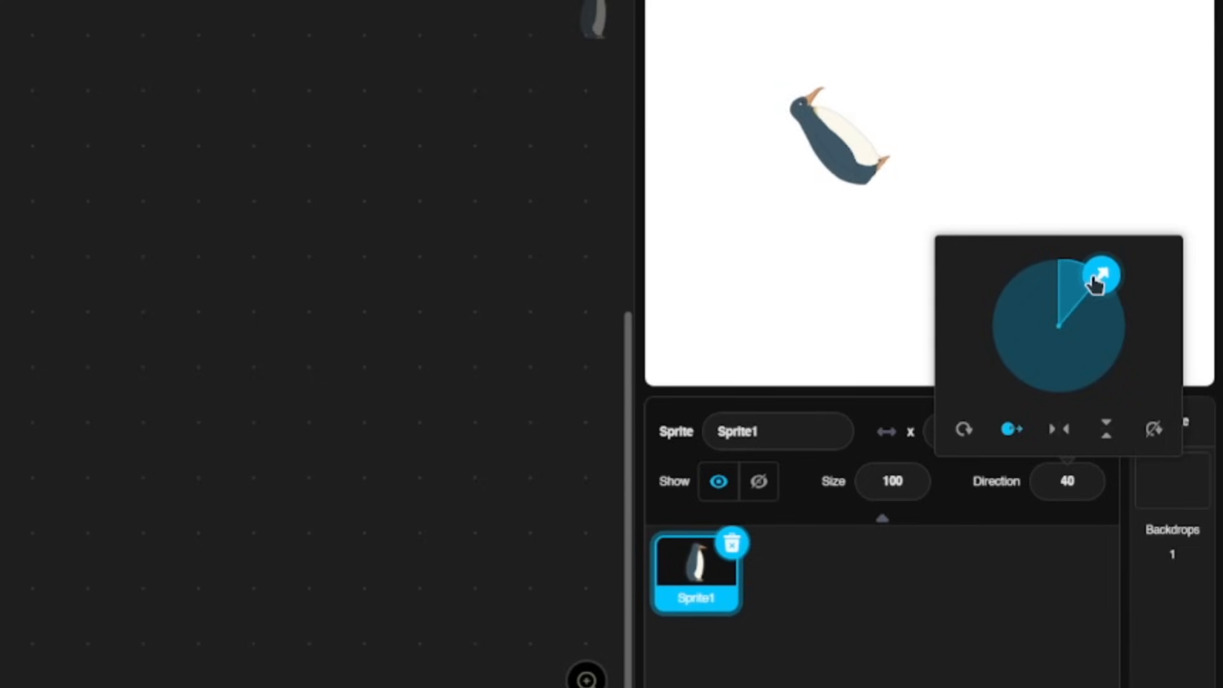
pyautogui.moveTo(1100, 272); pyautogui.dragTo(1057, 390)
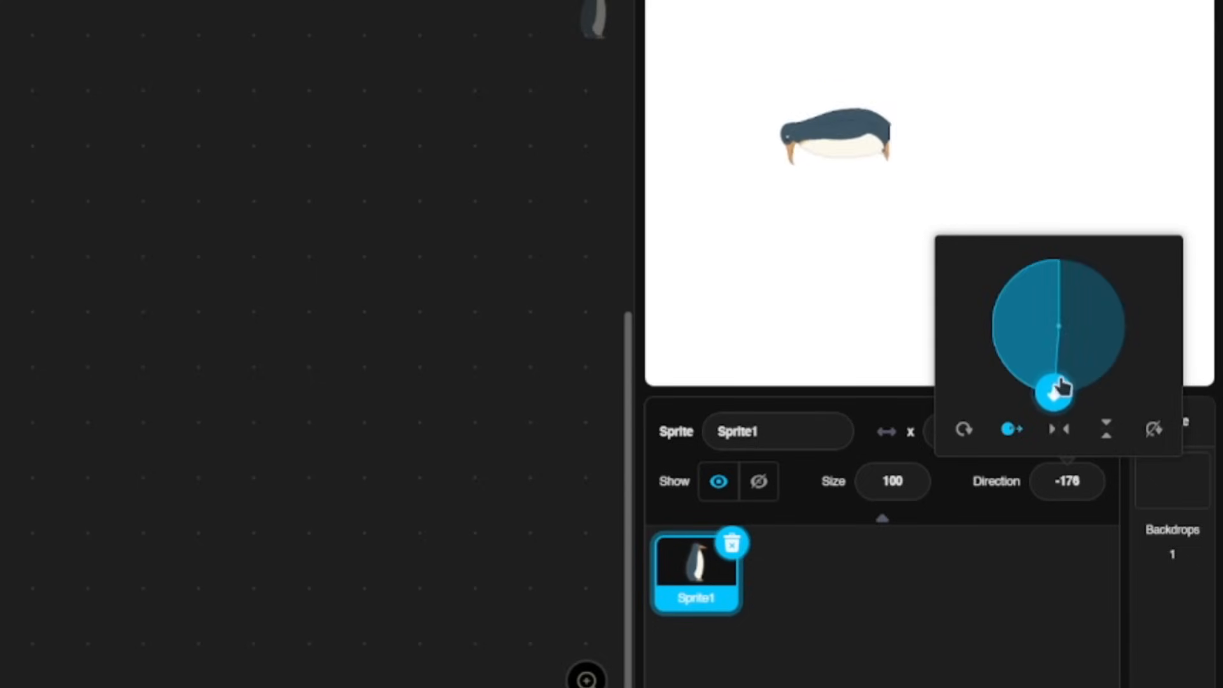
pyautogui.moveTo(1054, 394); pyautogui.dragTo(1120, 352)
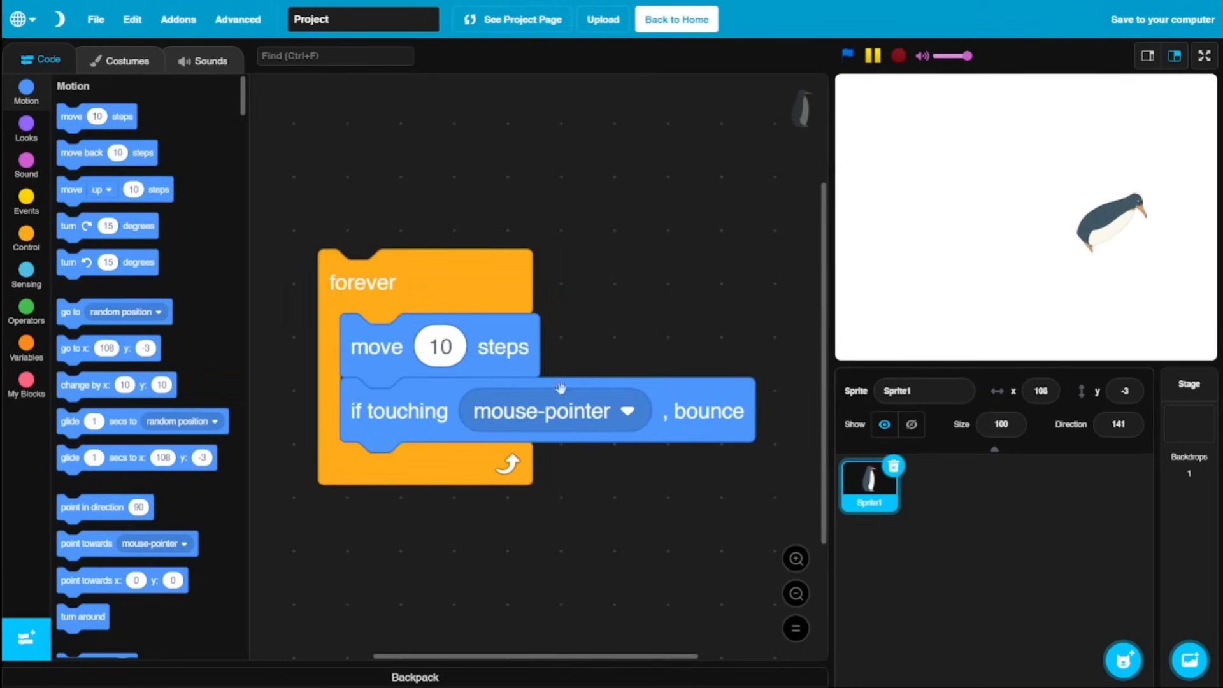
# Run the forever move-10-steps and bounce-on-mouse-pointer script.
pyautogui.click(847, 55)
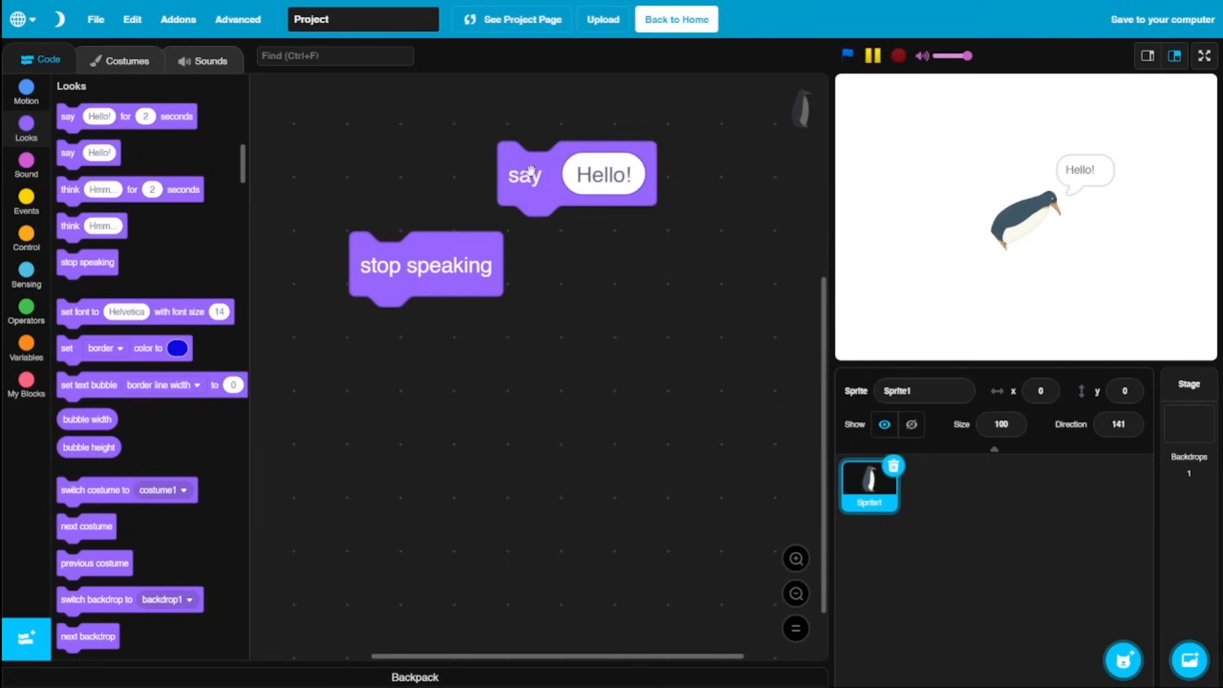
pyautogui.moveTo(479, 247)
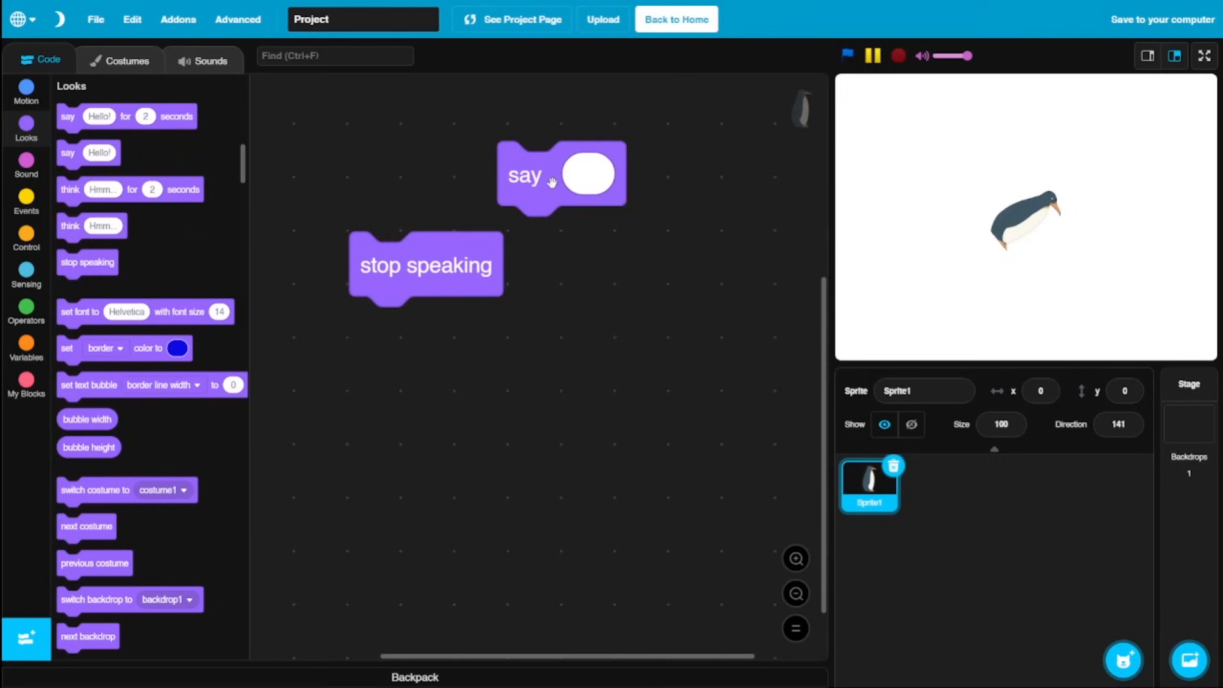
pyautogui.moveTo(596, 184)
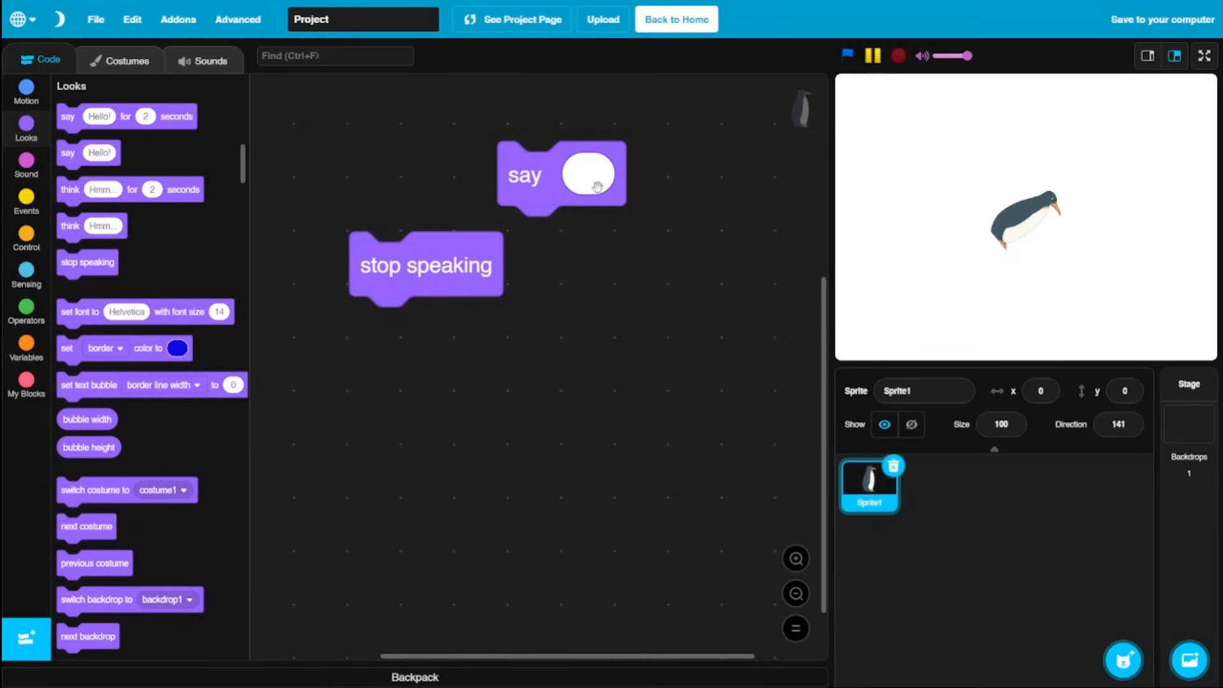
pyautogui.moveTo(583, 226)
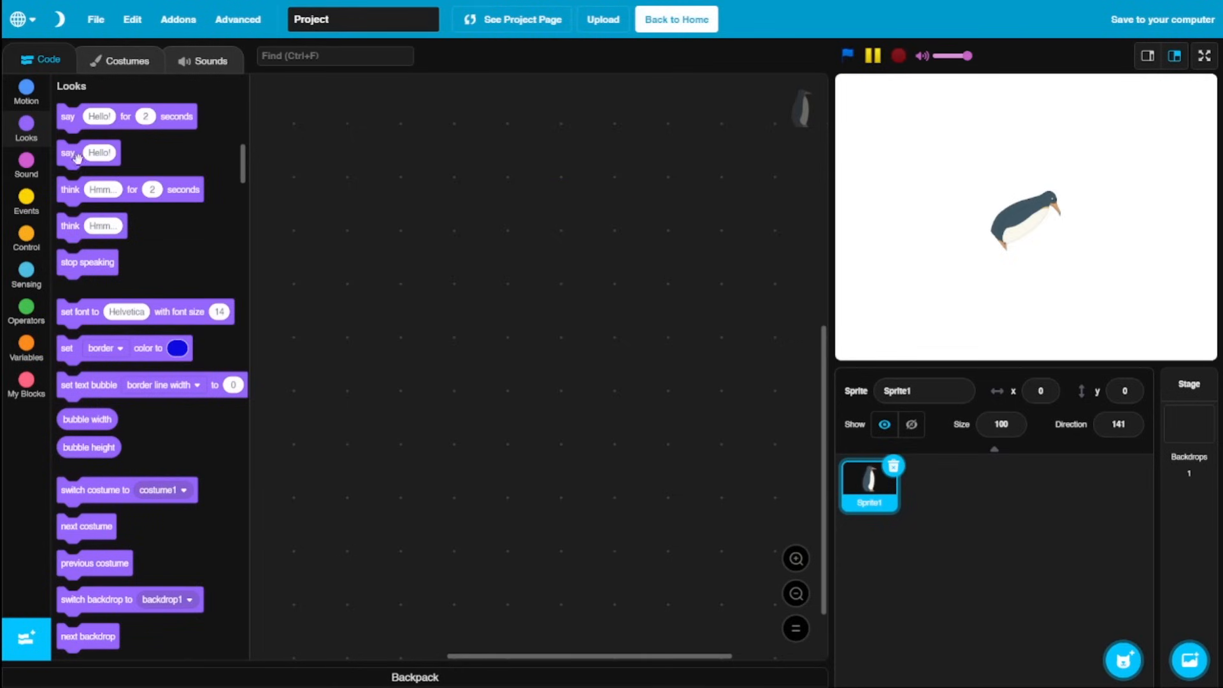
# Make the penguin say Hello! and set the font size value to 30.
pyautogui.moveTo(88, 152); pyautogui.dragTo(489, 239)
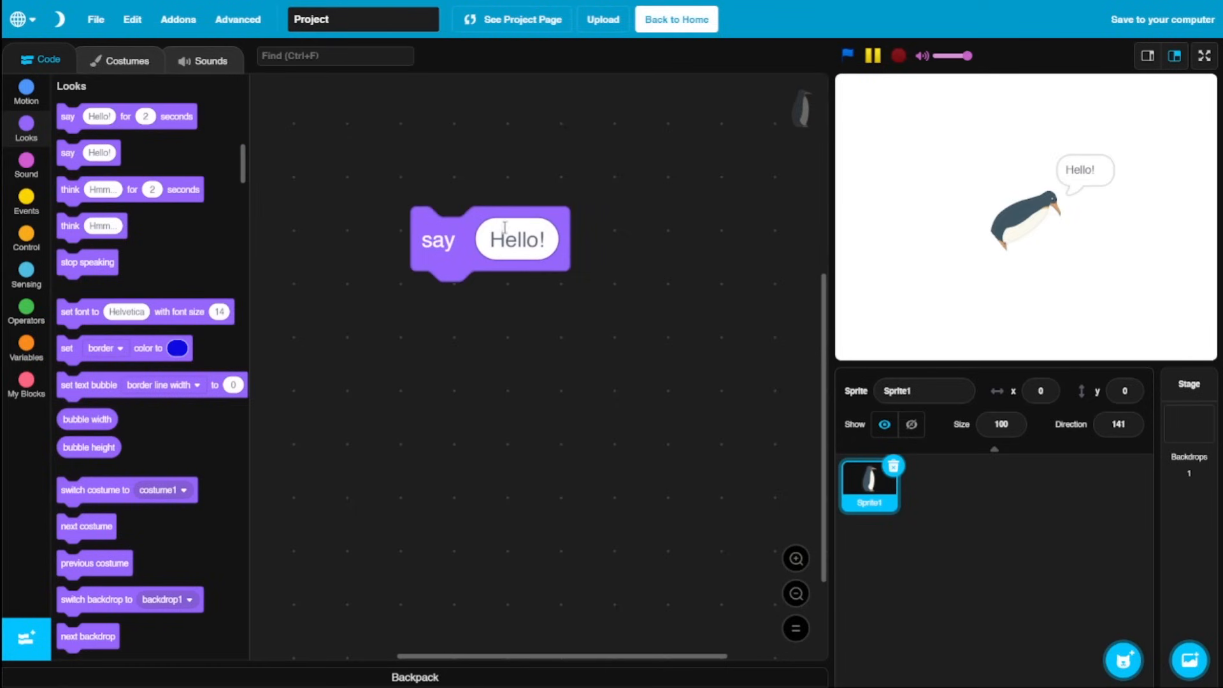
pyautogui.doubleClick(517, 240)
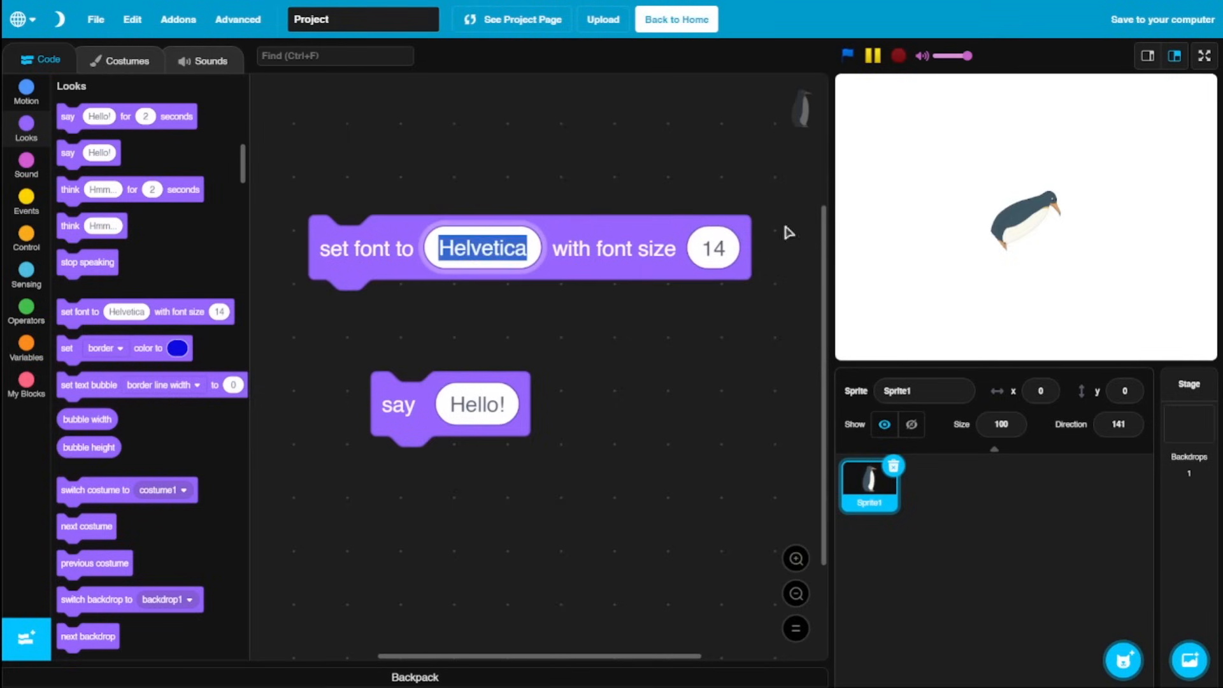
pyautogui.click(713, 247)
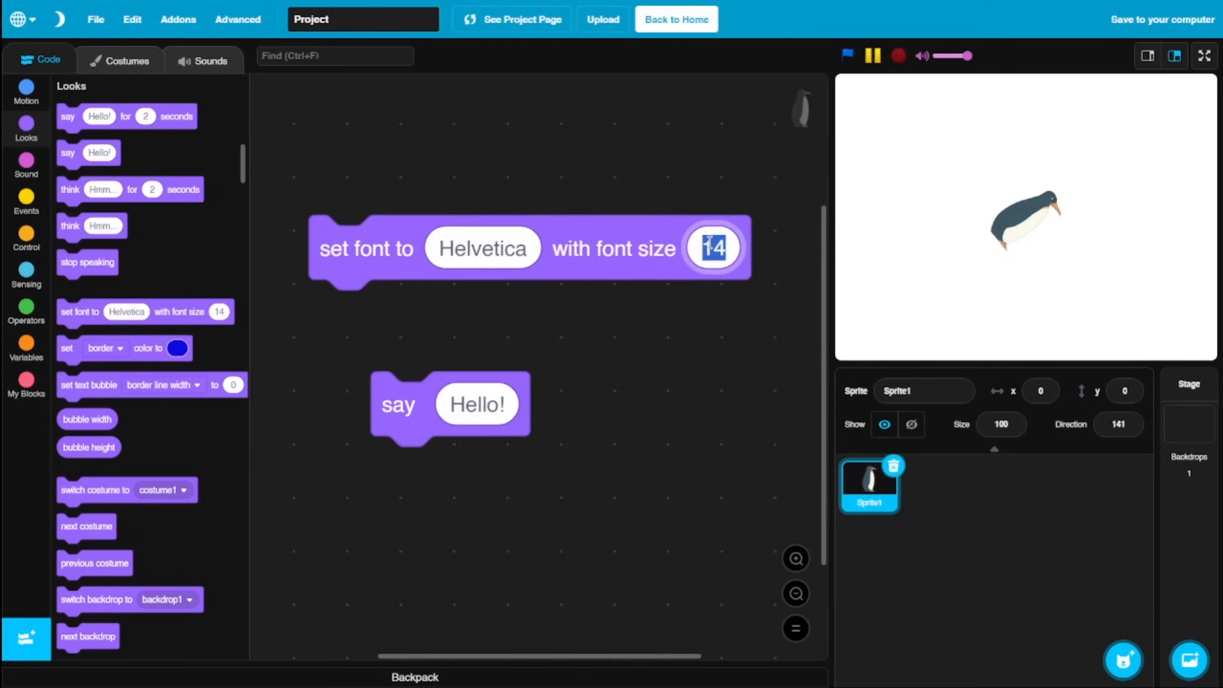
pyautogui.write('30')
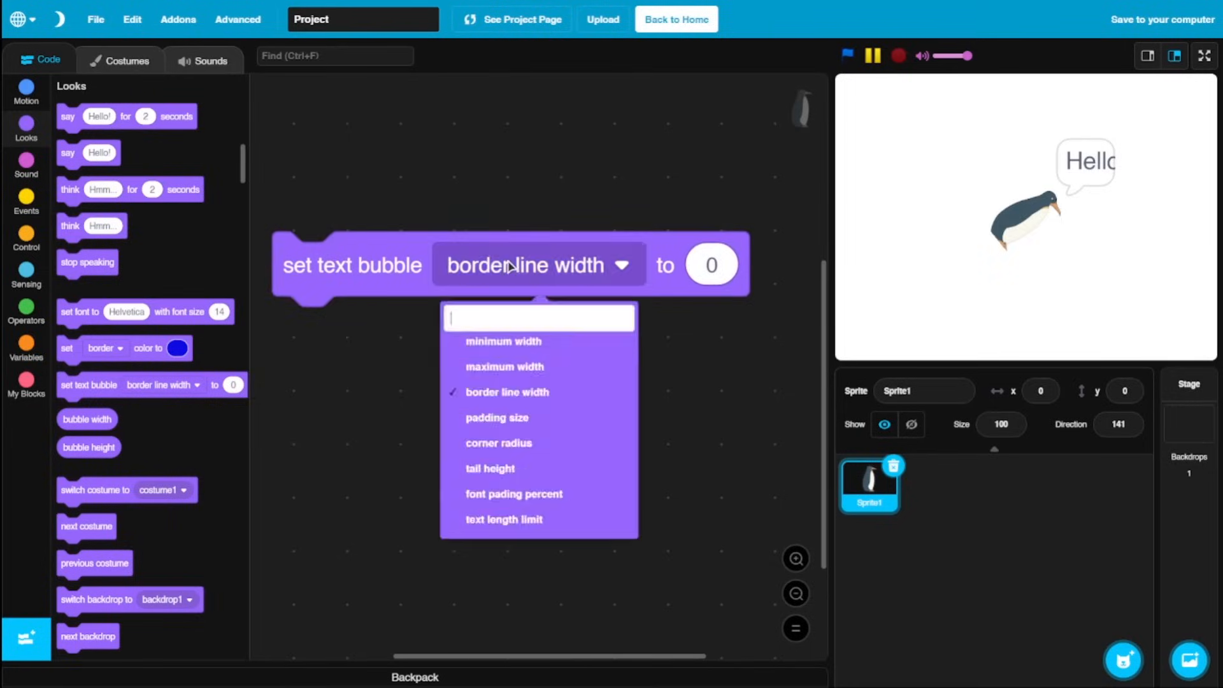
pyautogui.moveTo(501, 371)
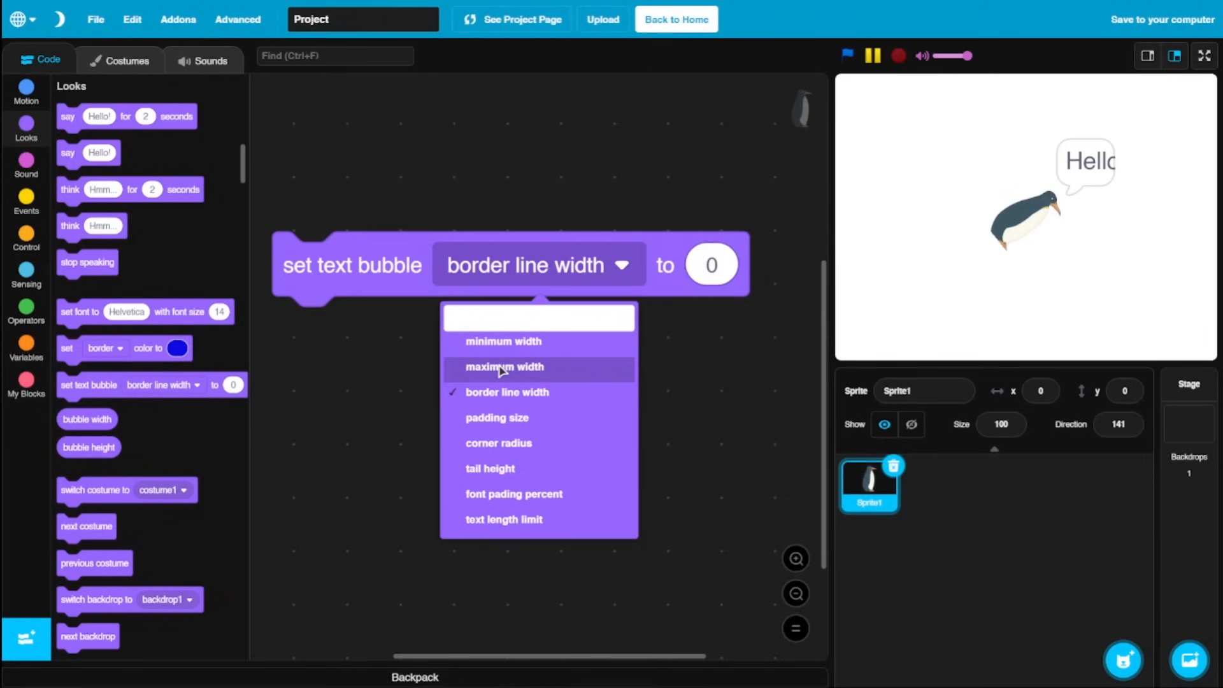
# Switch the text bubble setting to maximum width, then to padding size.
pyautogui.click(496, 418)
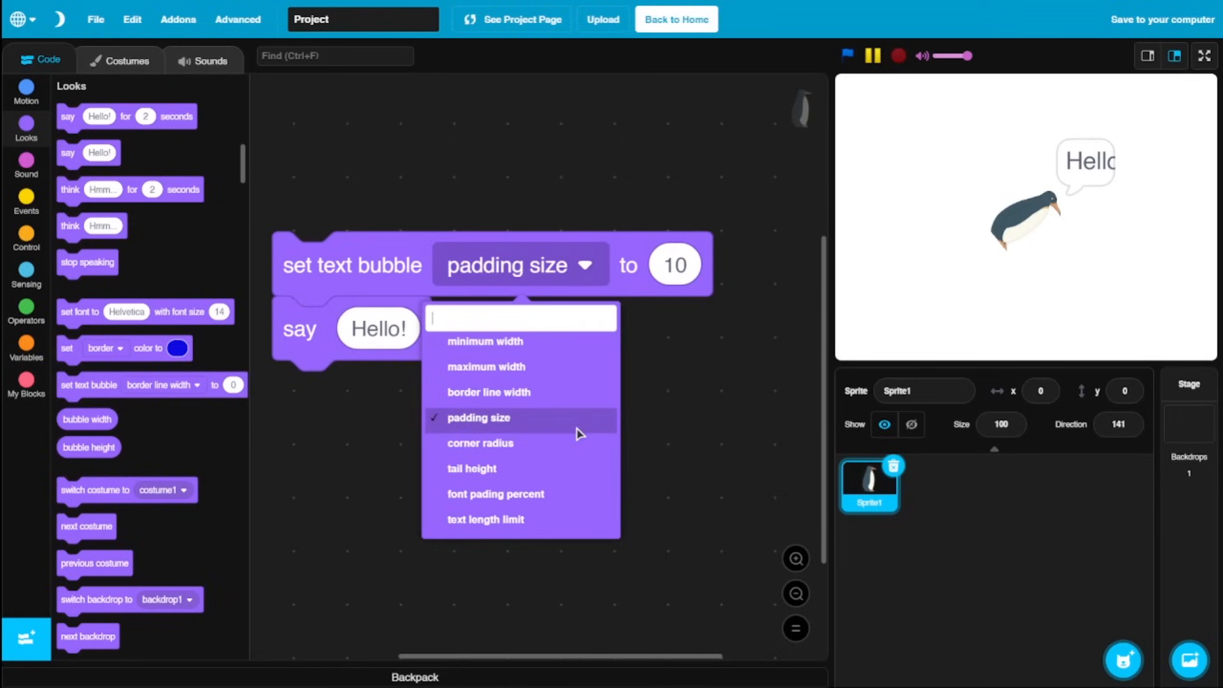
pyautogui.click(487, 367)
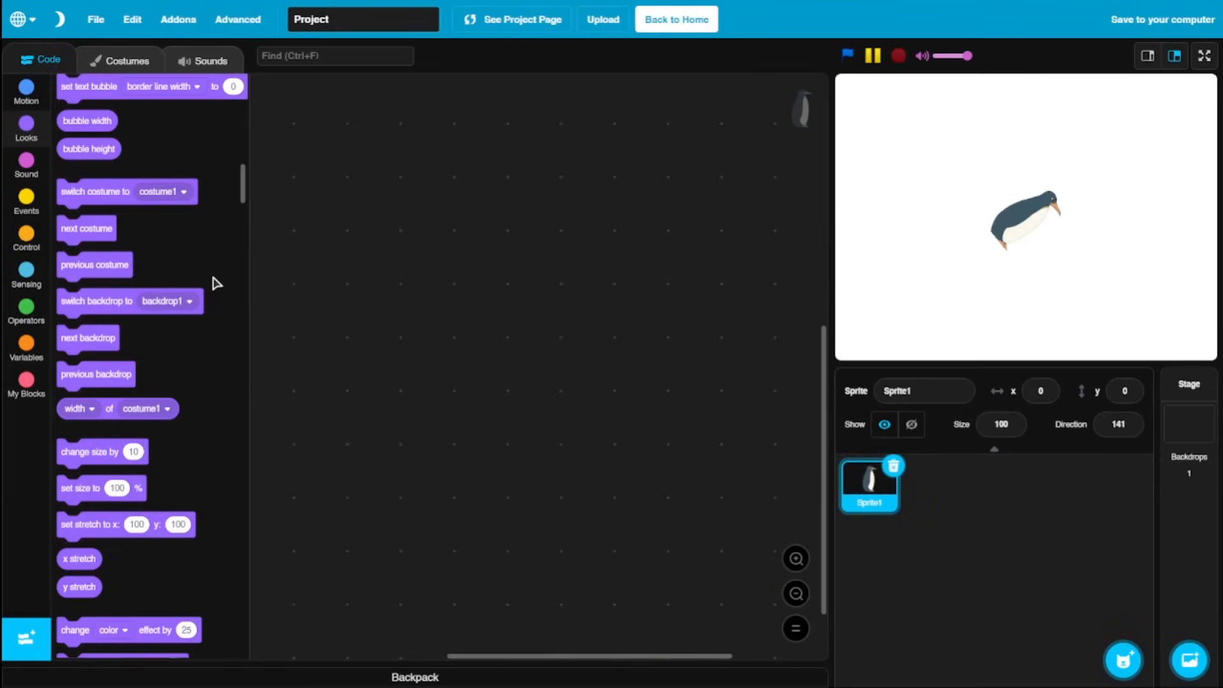
pyautogui.moveTo(164, 288)
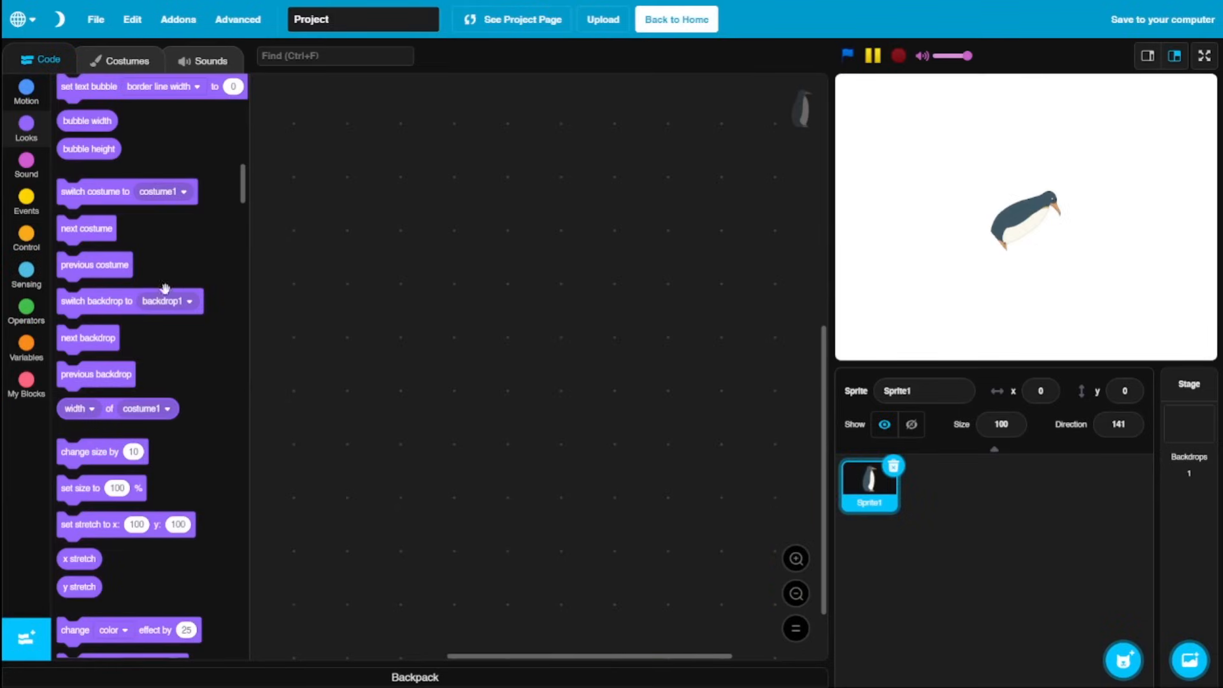
# Add previous and next costume blocks, then add library costumes in the Costumes editor.
pyautogui.moveTo(93, 265); pyautogui.dragTo(429, 325)
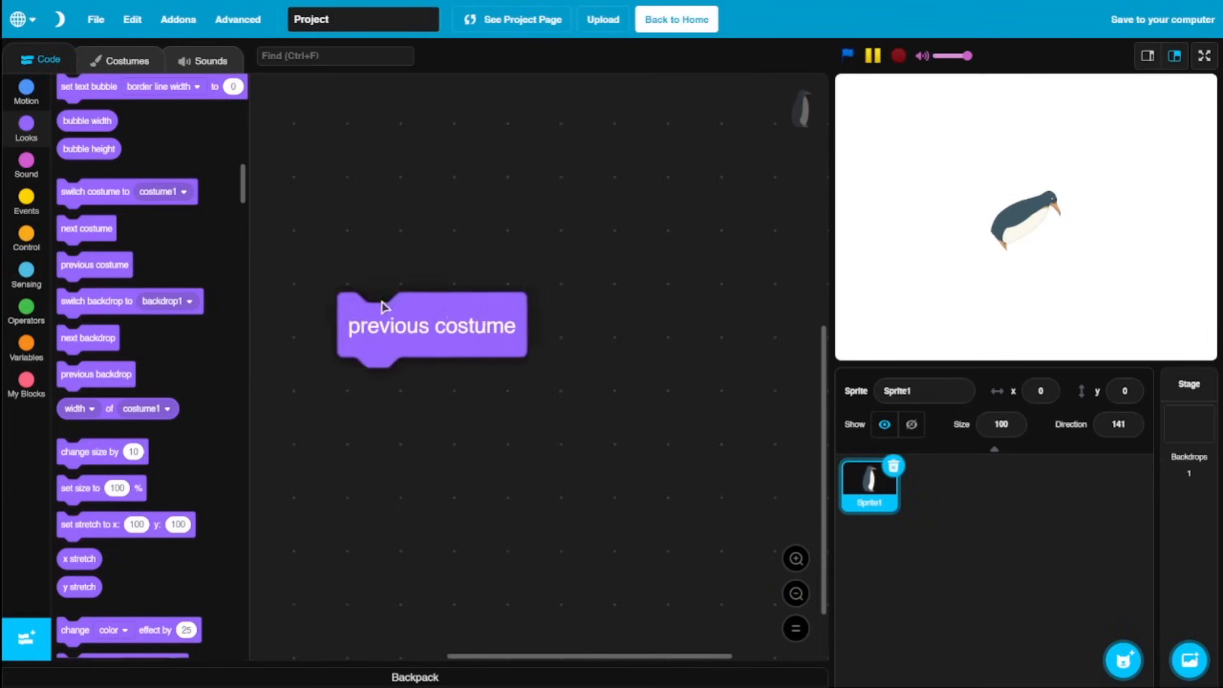
pyautogui.moveTo(85, 228); pyautogui.dragTo(535, 162)
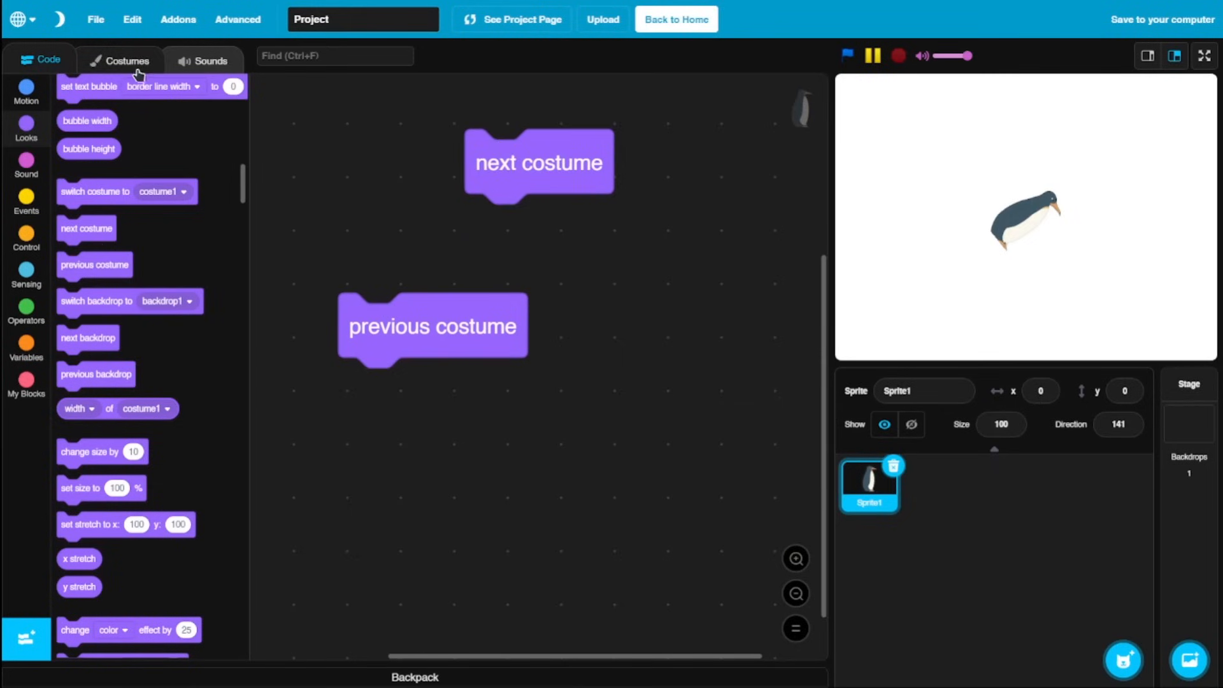
pyautogui.click(125, 60)
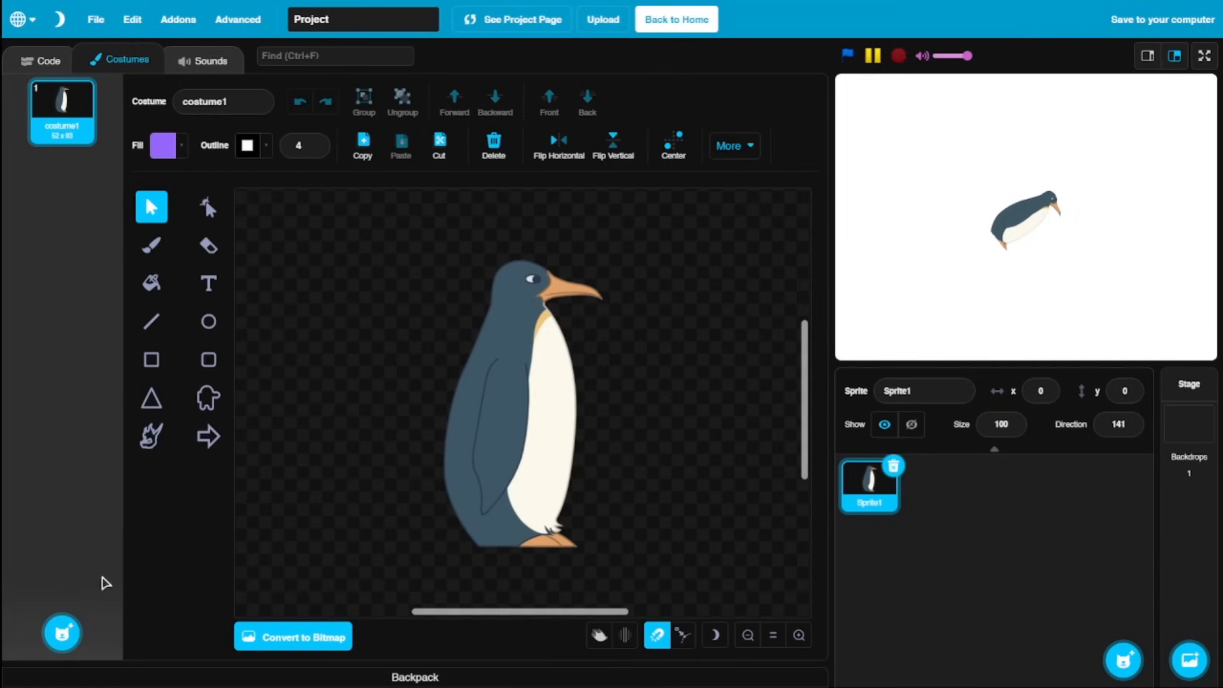
pyautogui.click(62, 633)
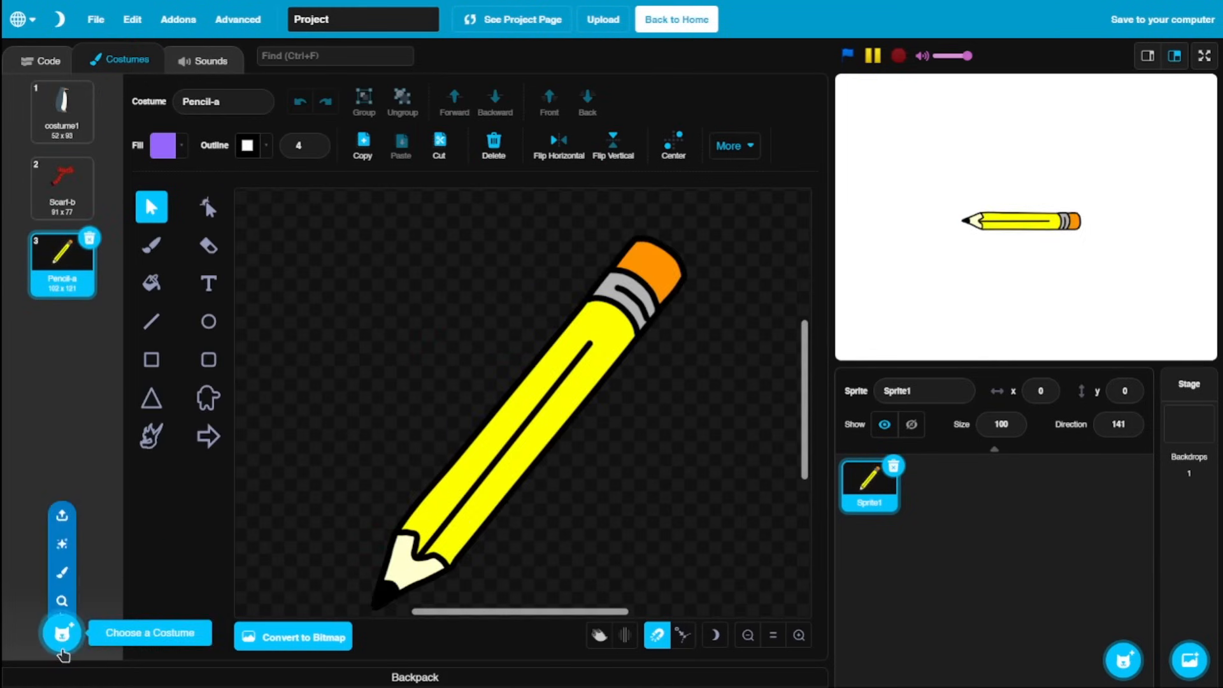
pyautogui.click(40, 58)
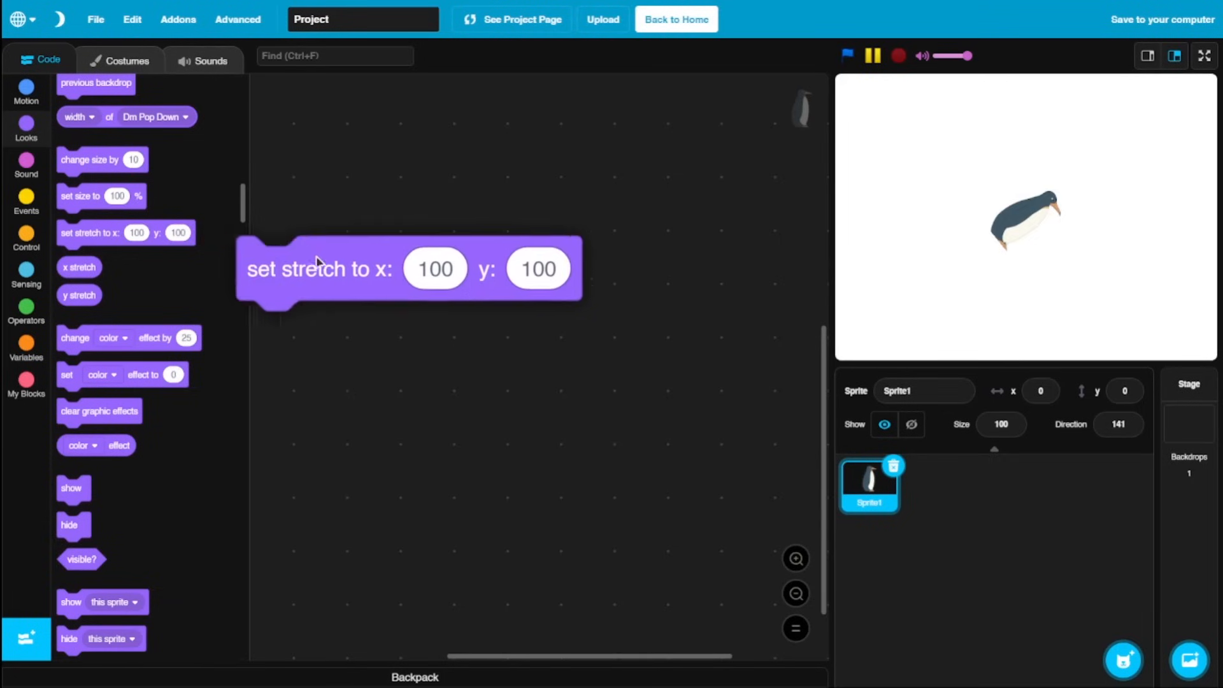
# Edit the x stretch value and view the stretched penguin on the full screen stage.
pyautogui.click(436, 267)
pyautogui.write('400')
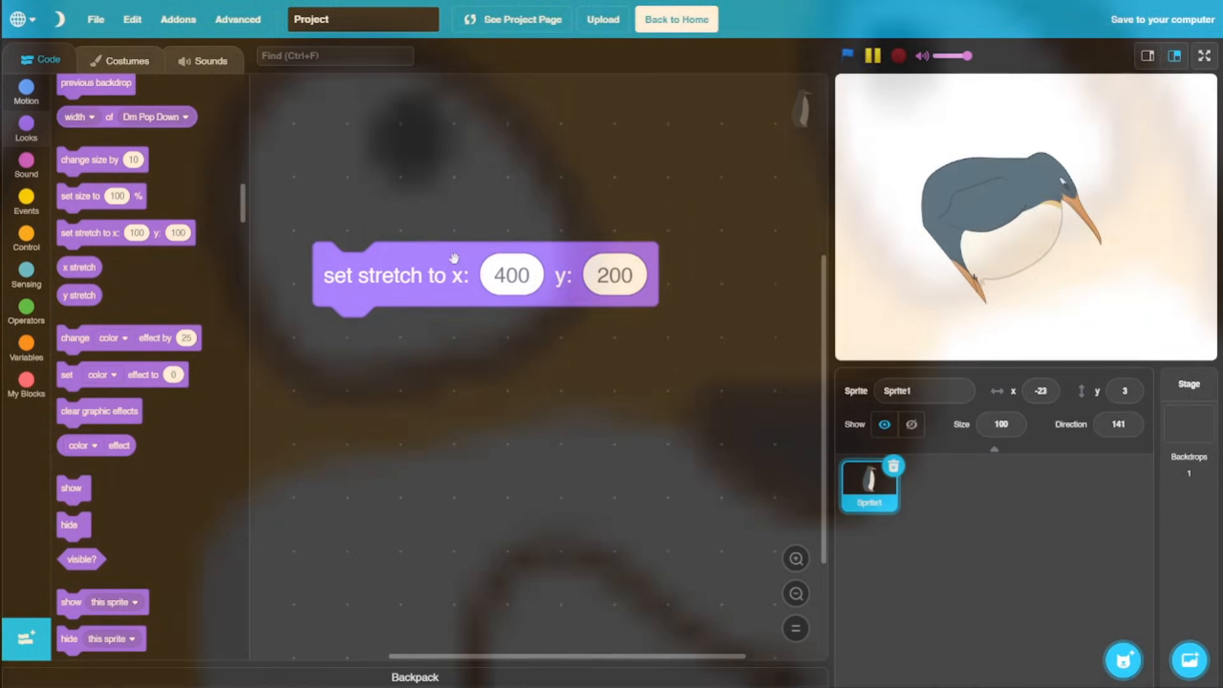
pyautogui.click(1203, 55)
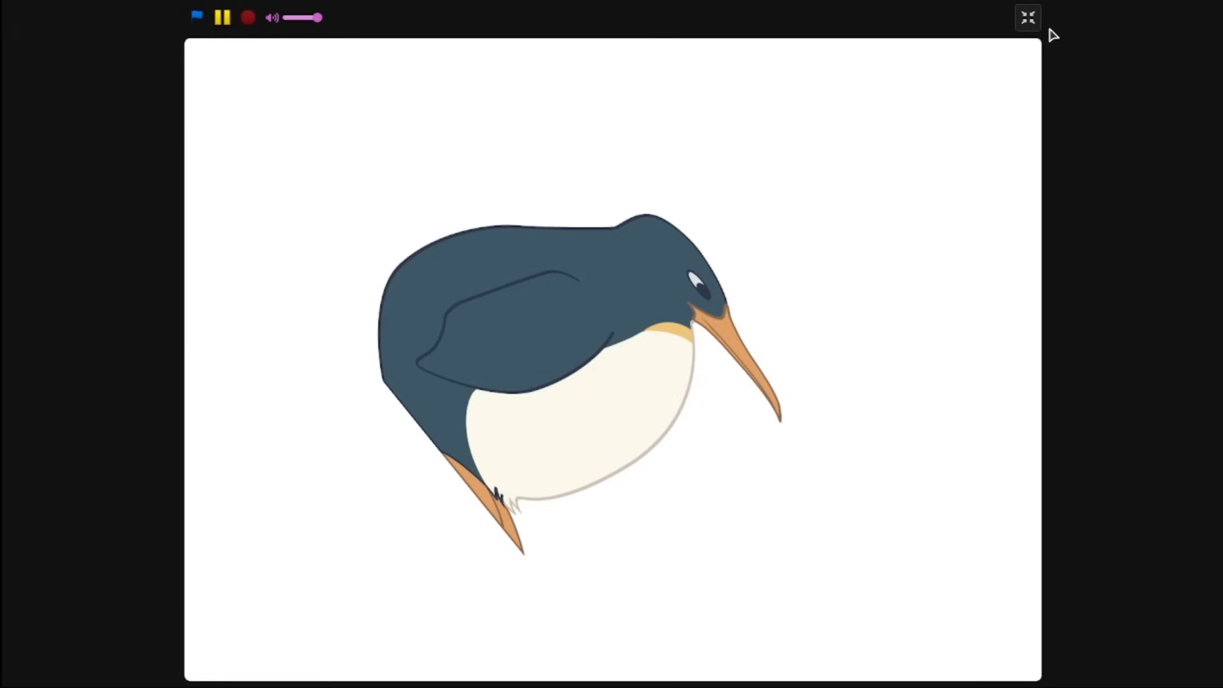
pyautogui.click(1027, 18)
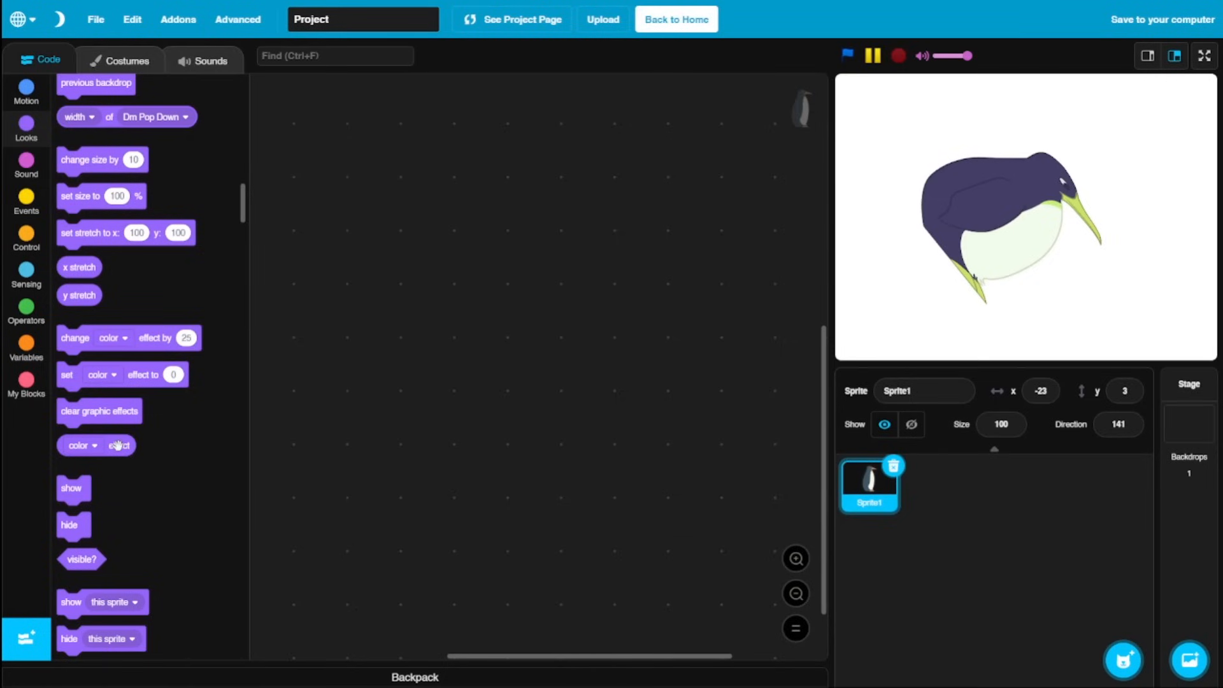
# Add a color effect reporter and a change color effect block, browsing the effect list.
pyautogui.moveTo(95, 444); pyautogui.dragTo(489, 336)
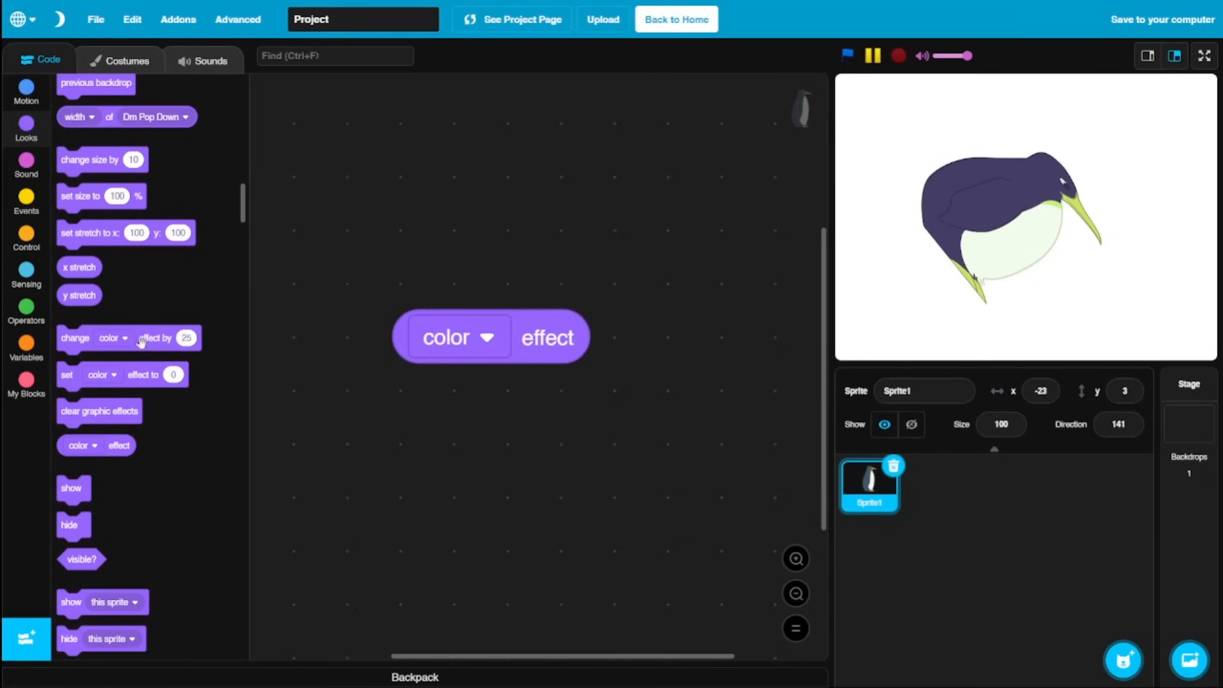
pyautogui.click(568, 231)
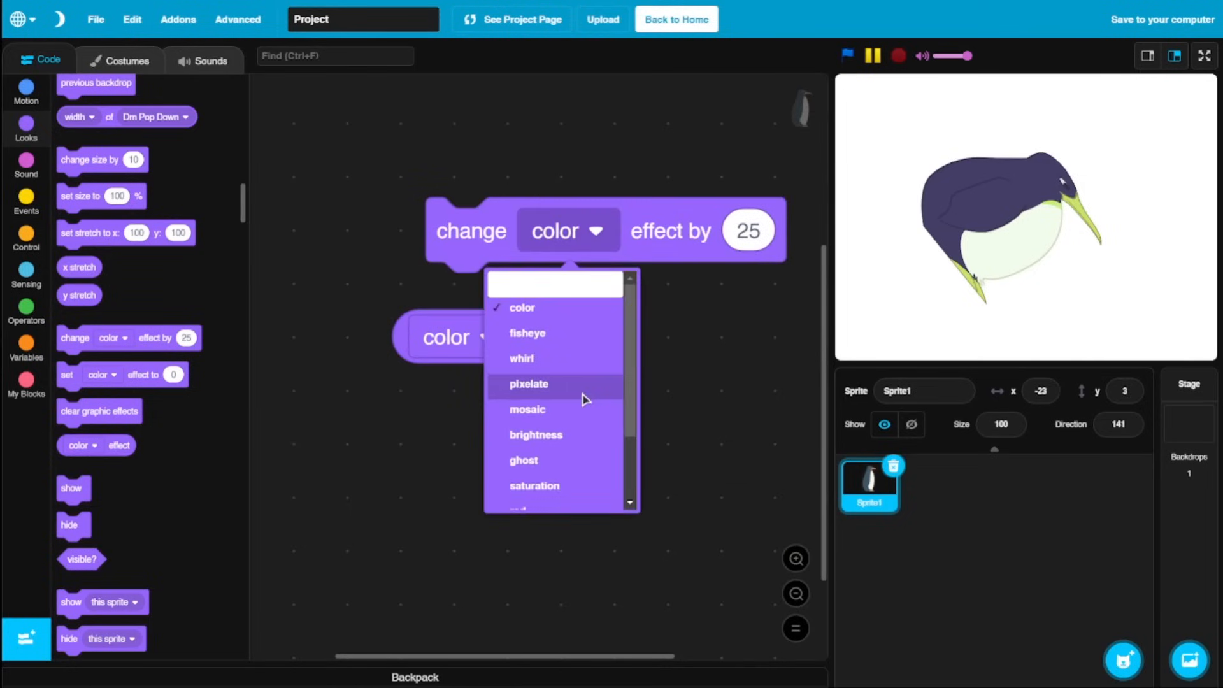
pyautogui.click(529, 384)
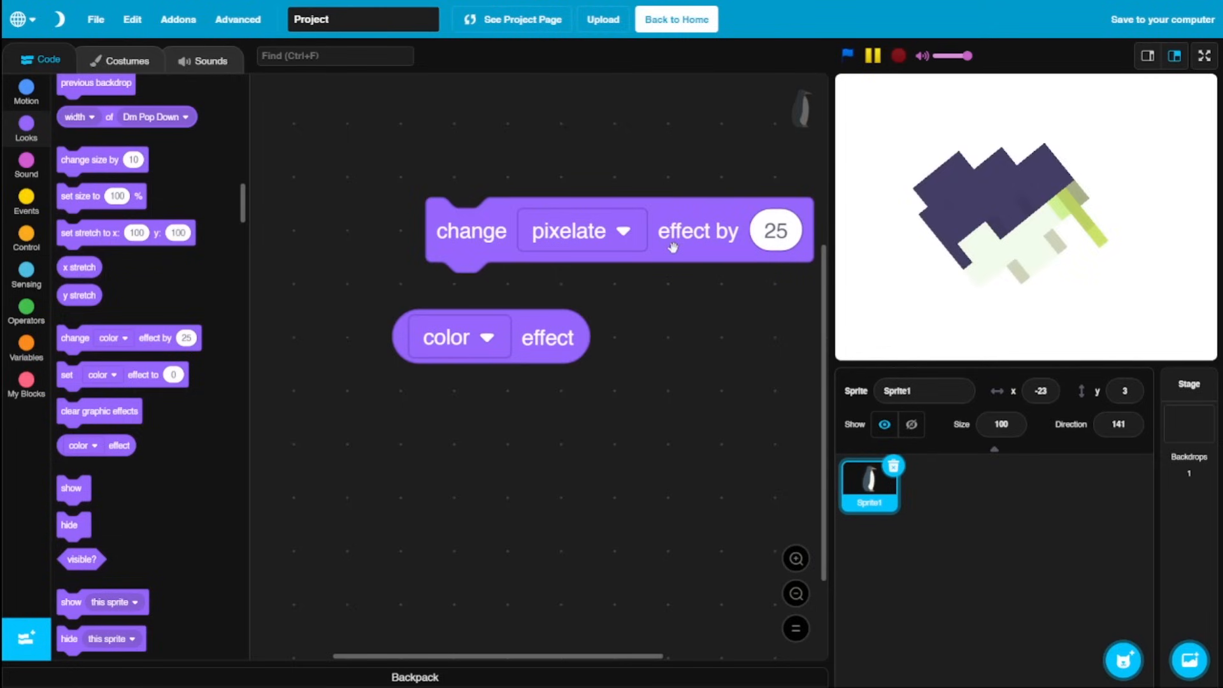
pyautogui.moveTo(525, 341)
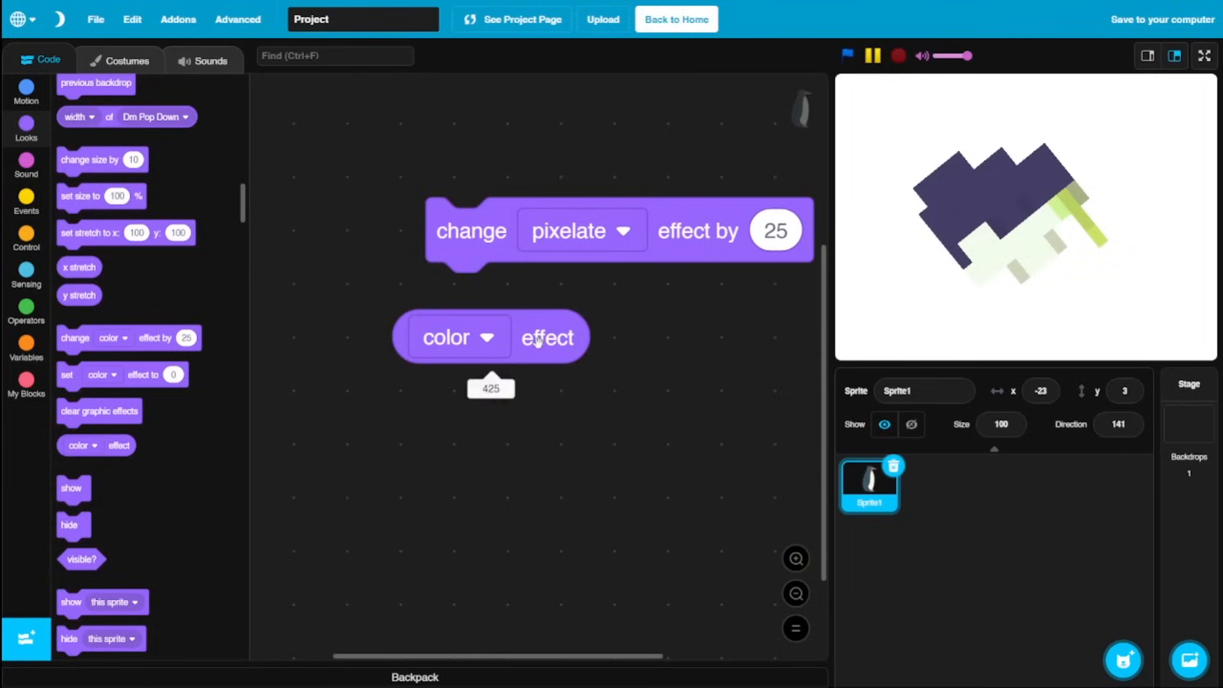
# Switch the effect reporter to pixelate and enter 5 as a value.
pyautogui.click(459, 336)
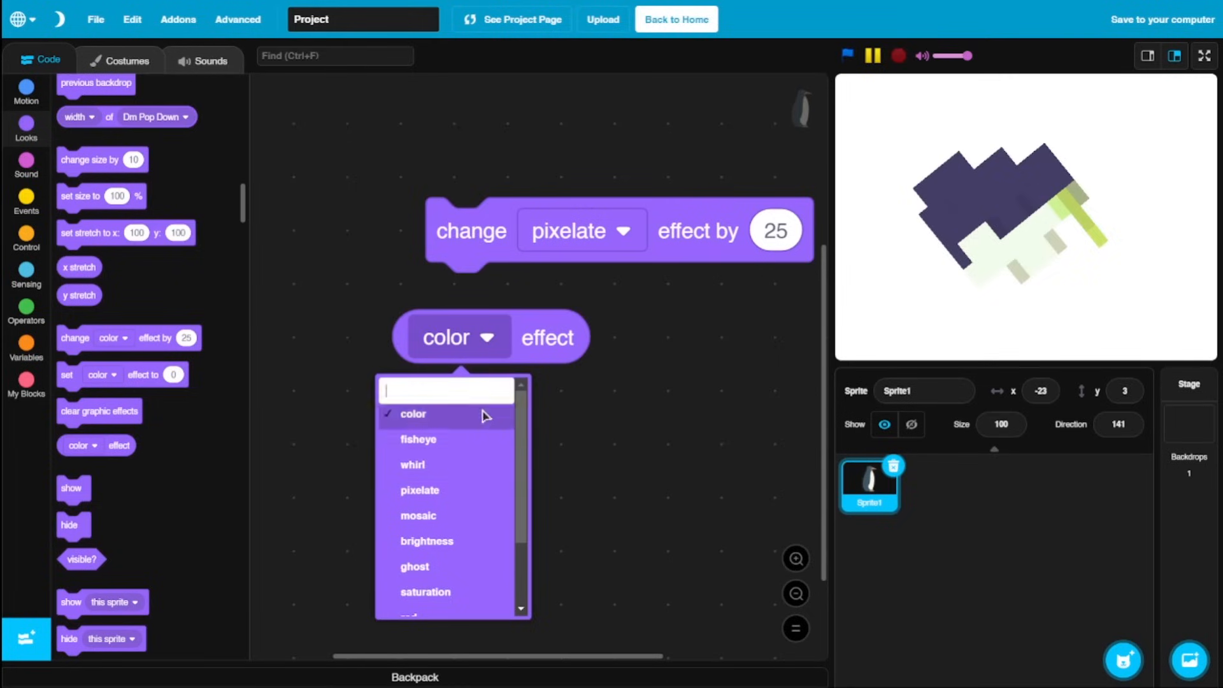
pyautogui.click(419, 491)
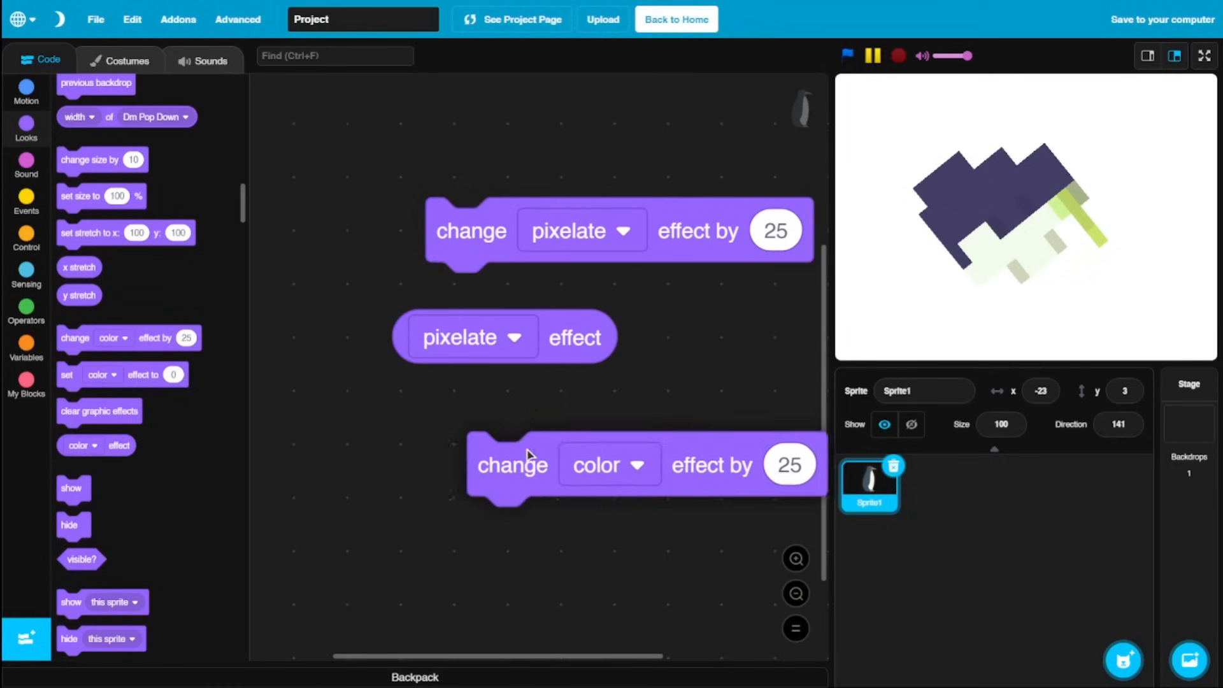
pyautogui.write('5')
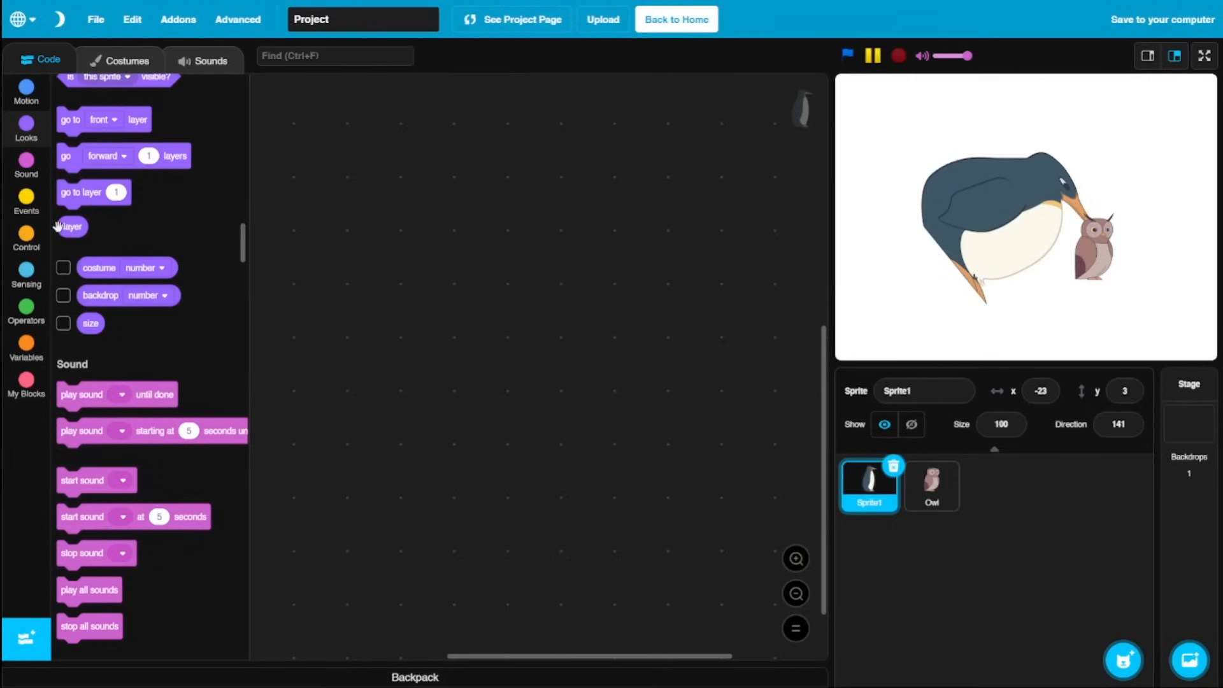
# Place a layer reporter and a go to layer 1 block, separated in the workspace.
pyautogui.moveTo(71, 227); pyautogui.dragTo(377, 245)
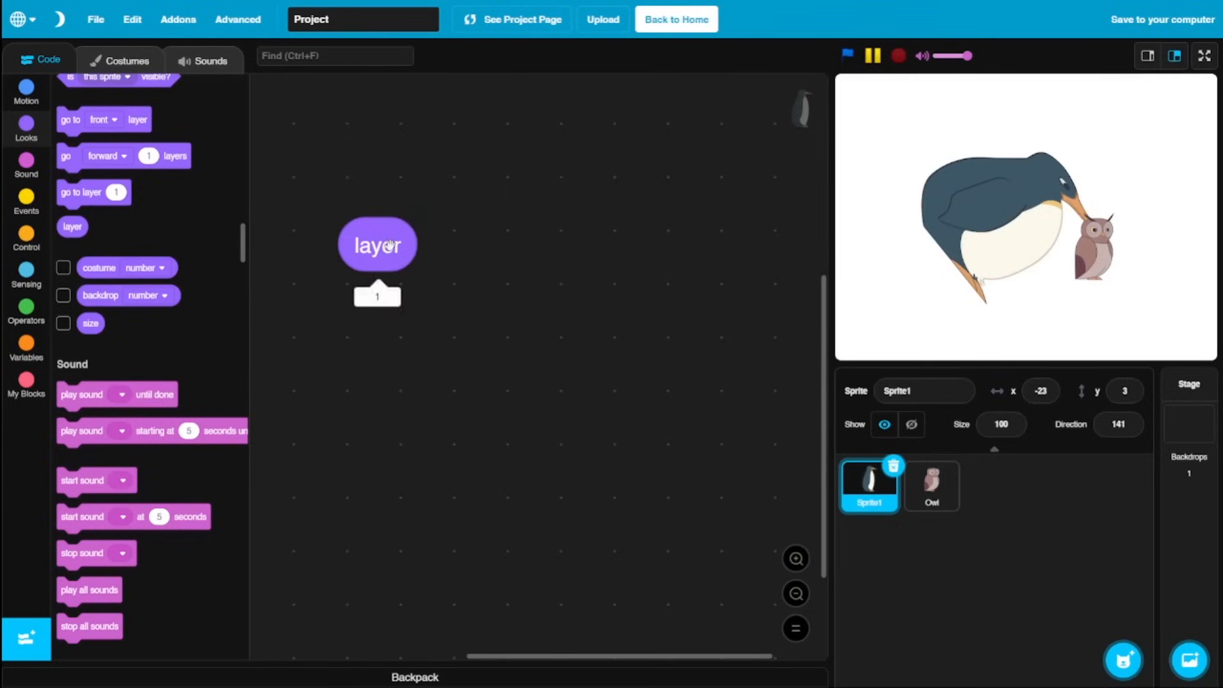
pyautogui.moveTo(80, 192); pyautogui.dragTo(453, 188)
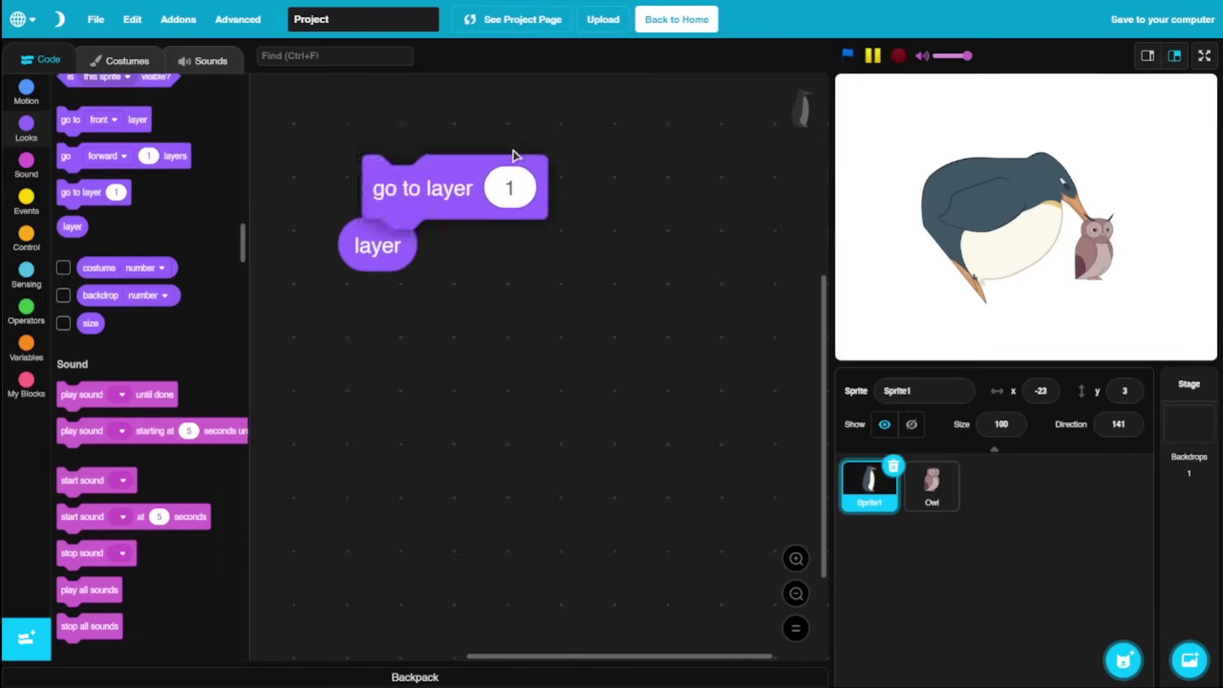
pyautogui.moveTo(421, 187); pyautogui.dragTo(581, 169)
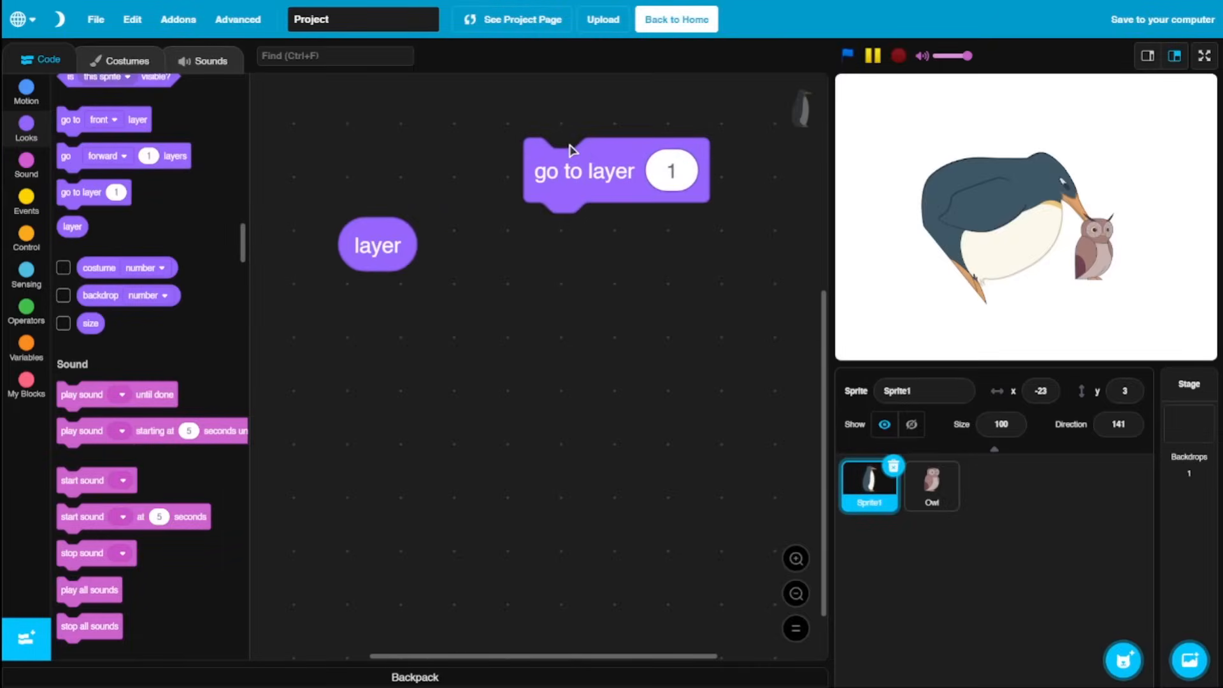
pyautogui.click(26, 197)
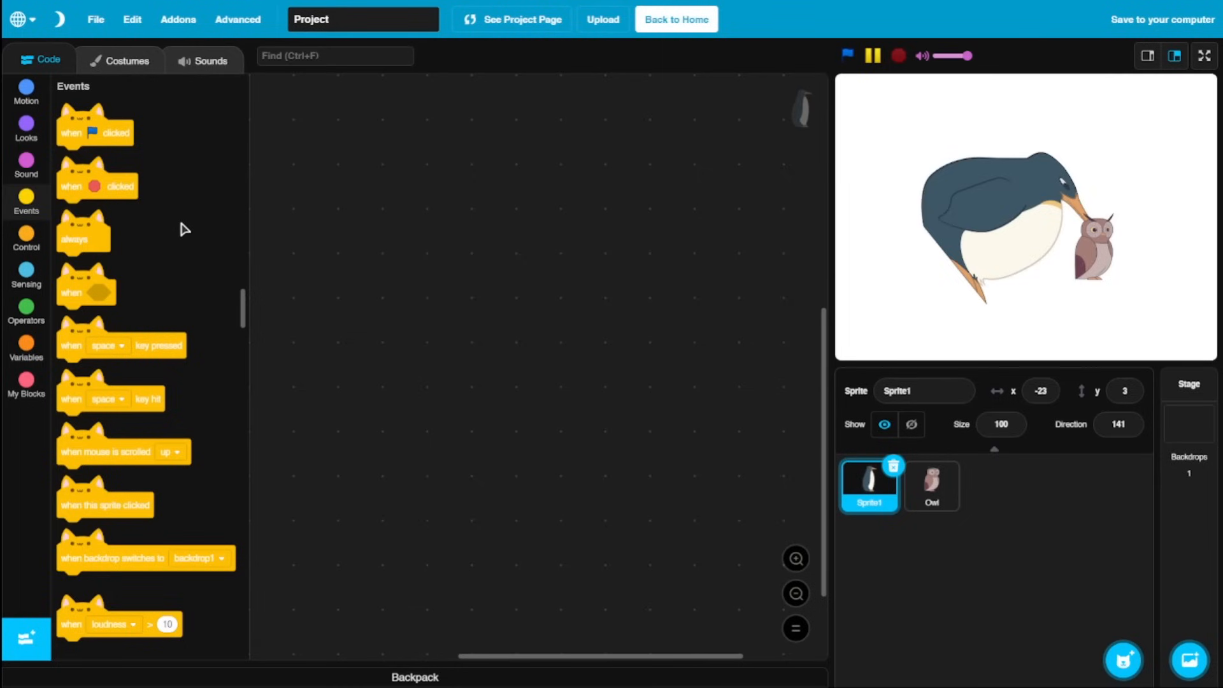
# Try an always hat block from Events in the workspace.
pyautogui.moveTo(83, 232); pyautogui.dragTo(472, 337)
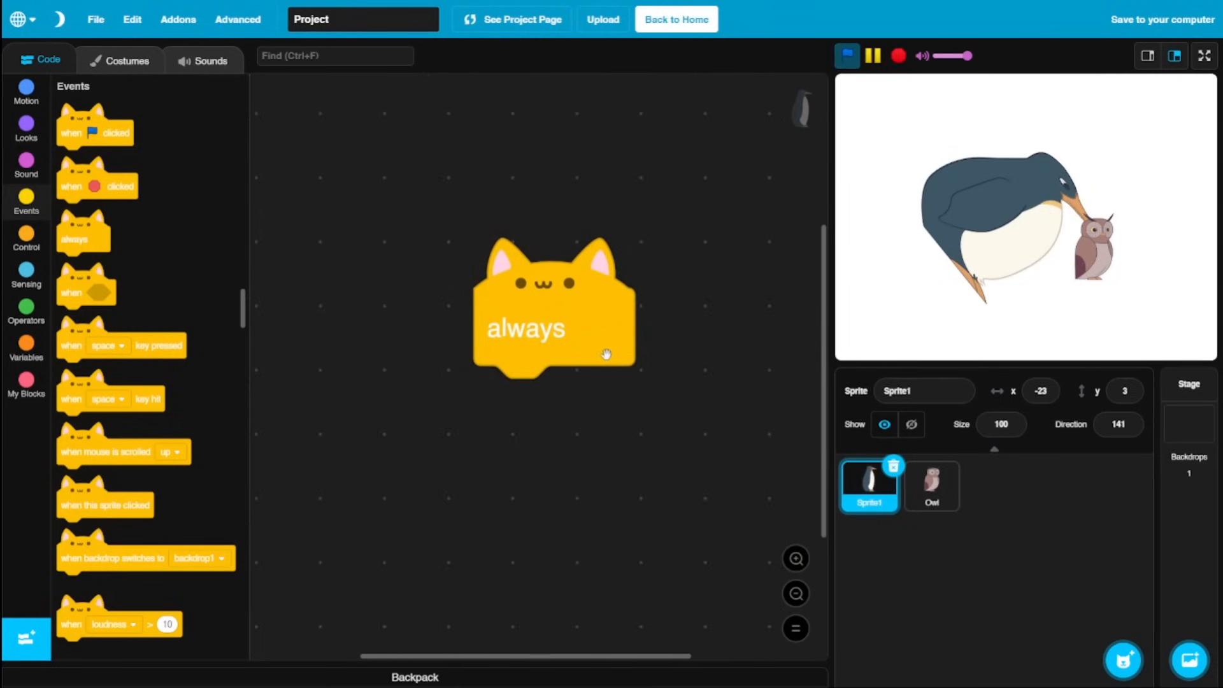
pyautogui.click(25, 236)
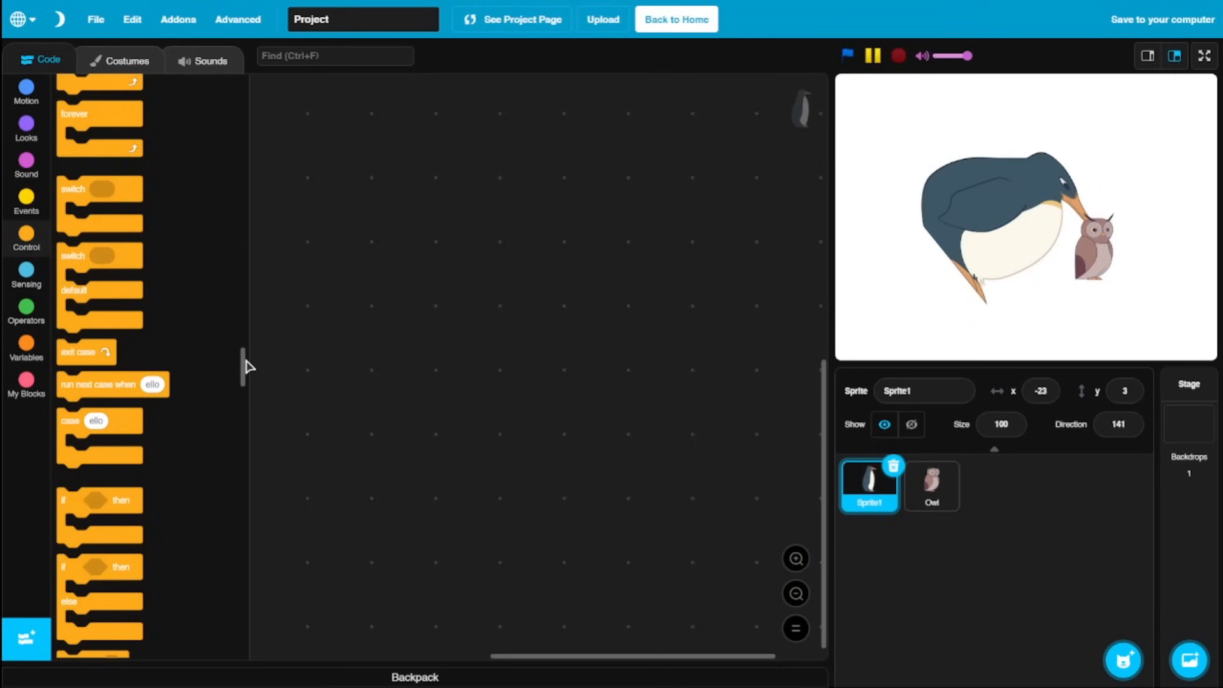
# Drag a run green flag block from Control into the workspace and test it.
pyautogui.scroll(-3)
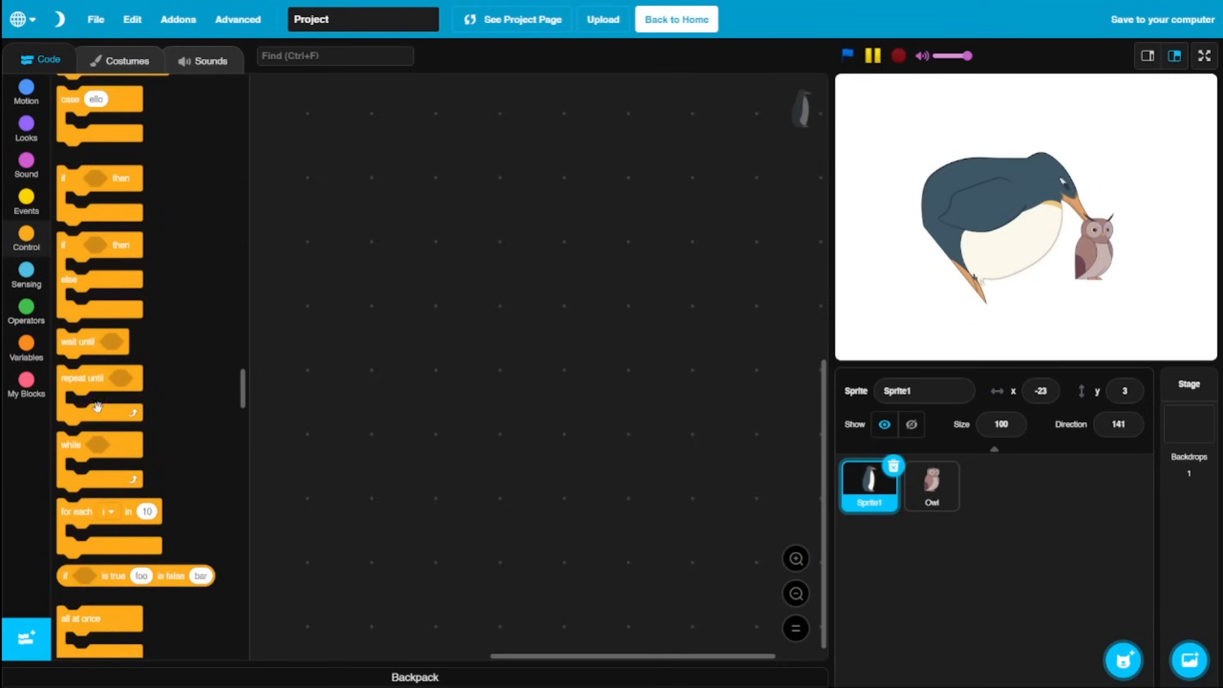
pyautogui.moveTo(70, 444); pyautogui.dragTo(429, 275)
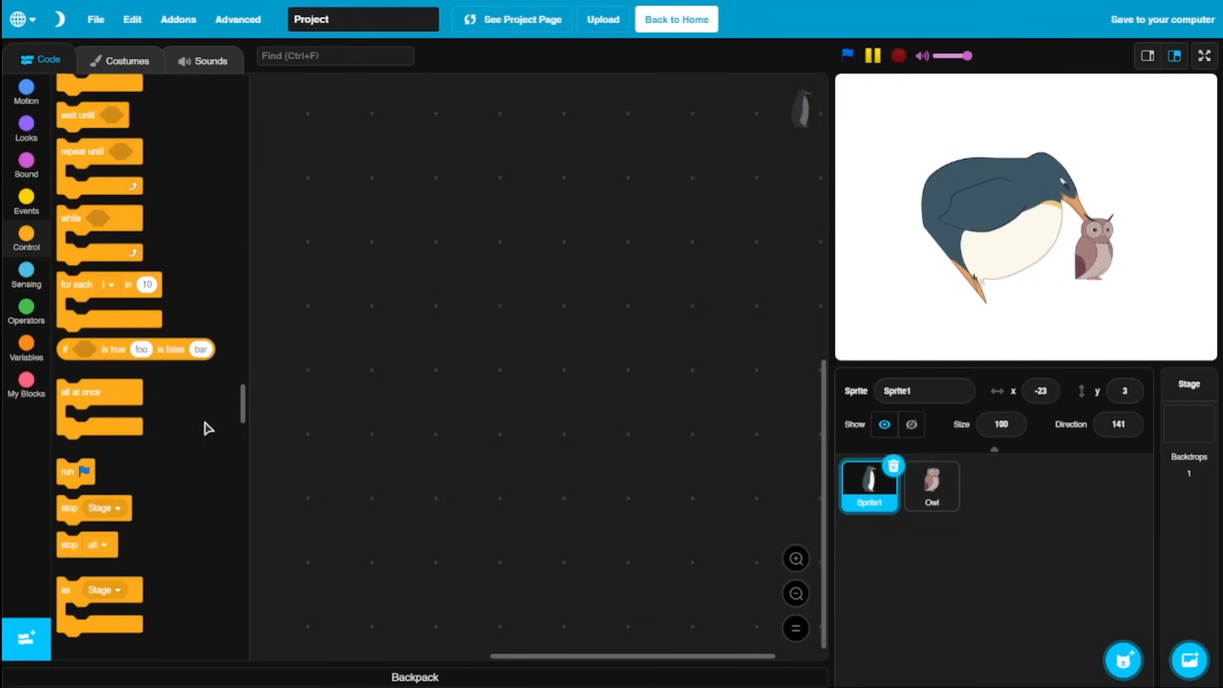
pyautogui.moveTo(75, 471); pyautogui.dragTo(435, 406)
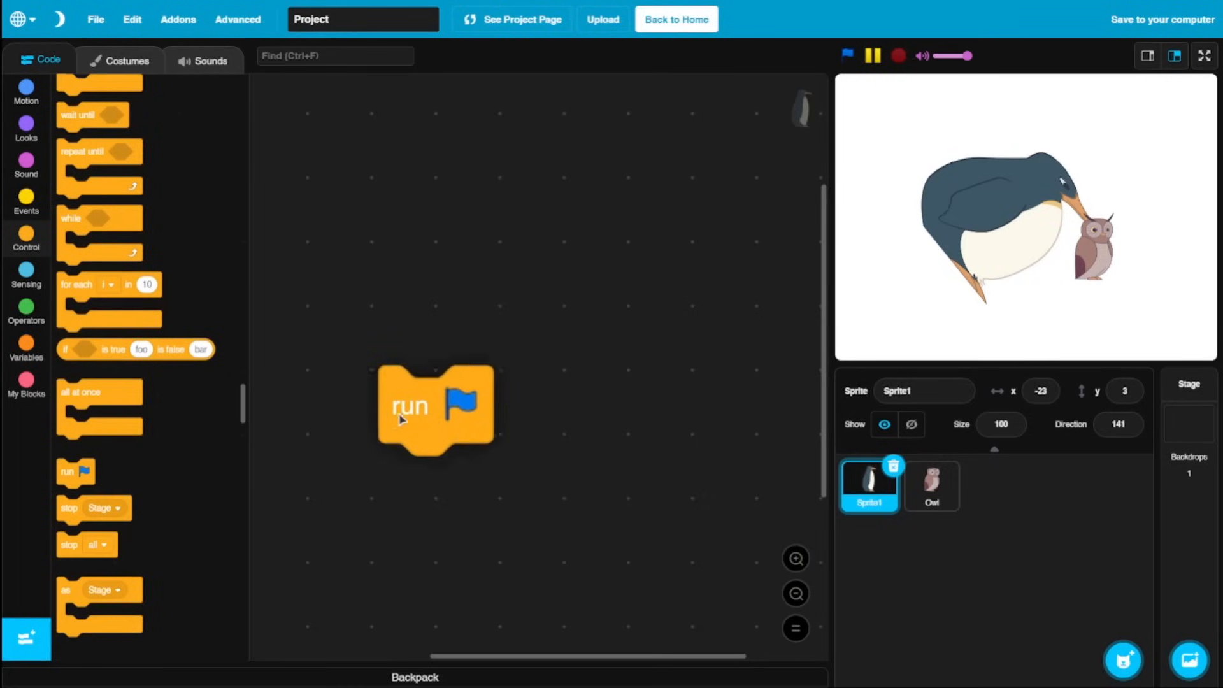
pyautogui.click(25, 273)
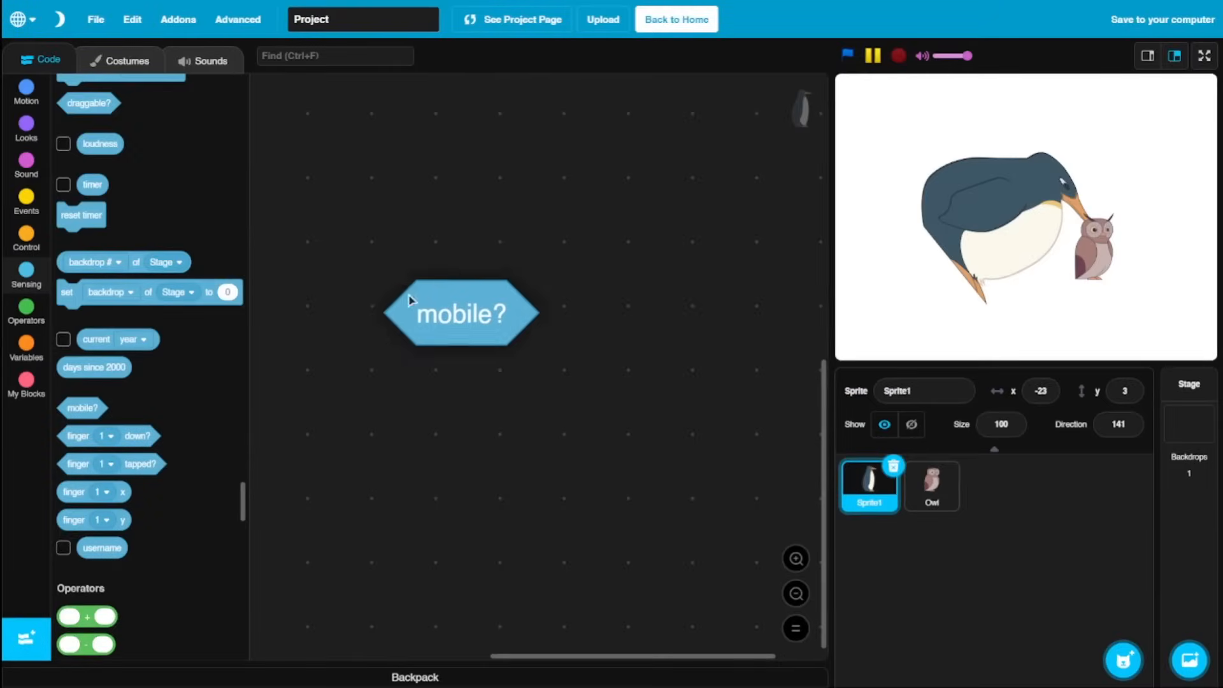
# Check the mobile? reporter and add finger sensing blocks, adjusting workspace zoom.
pyautogui.click(460, 314)
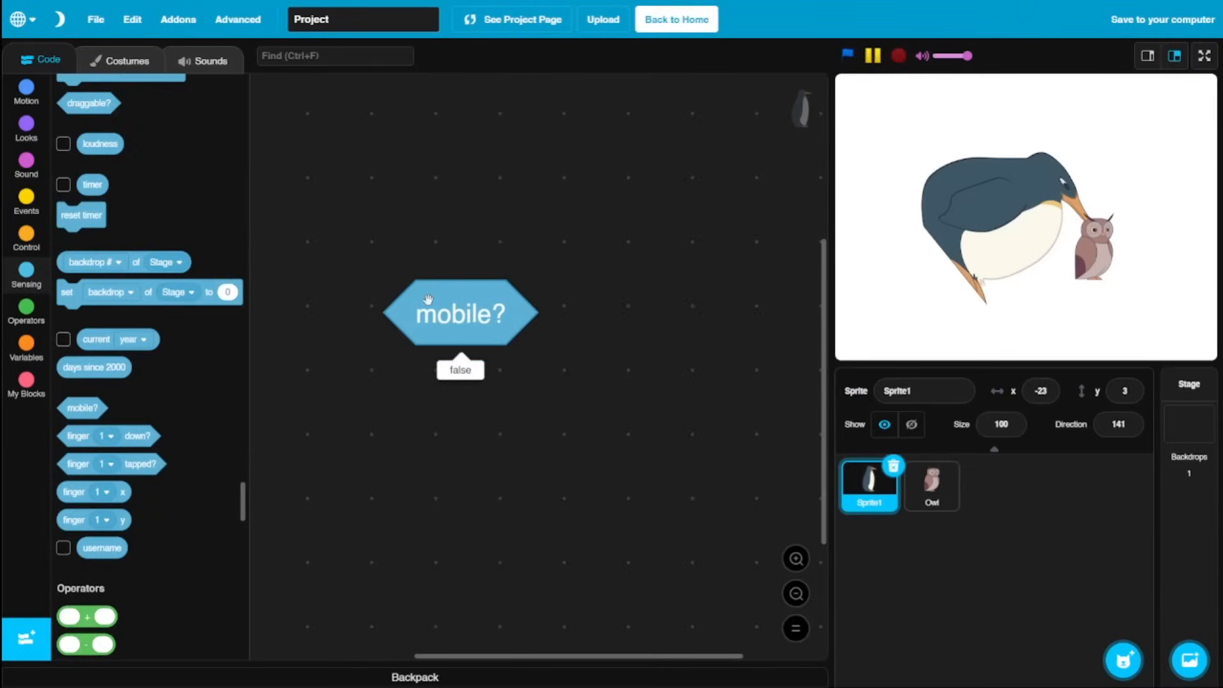
pyautogui.moveTo(227, 398)
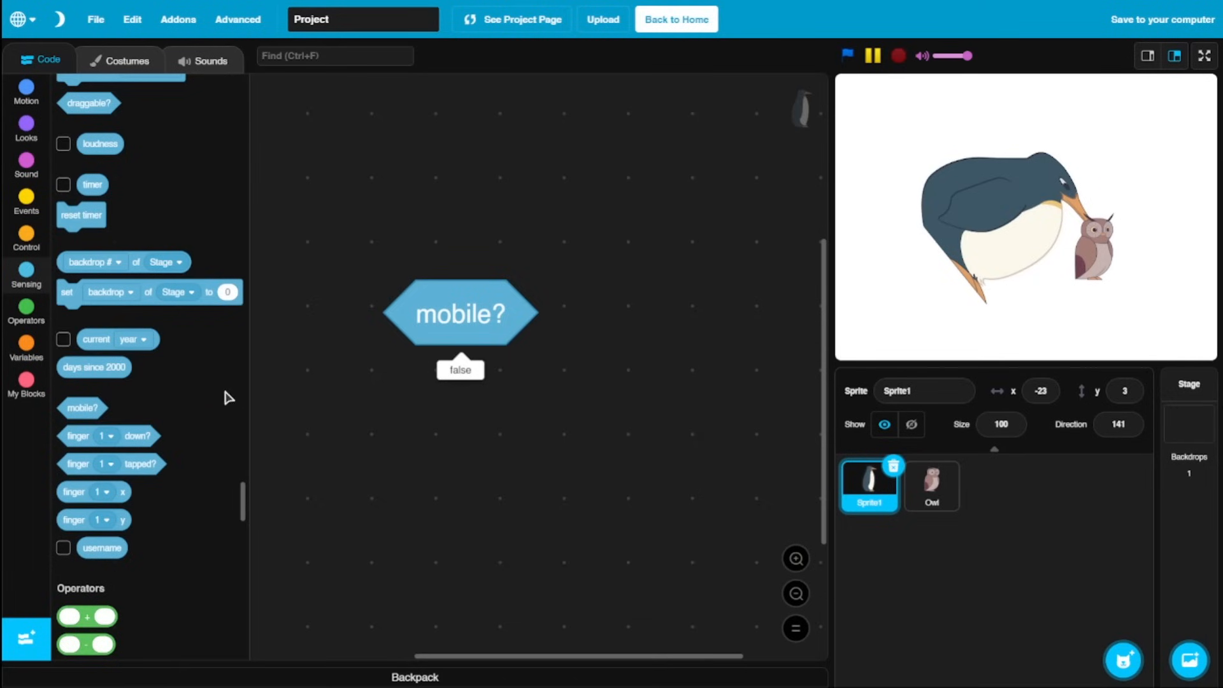
pyautogui.moveTo(107, 436); pyautogui.dragTo(482, 474)
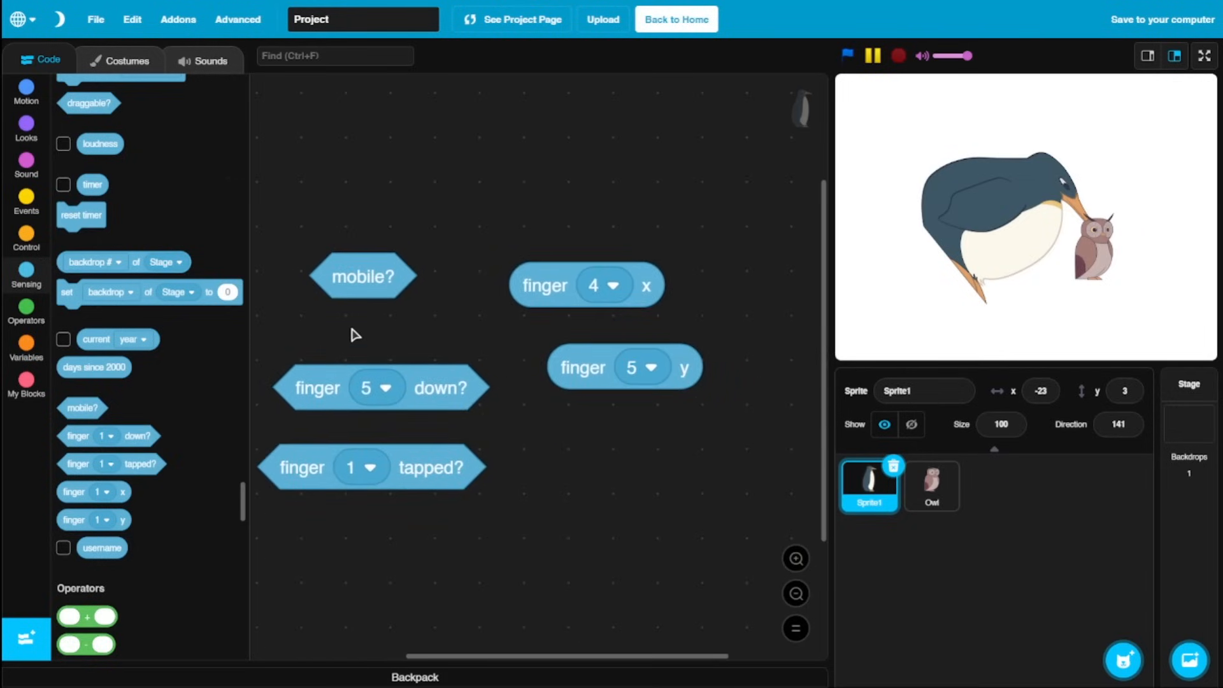
pyautogui.click(795, 594)
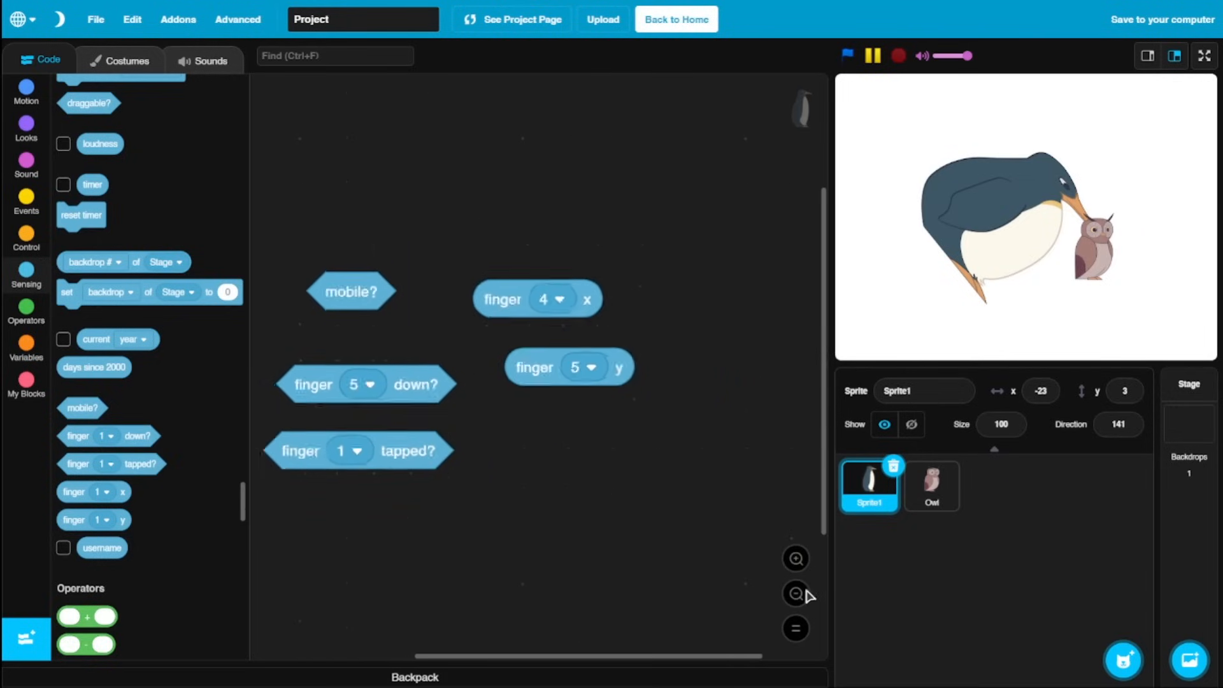
pyautogui.click(26, 309)
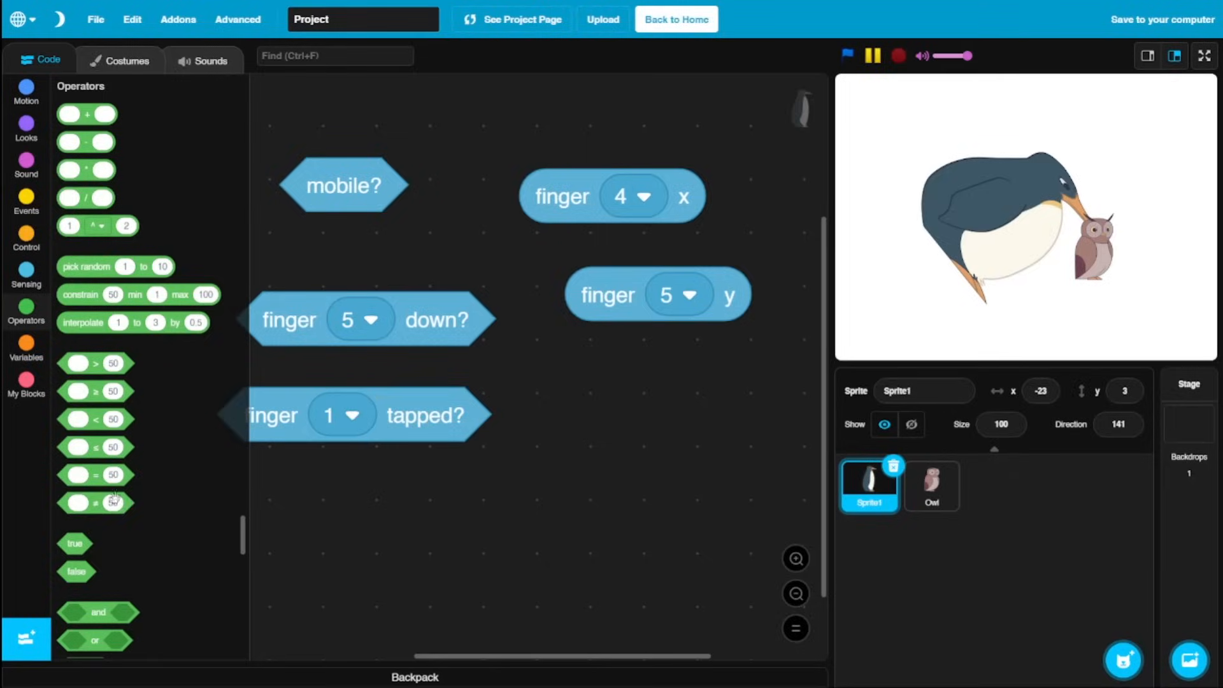
pyautogui.moveTo(178, 490)
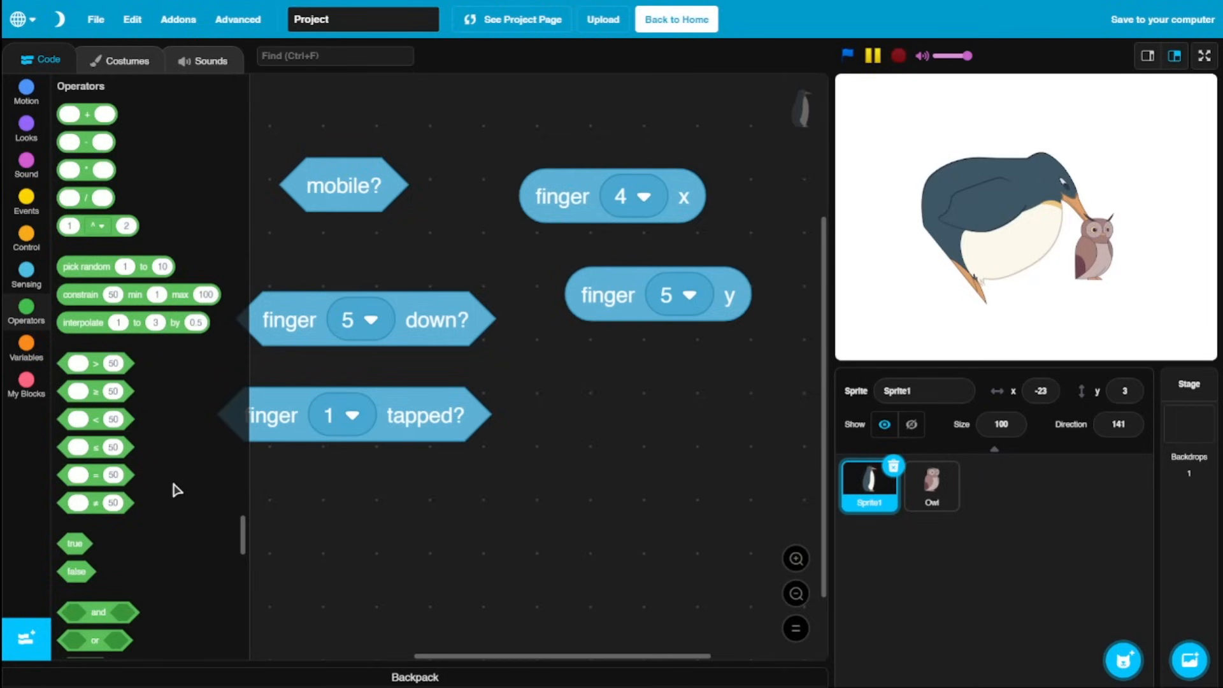
pyautogui.scroll(-3)
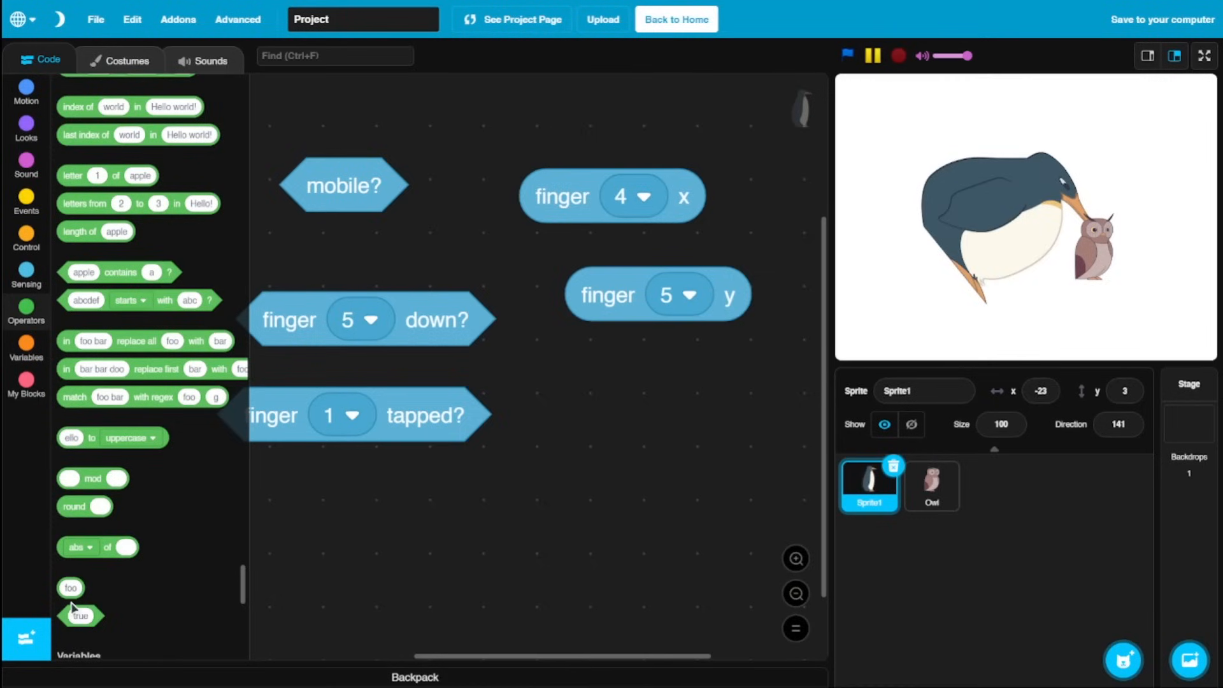
pyautogui.moveTo(70, 587); pyautogui.dragTo(436, 555)
pyautogui.write('S')
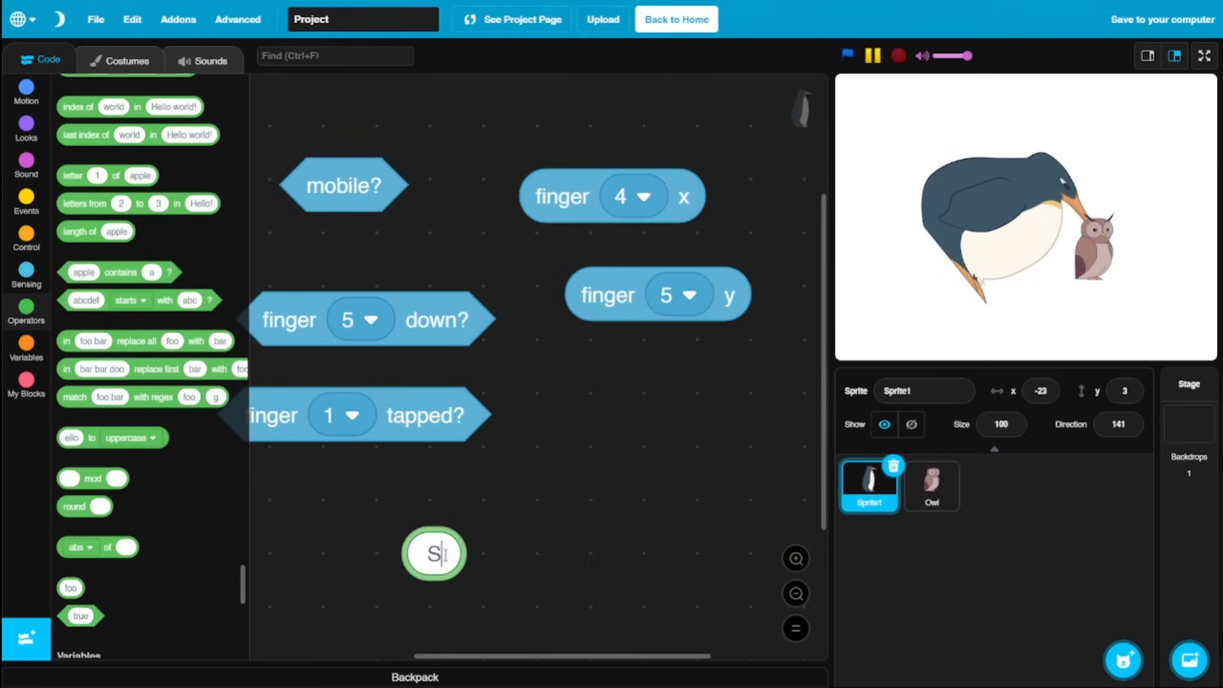
pyautogui.write('smart mind')
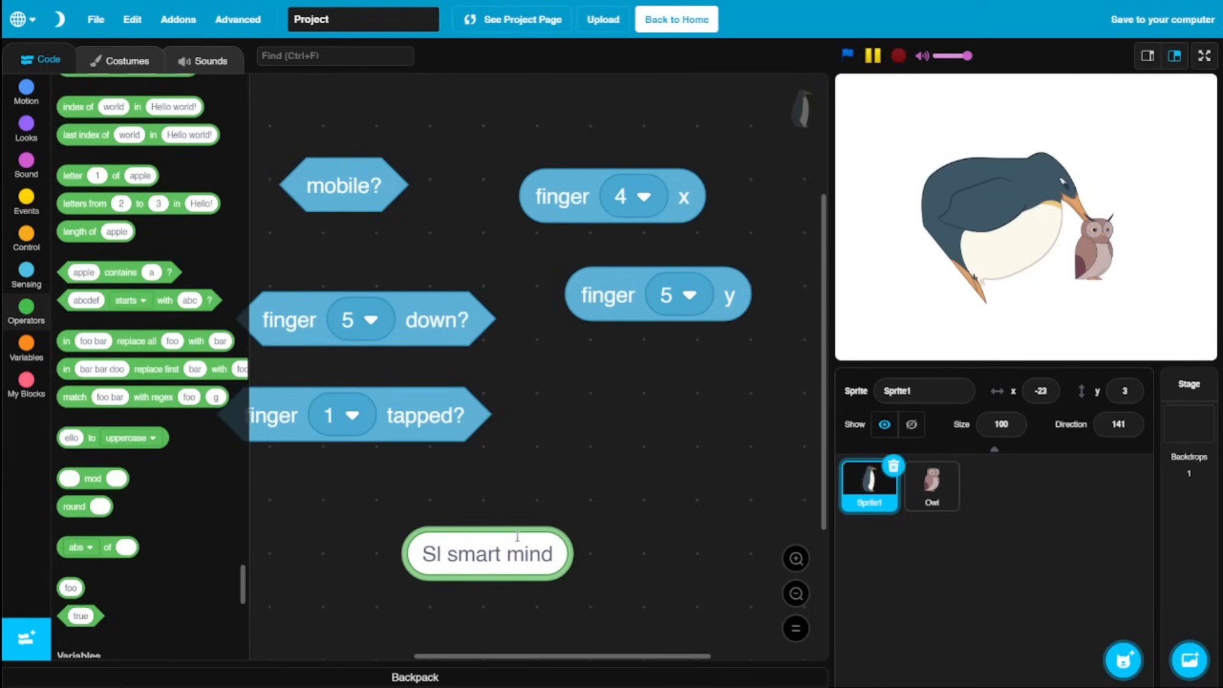
pyautogui.moveTo(485, 554); pyautogui.dragTo(542, 515)
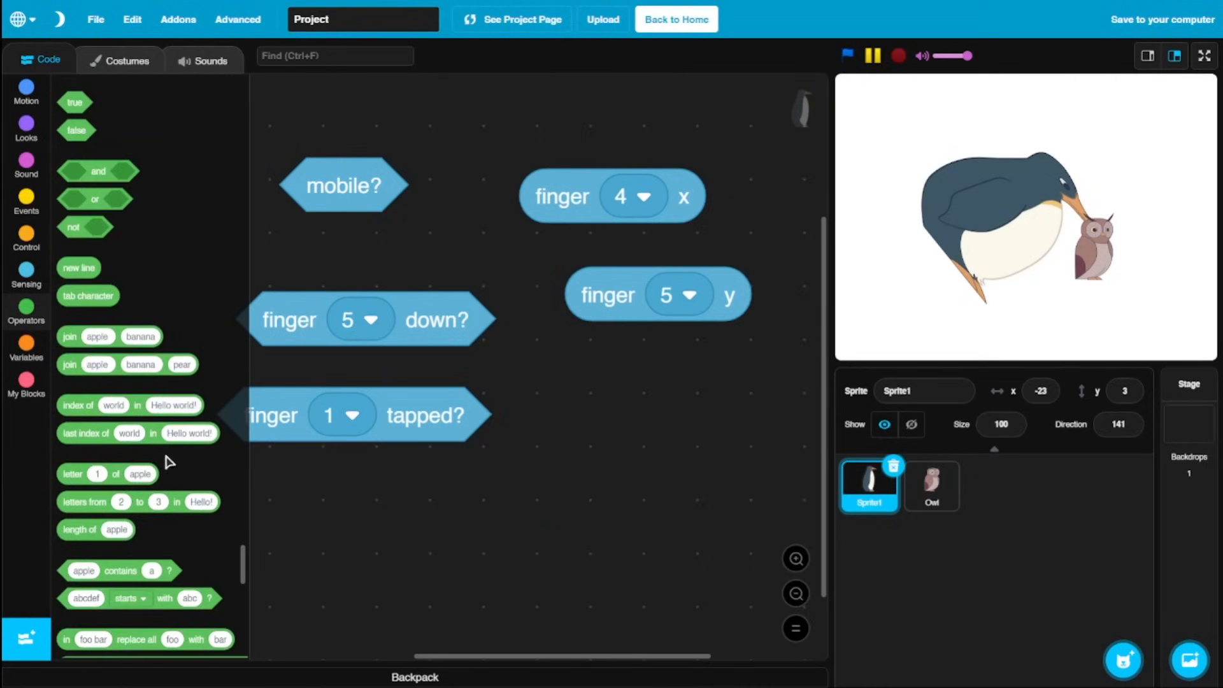
pyautogui.click(25, 342)
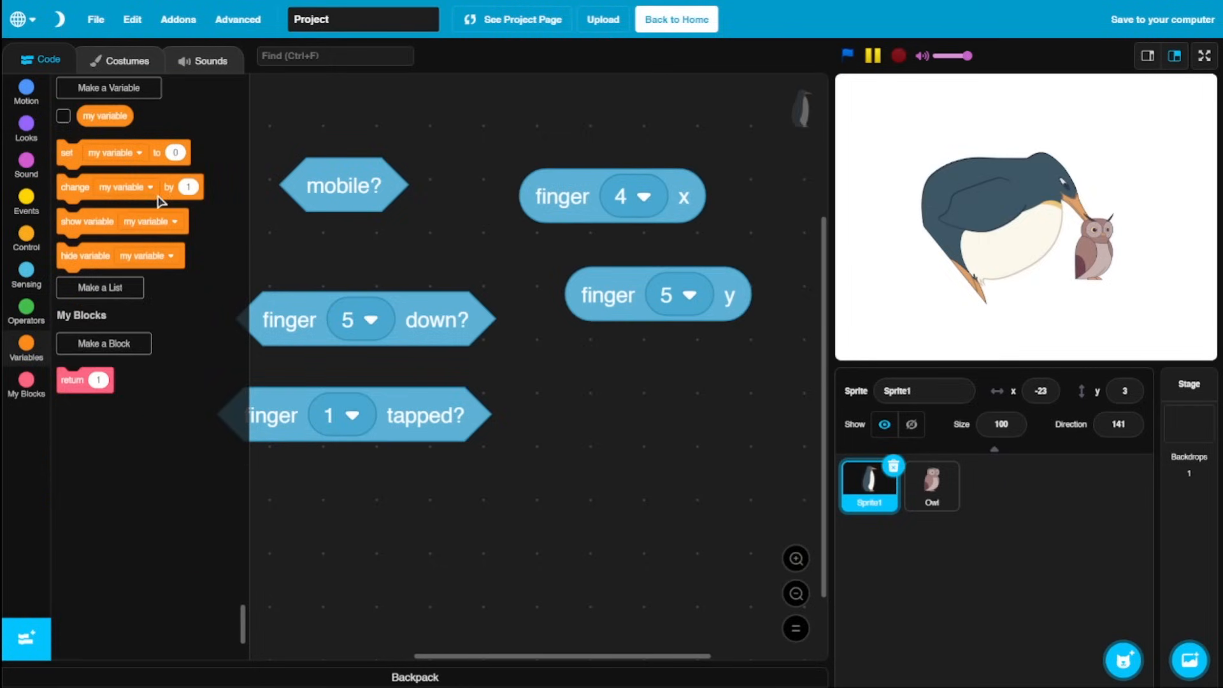
pyautogui.moveTo(117, 102)
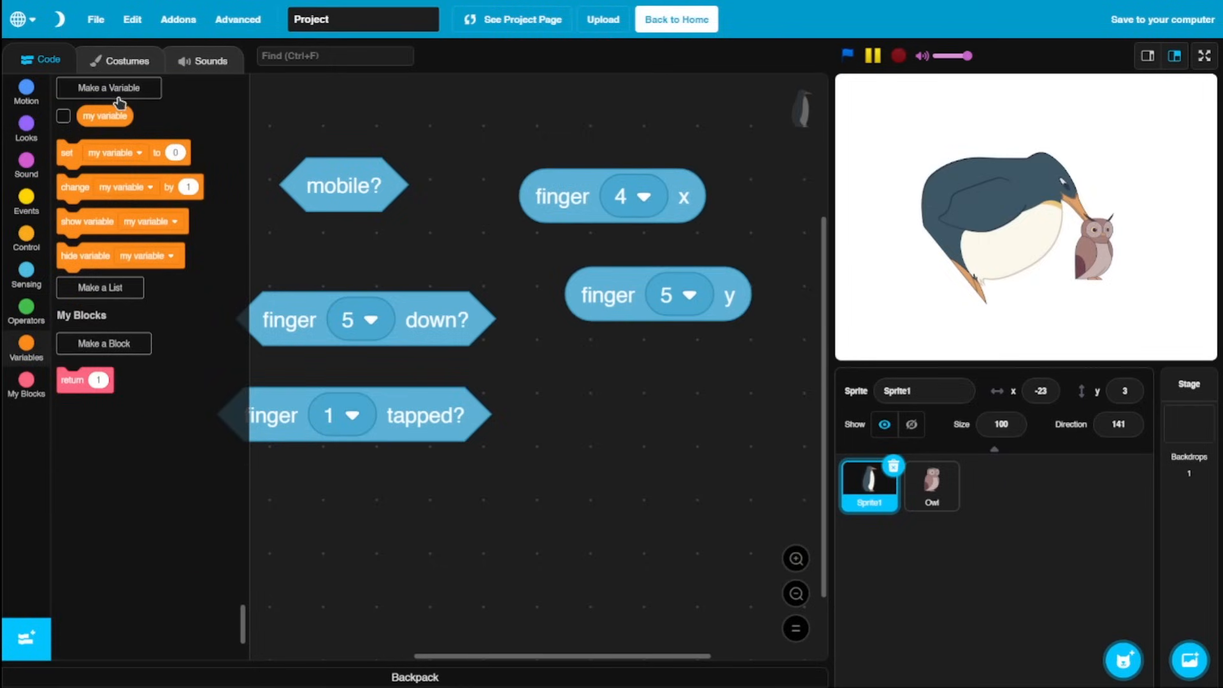
# Add a return block with value 1 below the finger blocks, then begin a new custom block.
pyautogui.click(108, 87)
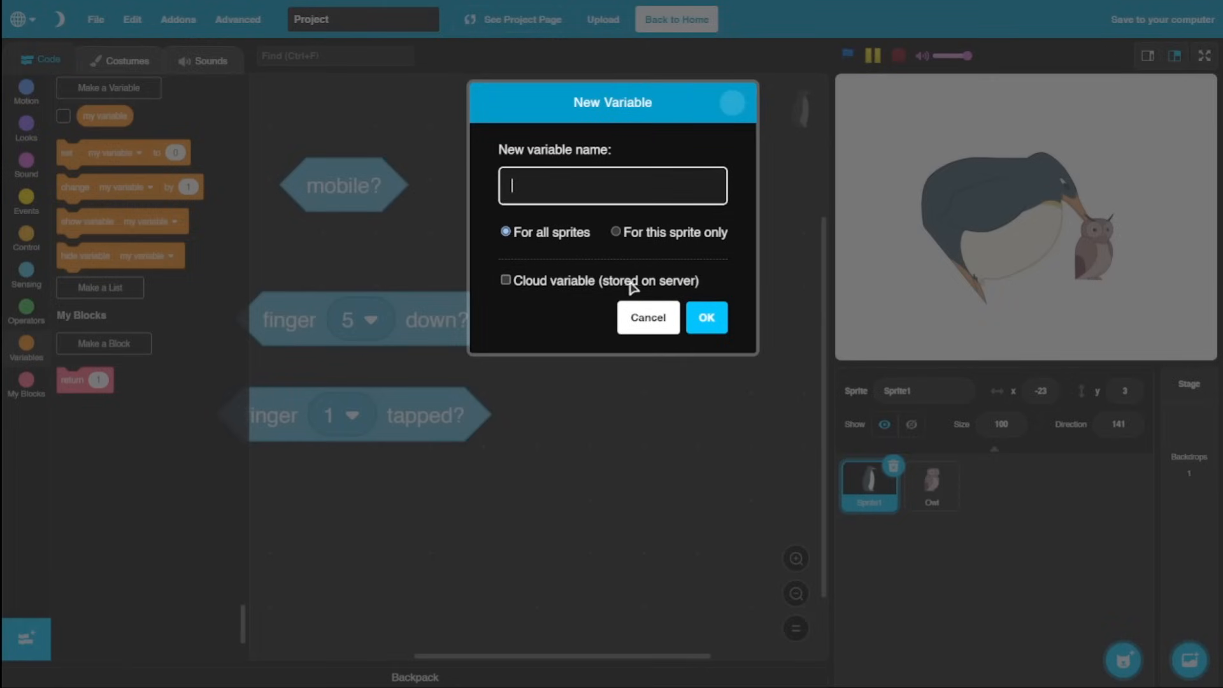
pyautogui.moveTo(594, 281)
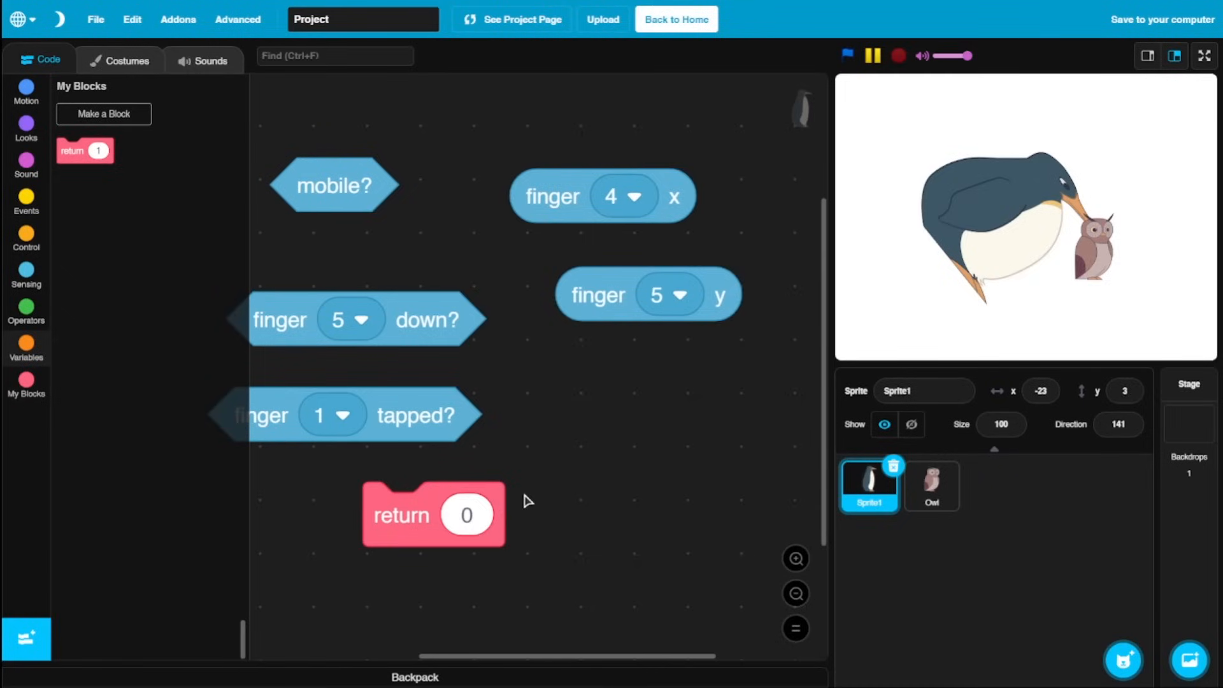
pyautogui.write('1')
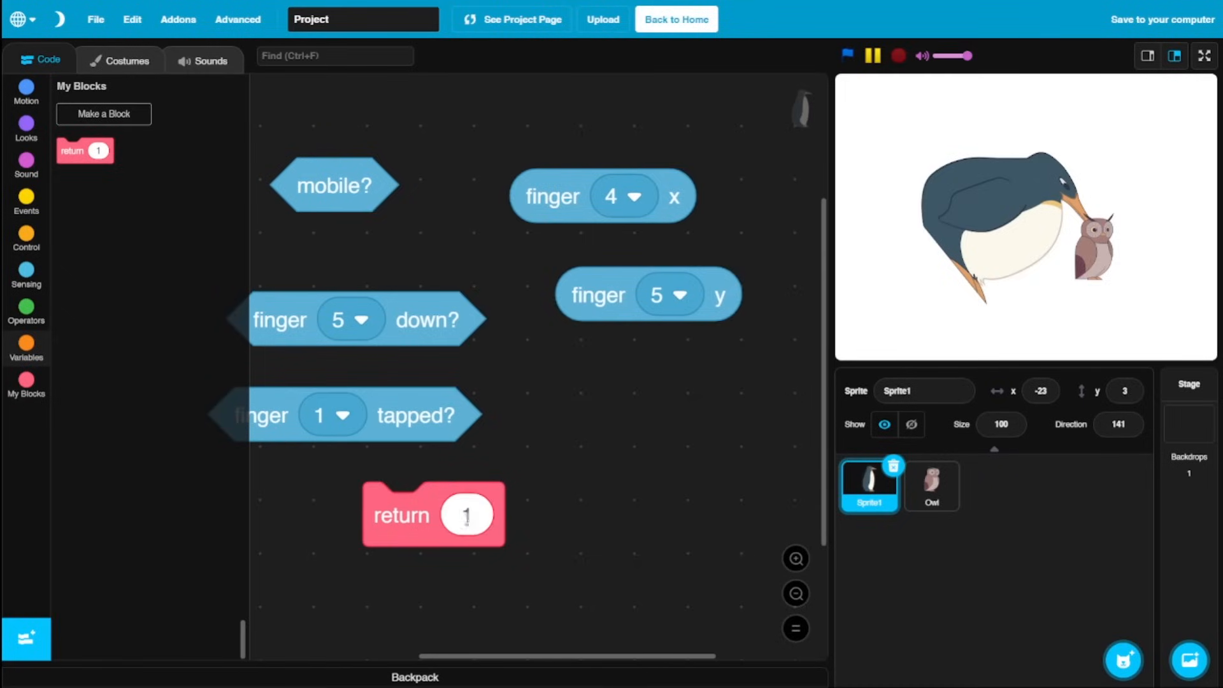
pyautogui.moveTo(433, 513); pyautogui.dragTo(379, 503)
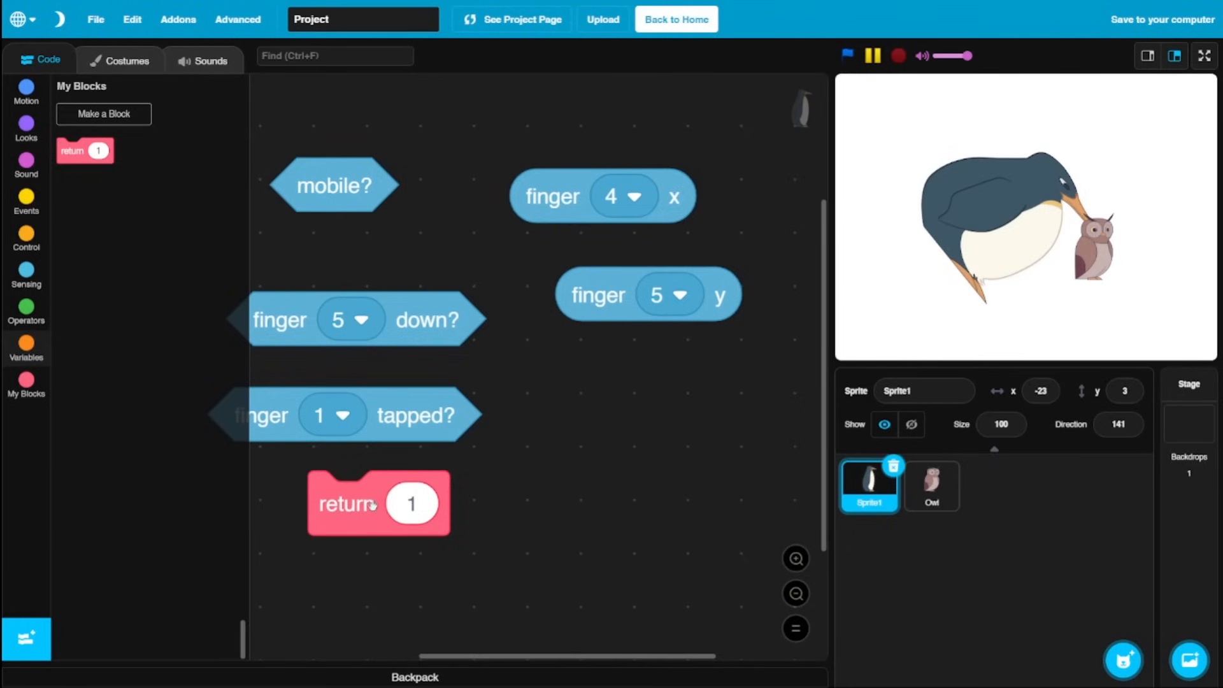
pyautogui.click(103, 114)
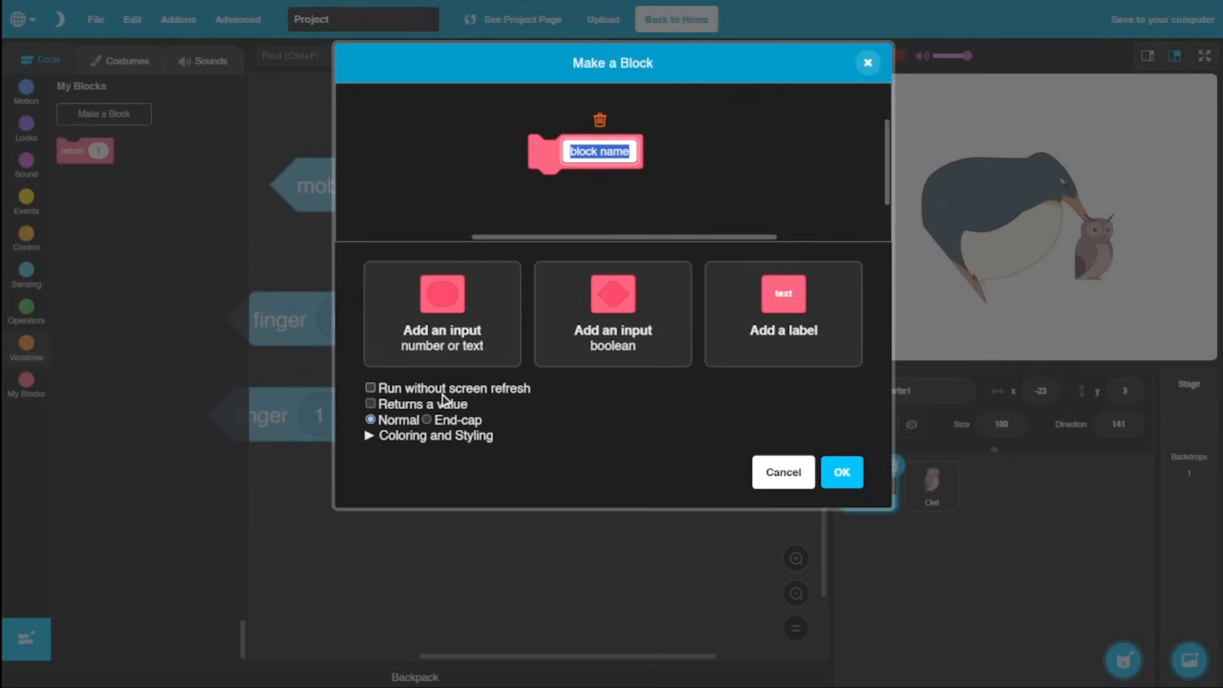
# Give the new custom block a blue preset colour and a number-or-text input, then confirm it.
pyautogui.click(369, 436)
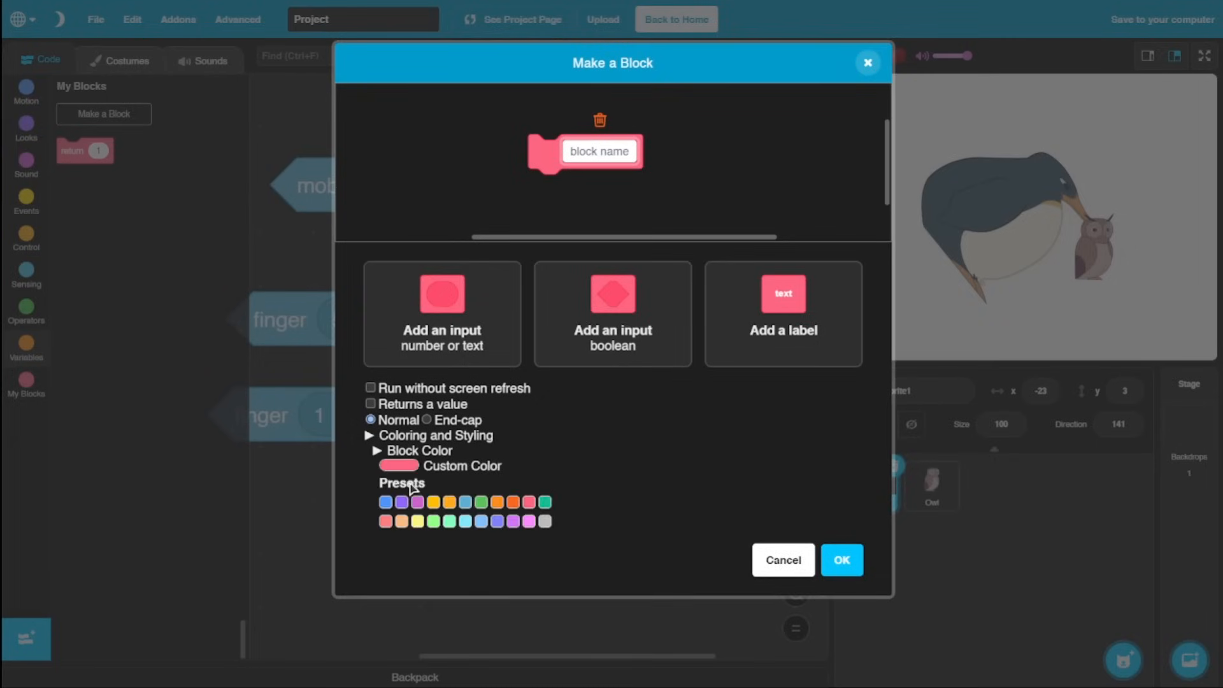
pyautogui.click(464, 502)
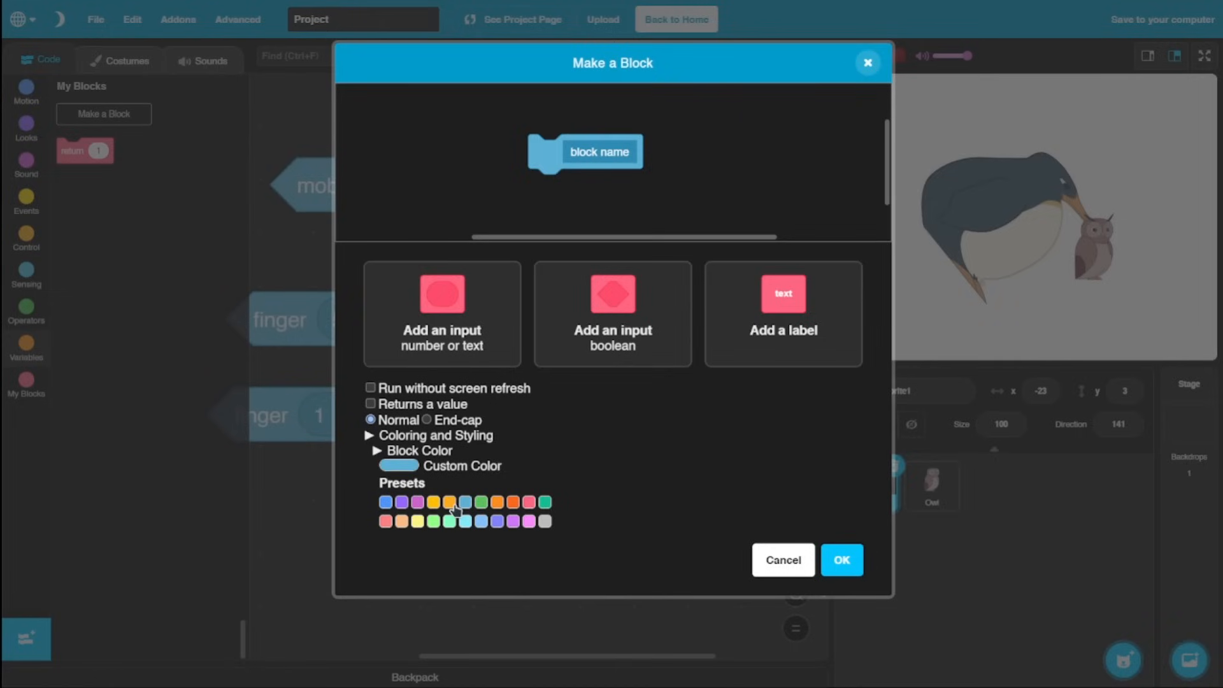
pyautogui.click(842, 561)
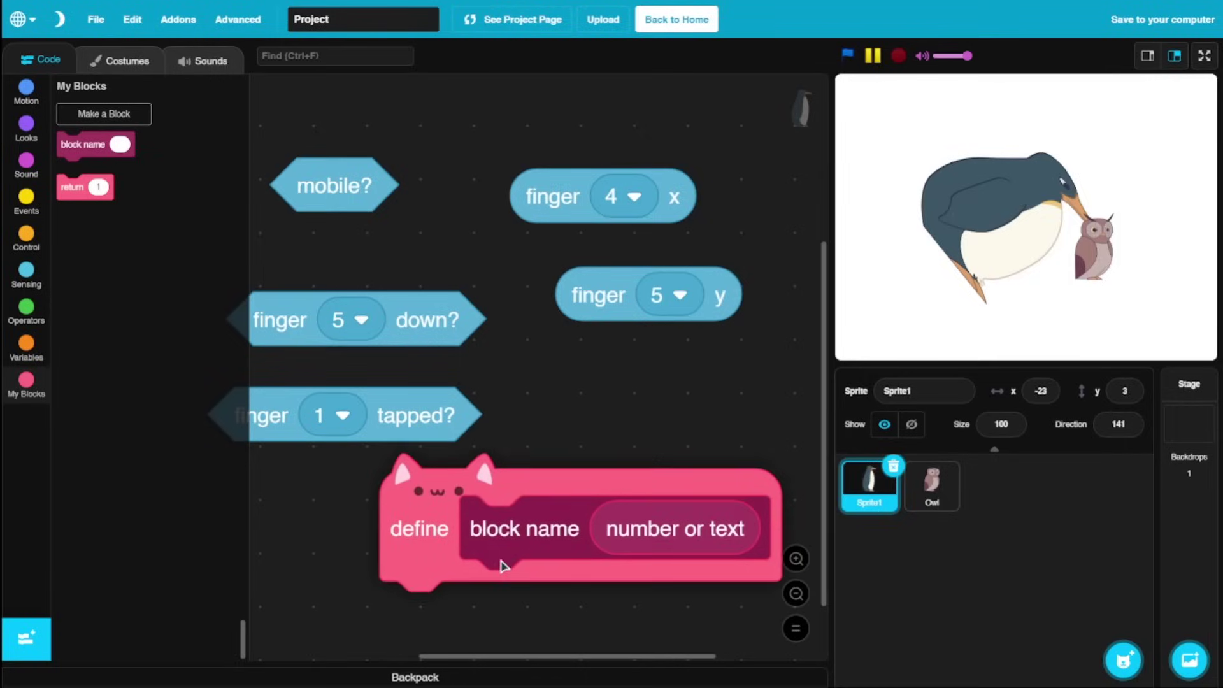
pyautogui.click(795, 592)
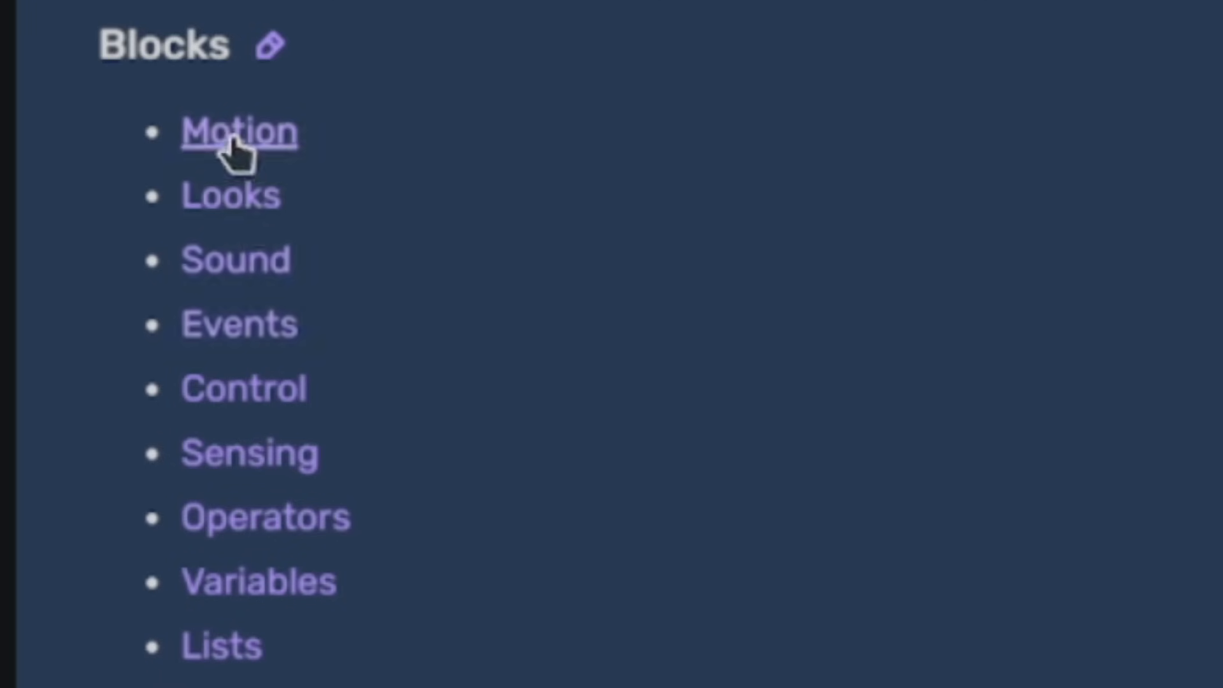
# From the wiki's Motion blocks page, view the Turn around block's article.
pyautogui.click(232, 131)
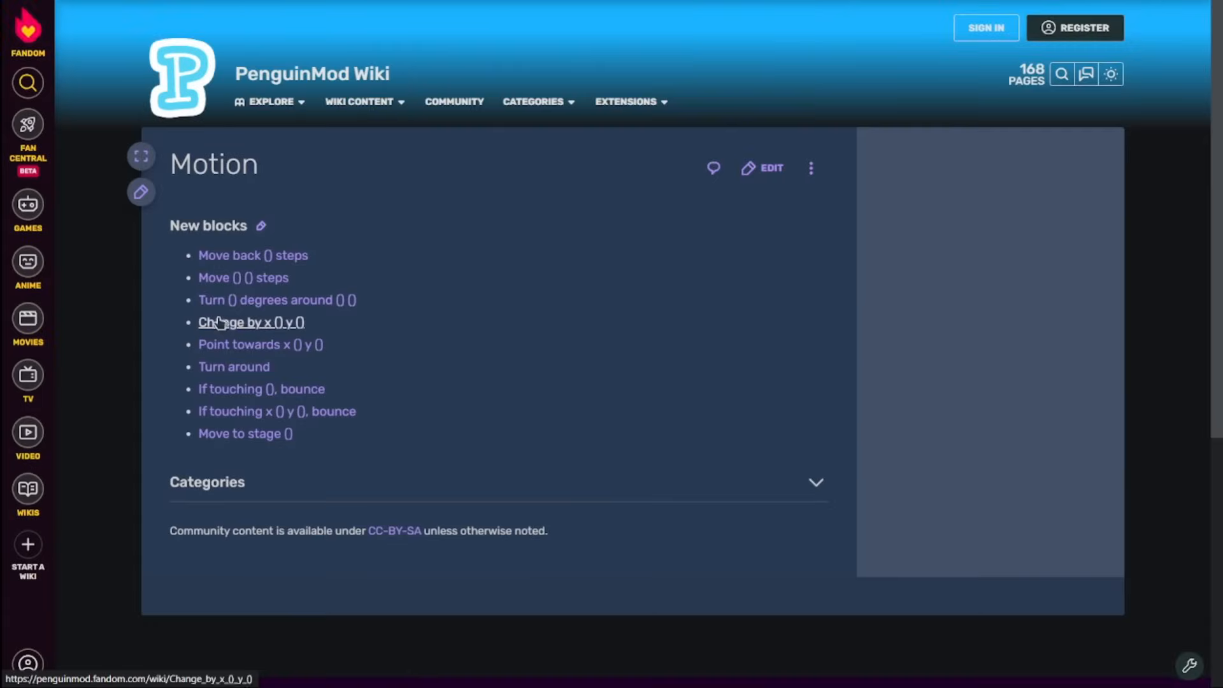
pyautogui.click(235, 367)
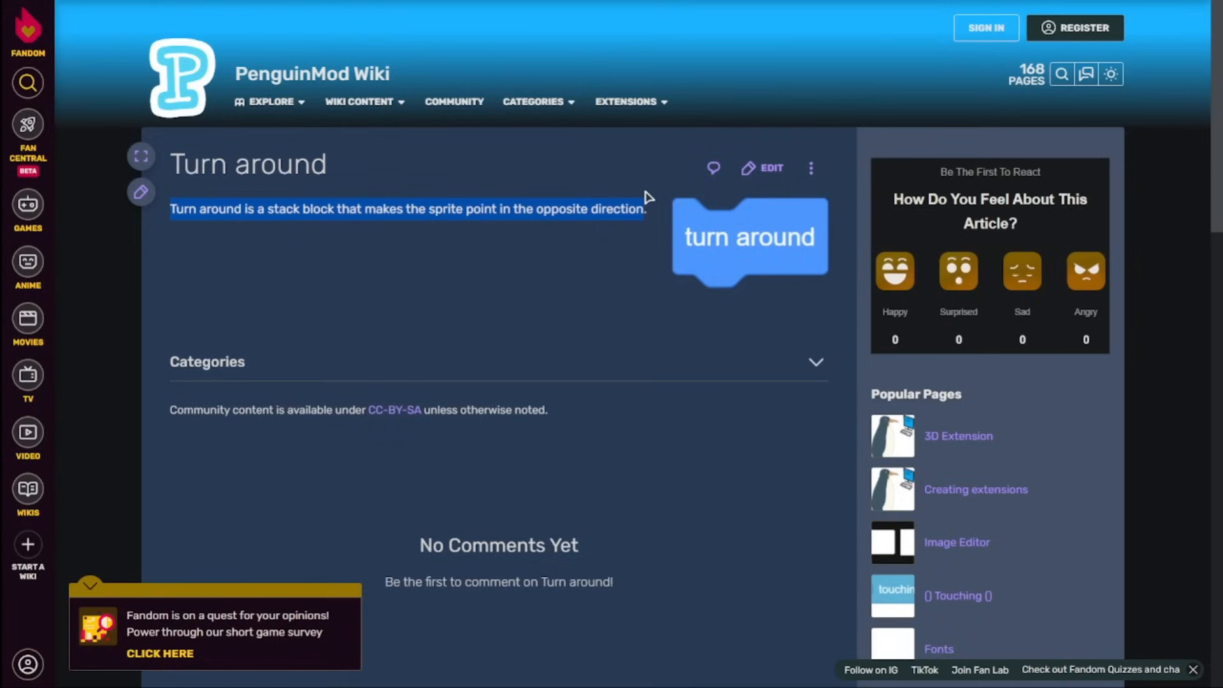
pyautogui.click(492, 299)
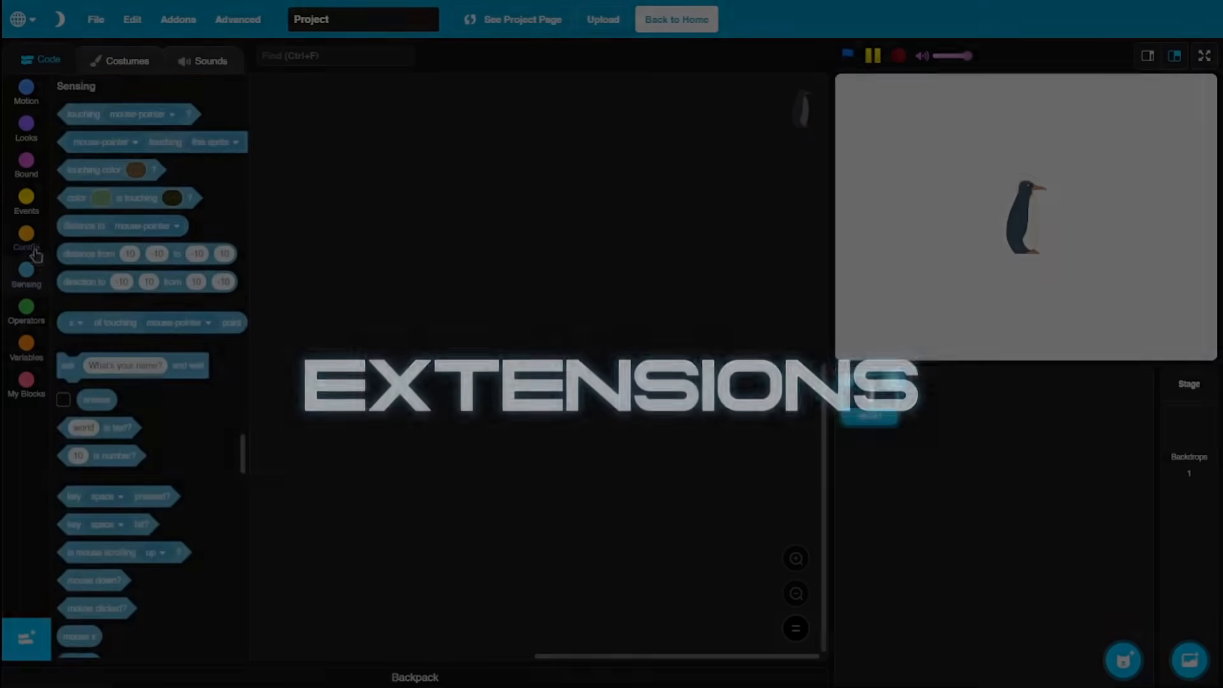
# Show the Control category in the block palette of the penguin-only project.
pyautogui.click(25, 236)
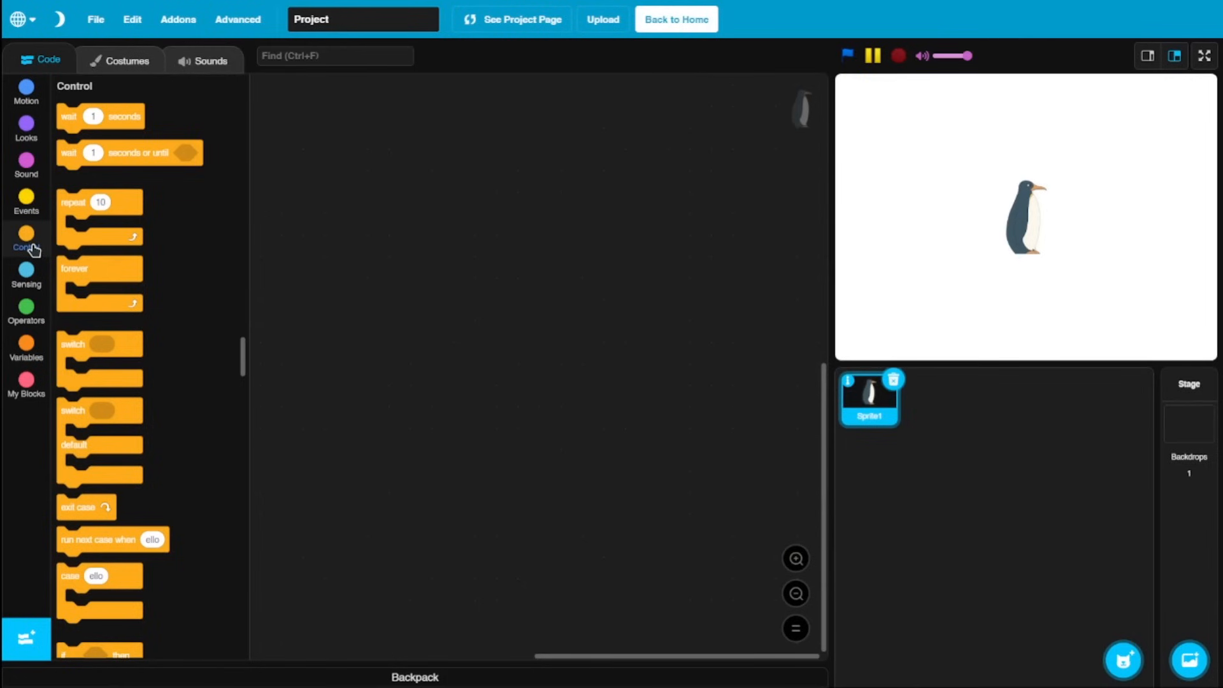
pyautogui.moveTo(166, 624)
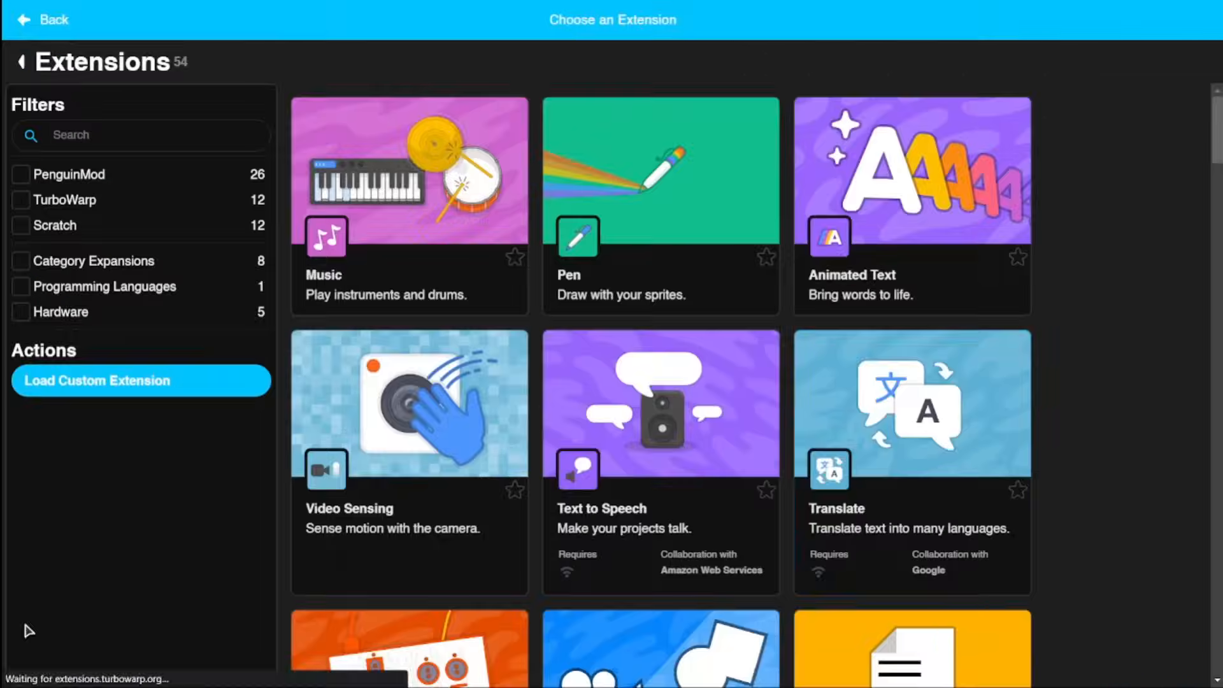
# Browse the extension library's PenguinMod filter and return to the editor.
pyautogui.scroll(-3)
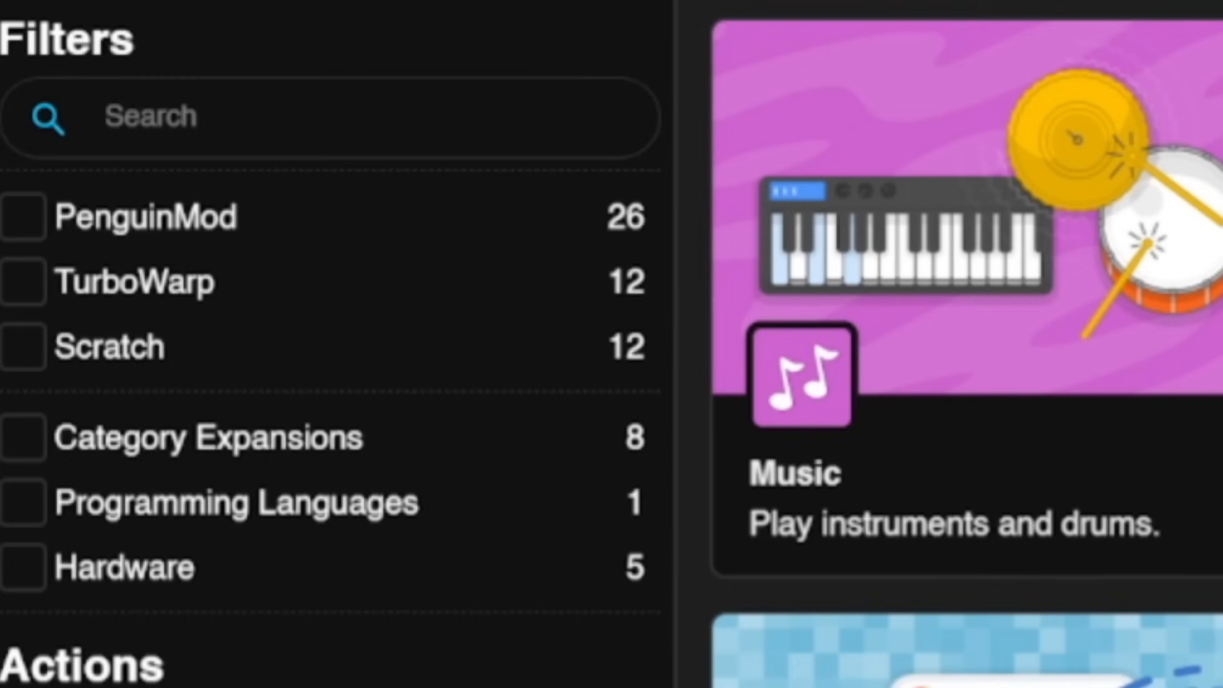
pyautogui.click(117, 115)
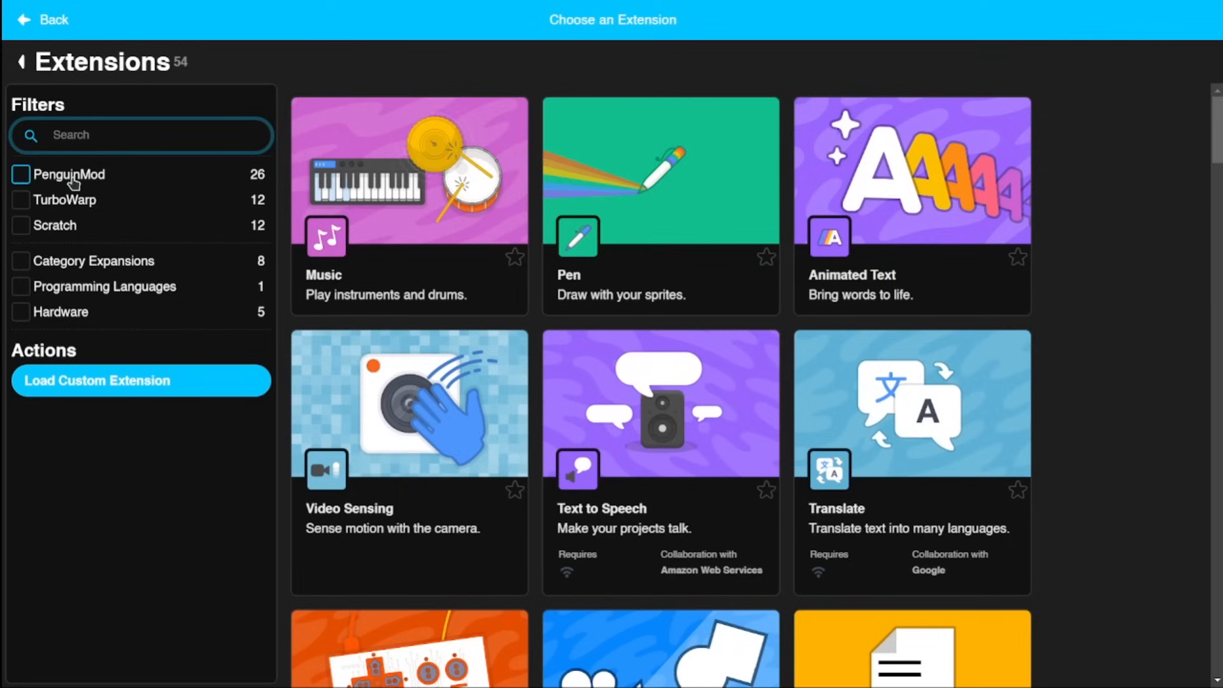
pyautogui.click(21, 175)
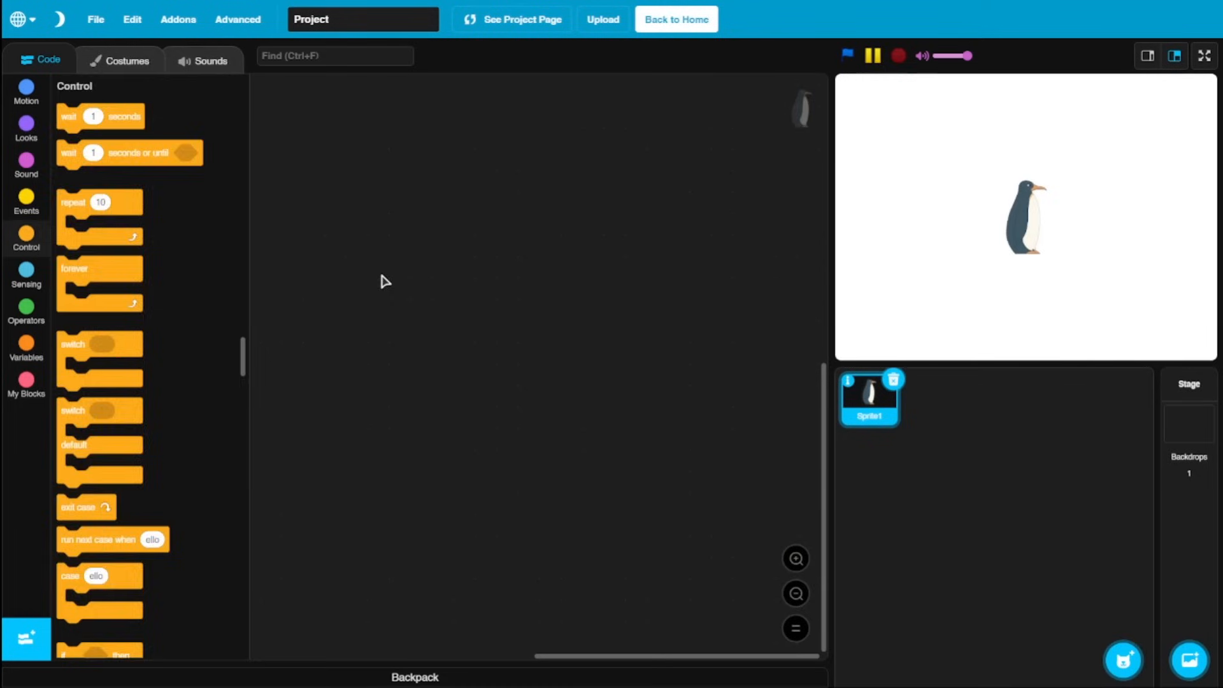
pyautogui.click(26, 421)
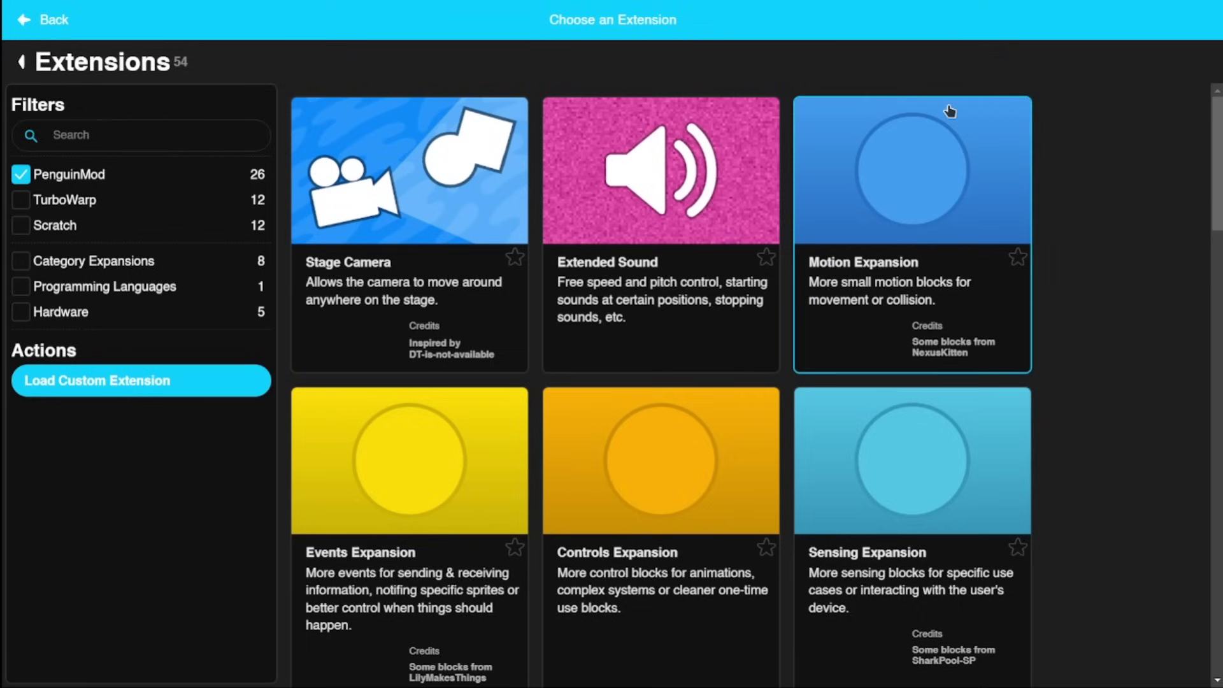
# Add Stage Camera and the Controls, Events and Sensing Expansions, scrolling through their blocks.
pyautogui.scroll(-3)
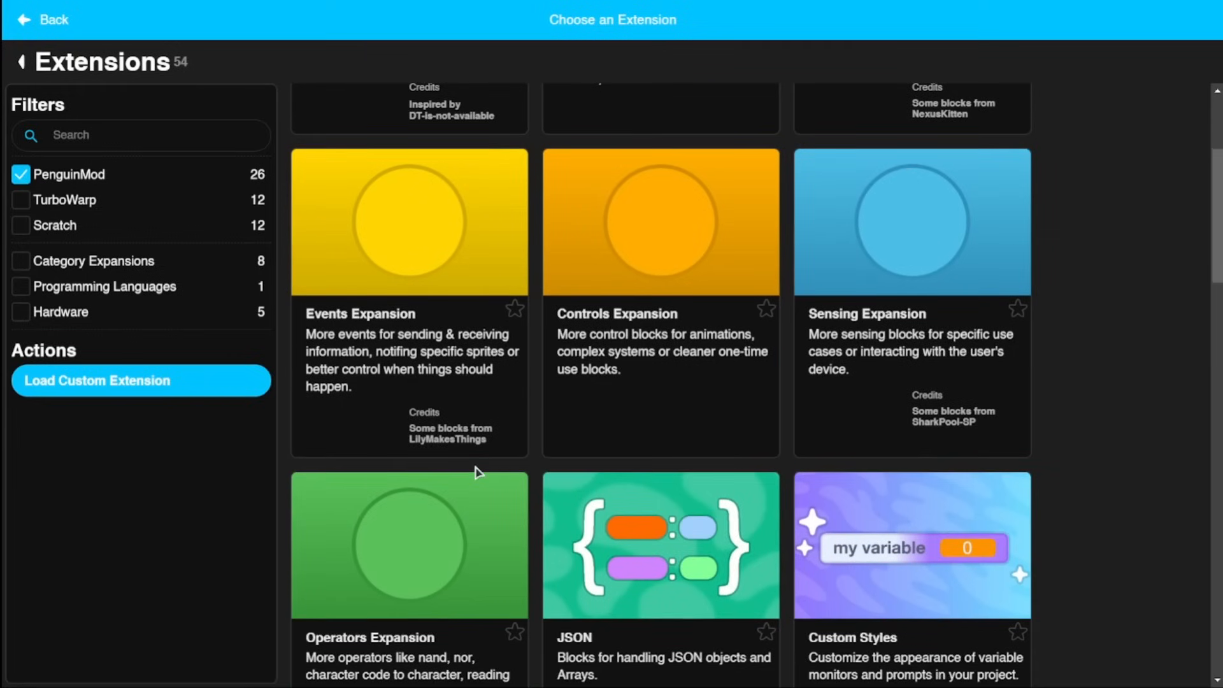
pyautogui.scroll(3)
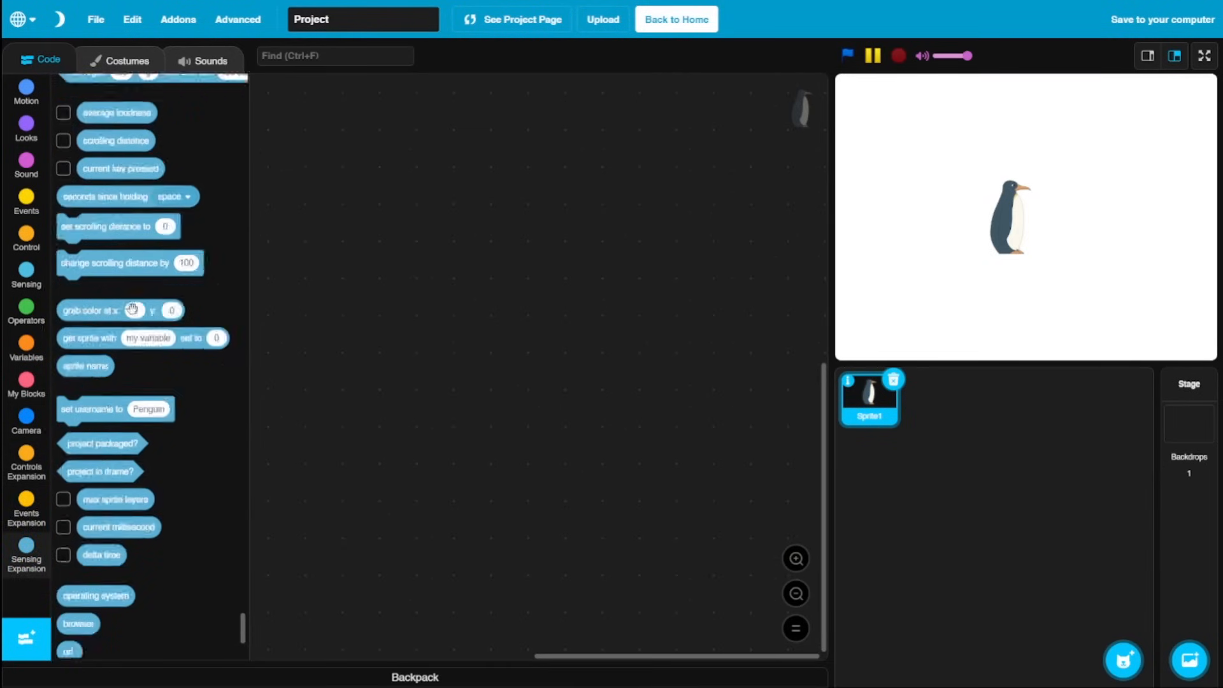
pyautogui.scroll(-3)
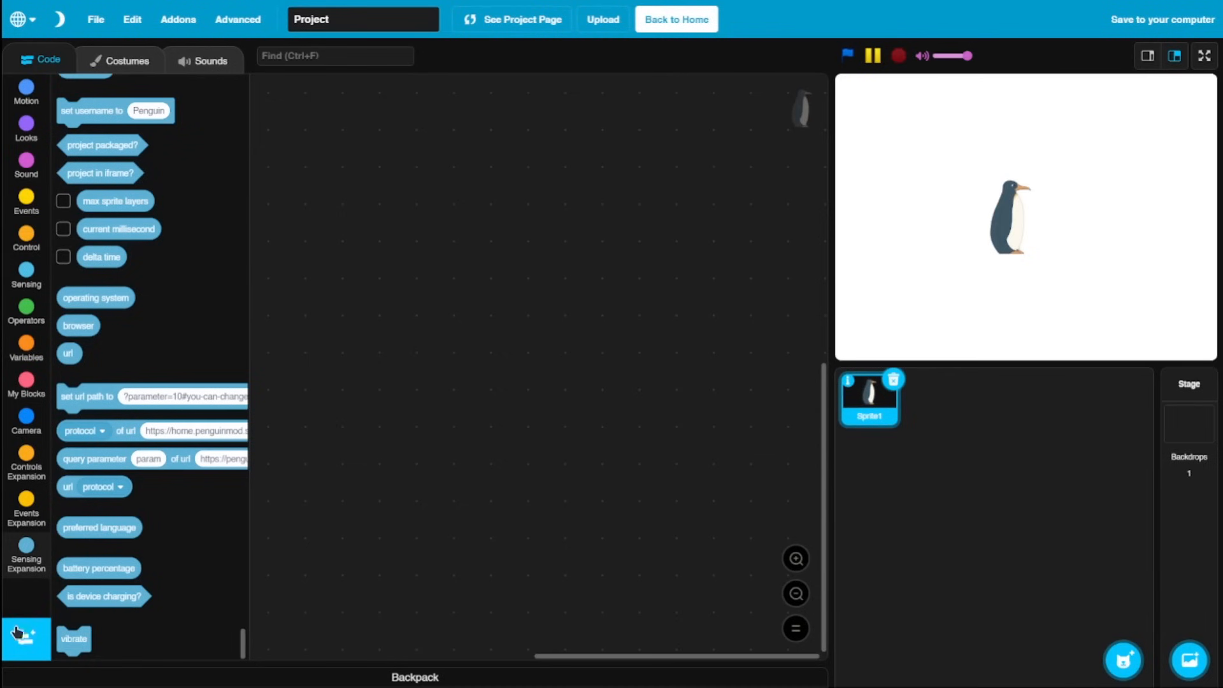
# Filter the extension library to PenguinMod and add the Physics extension.
pyautogui.click(20, 635)
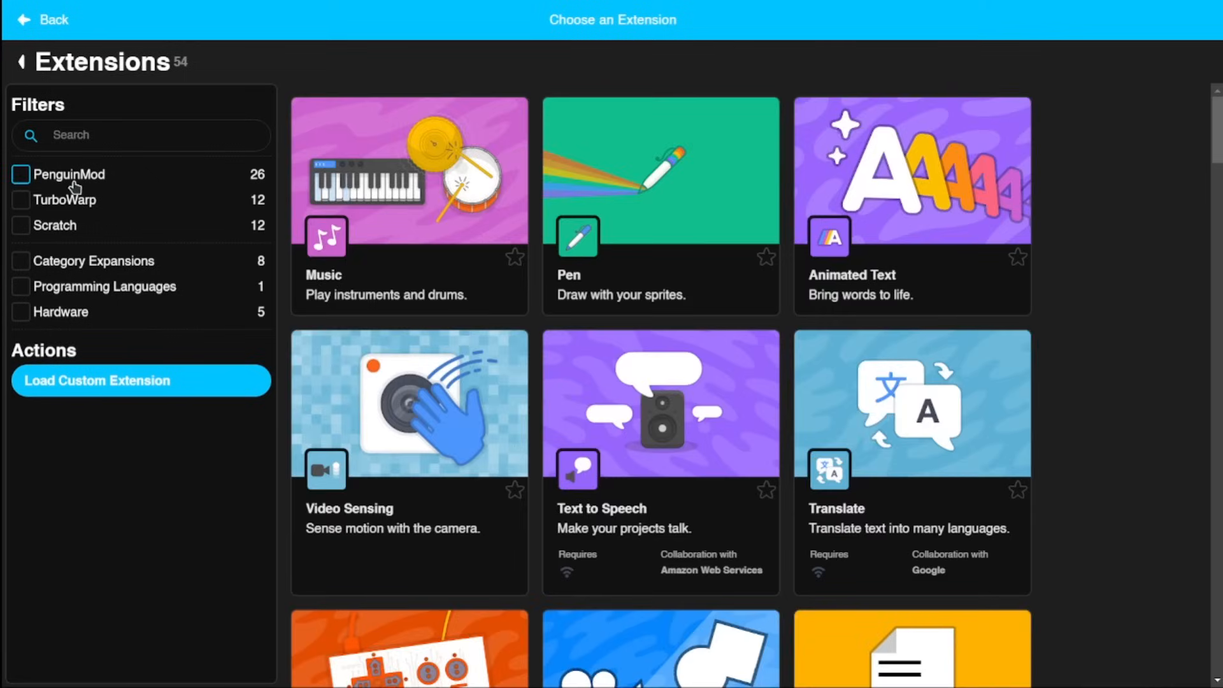
pyautogui.click(23, 173)
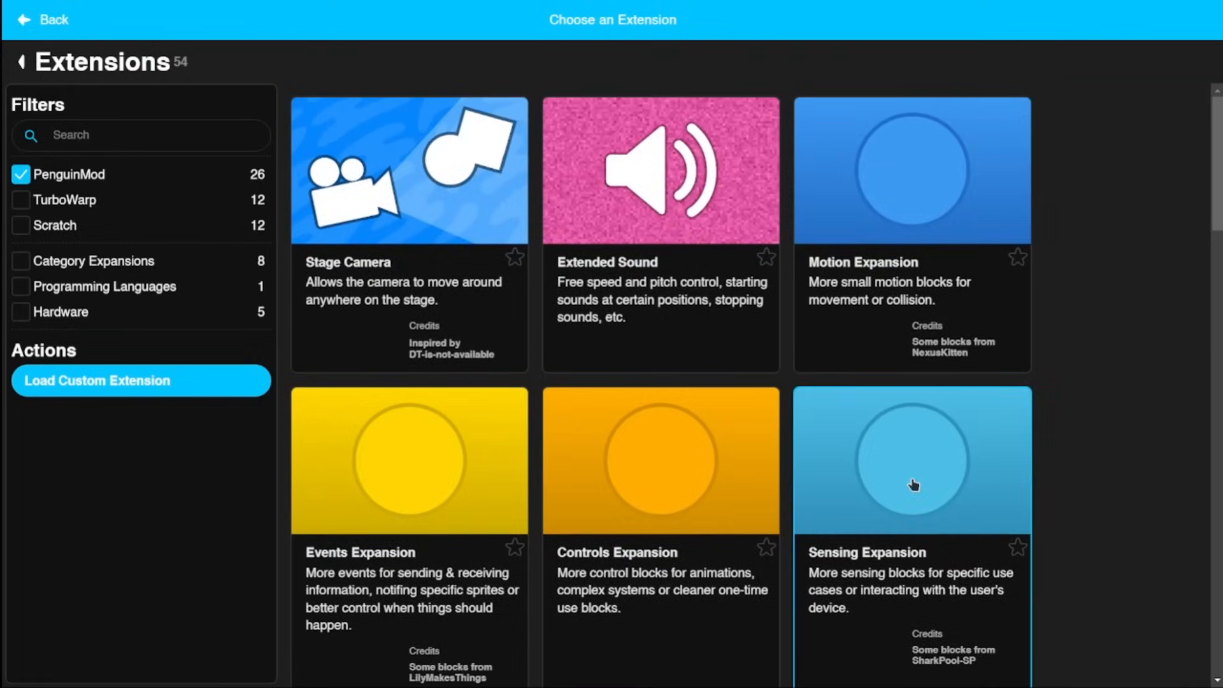
pyautogui.moveTo(704, 347)
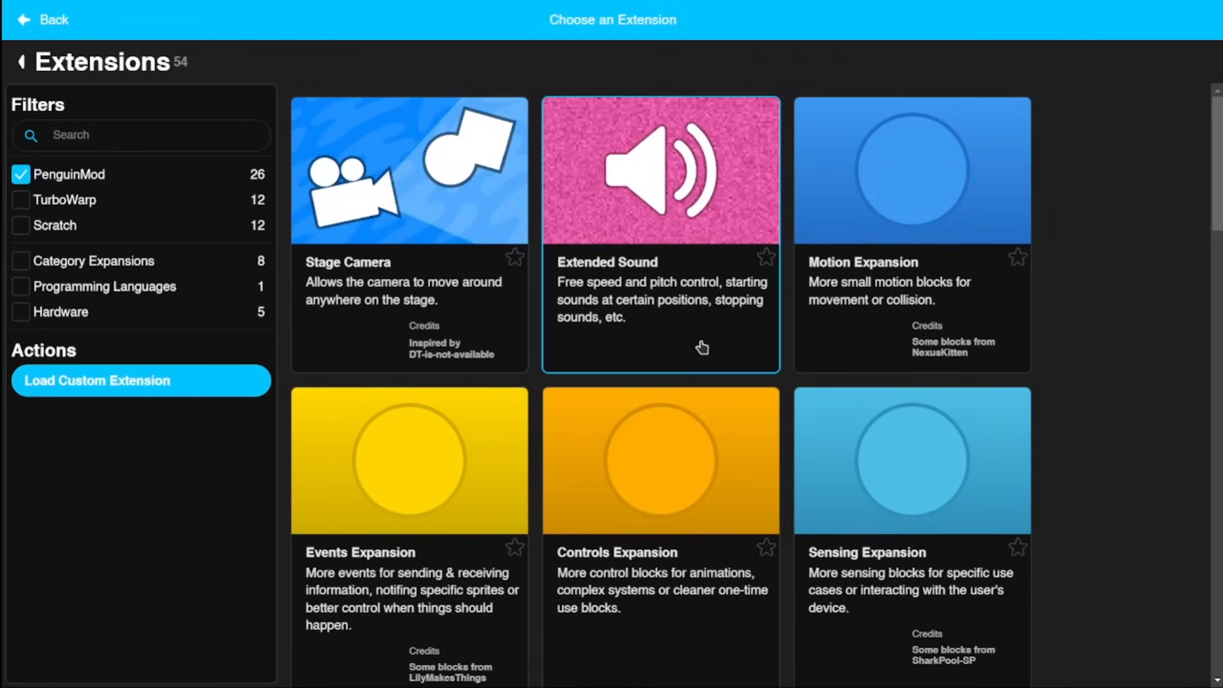
pyautogui.scroll(-3)
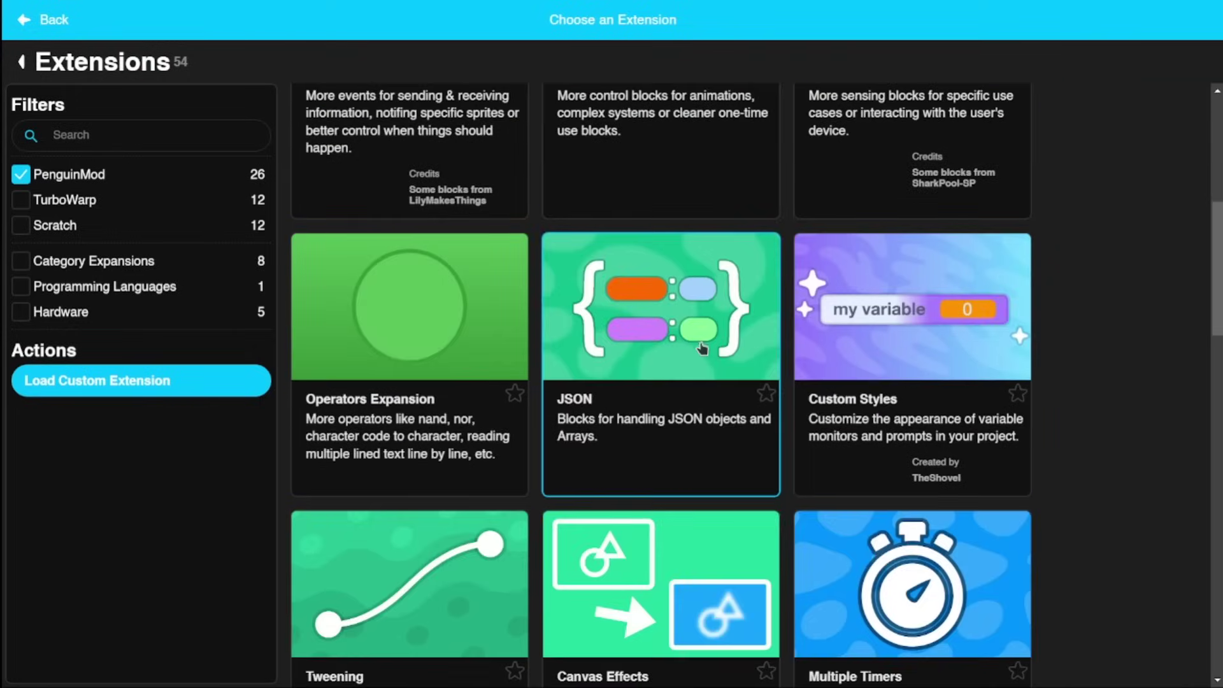
pyautogui.click(912, 307)
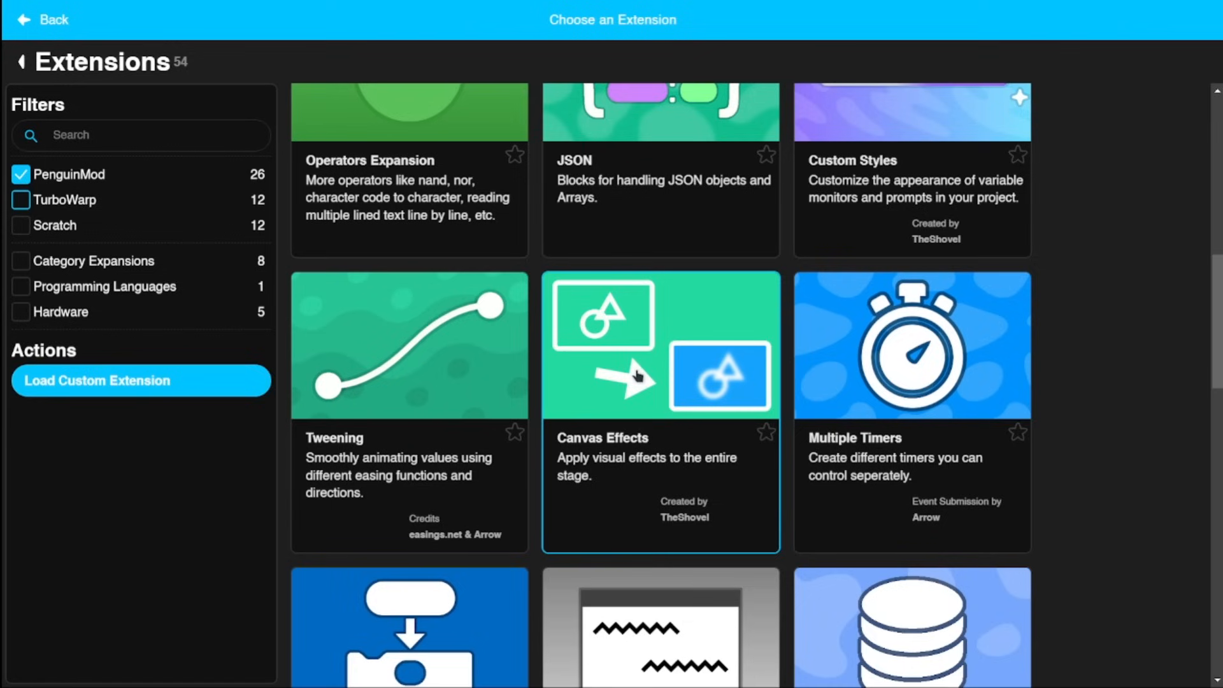
# Scroll through the Particle Tools, Clones+ and Physics blocks in the palette.
pyautogui.scroll(-3)
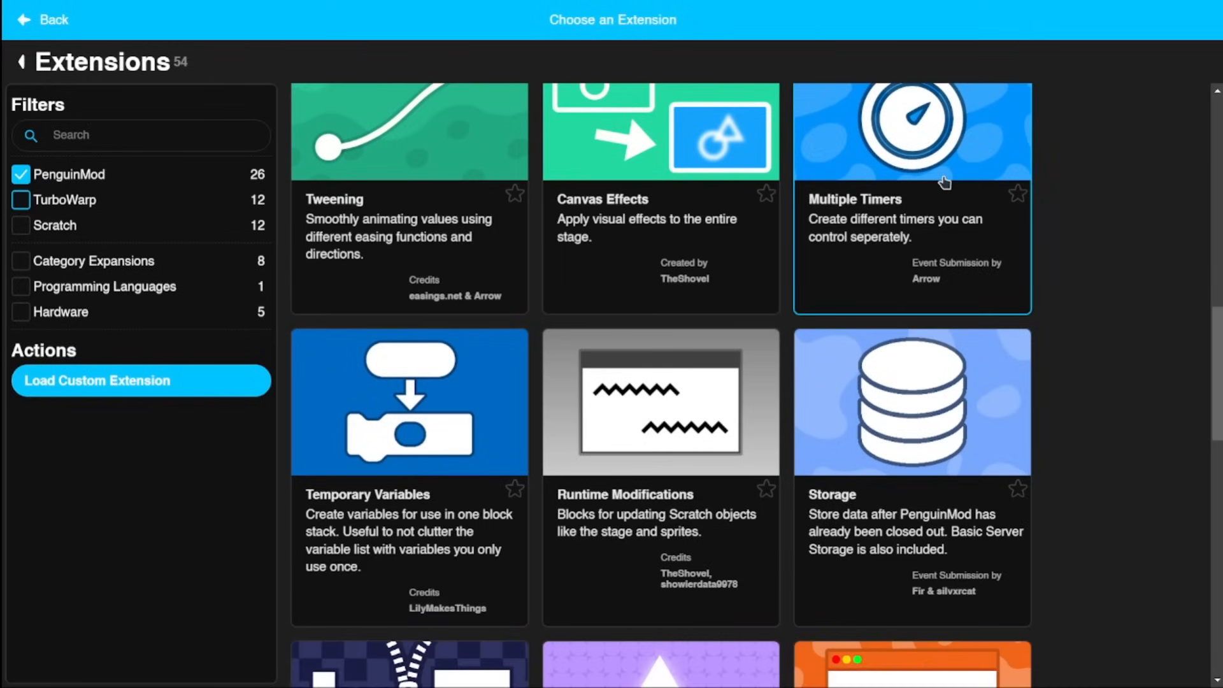
pyautogui.scroll(-3)
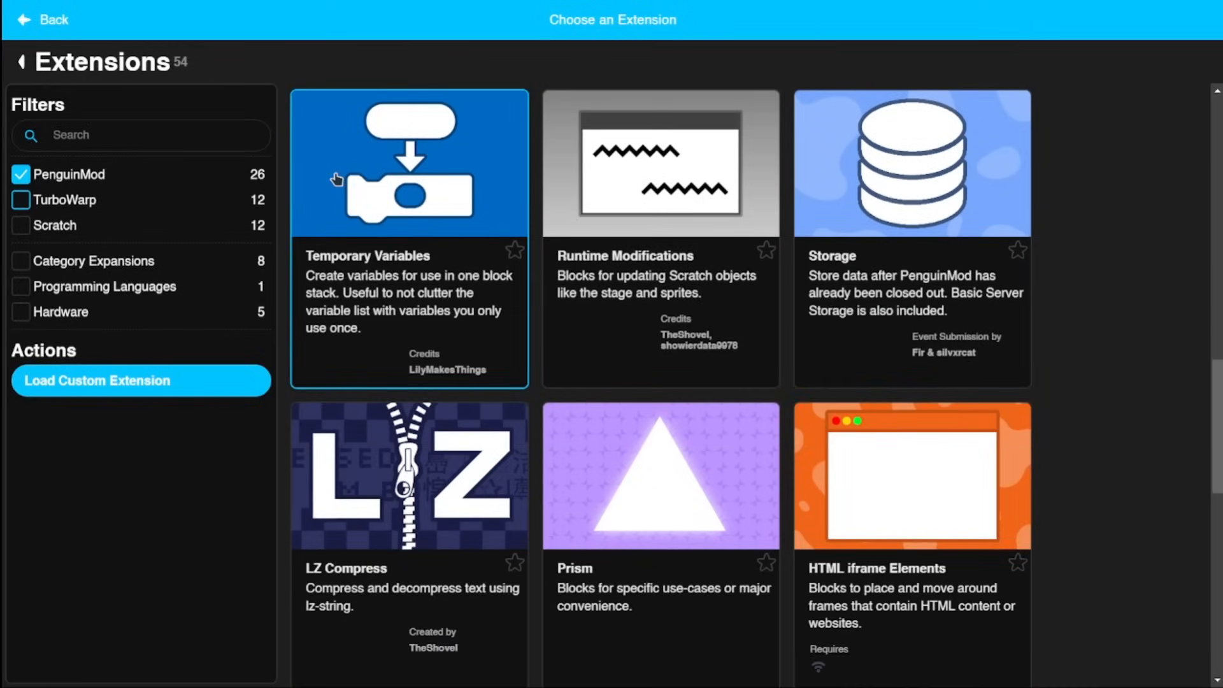
pyautogui.scroll(-3)
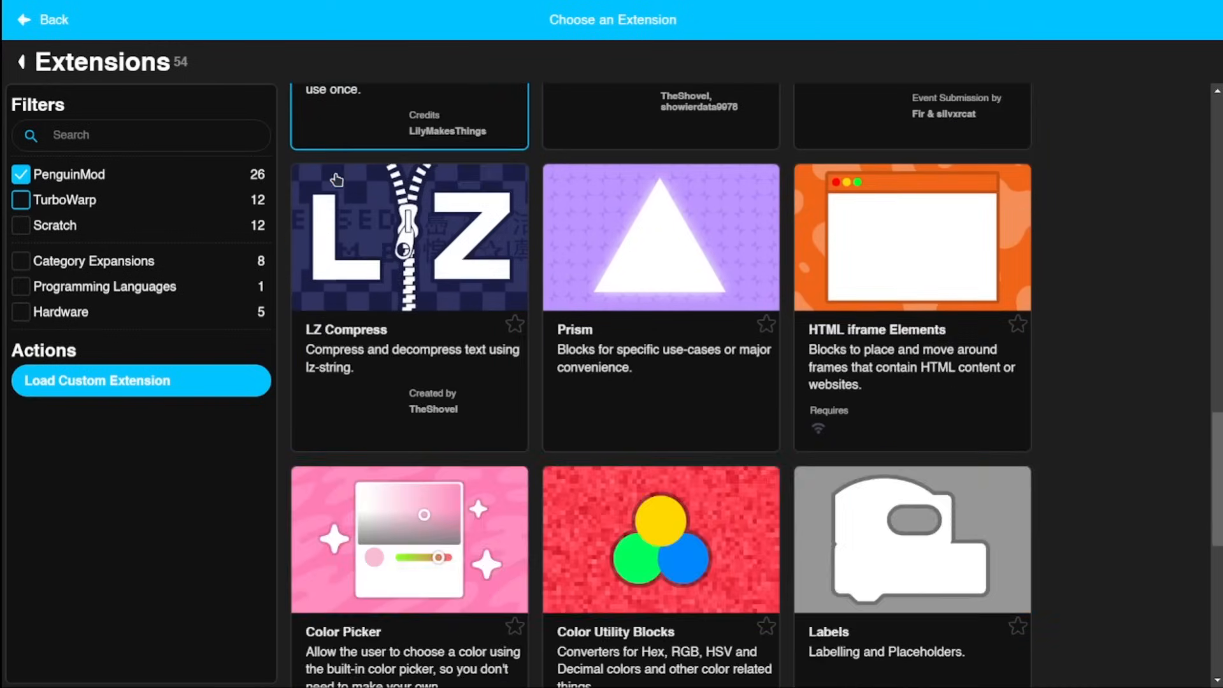
pyautogui.scroll(3)
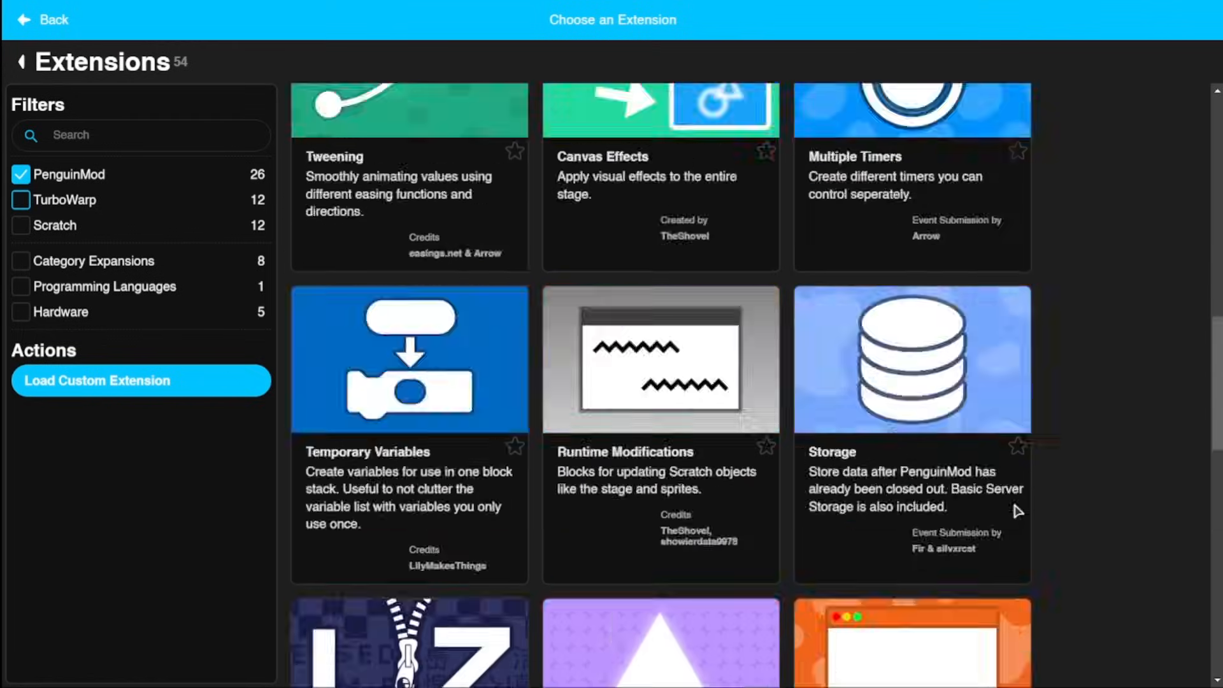
pyautogui.scroll(-3)
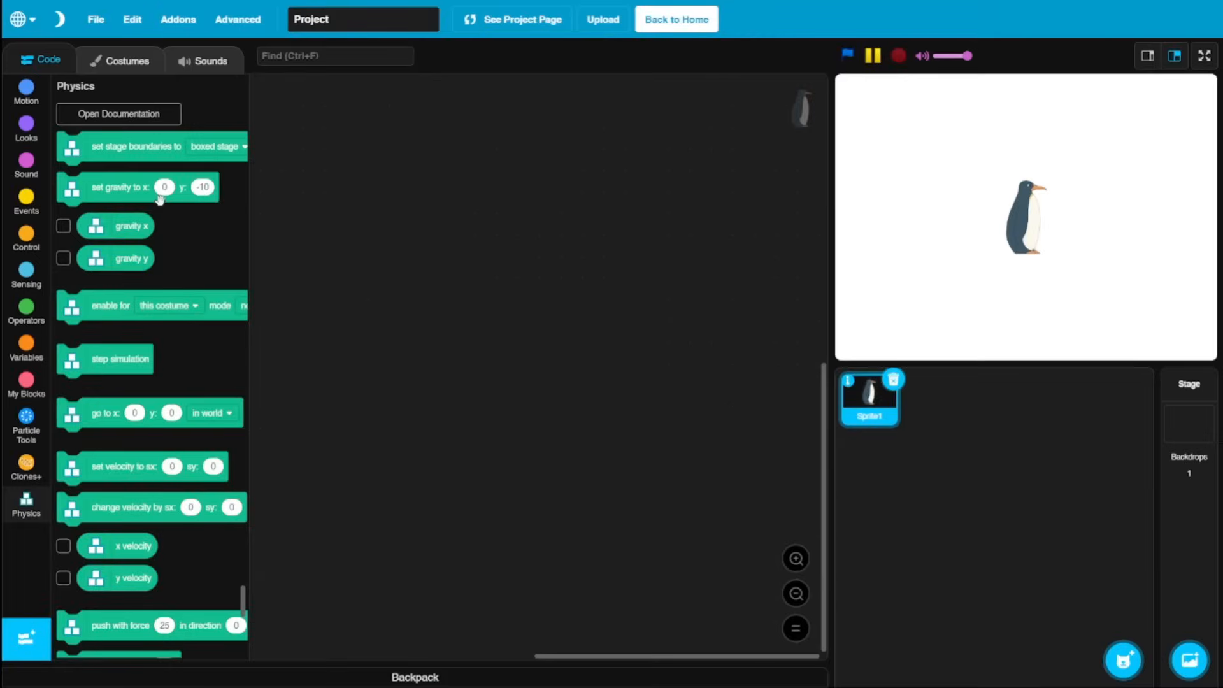
# Browse the TurboWarp and Scratch filters and add the Animated Text extension's blocks.
pyautogui.scroll(-3)
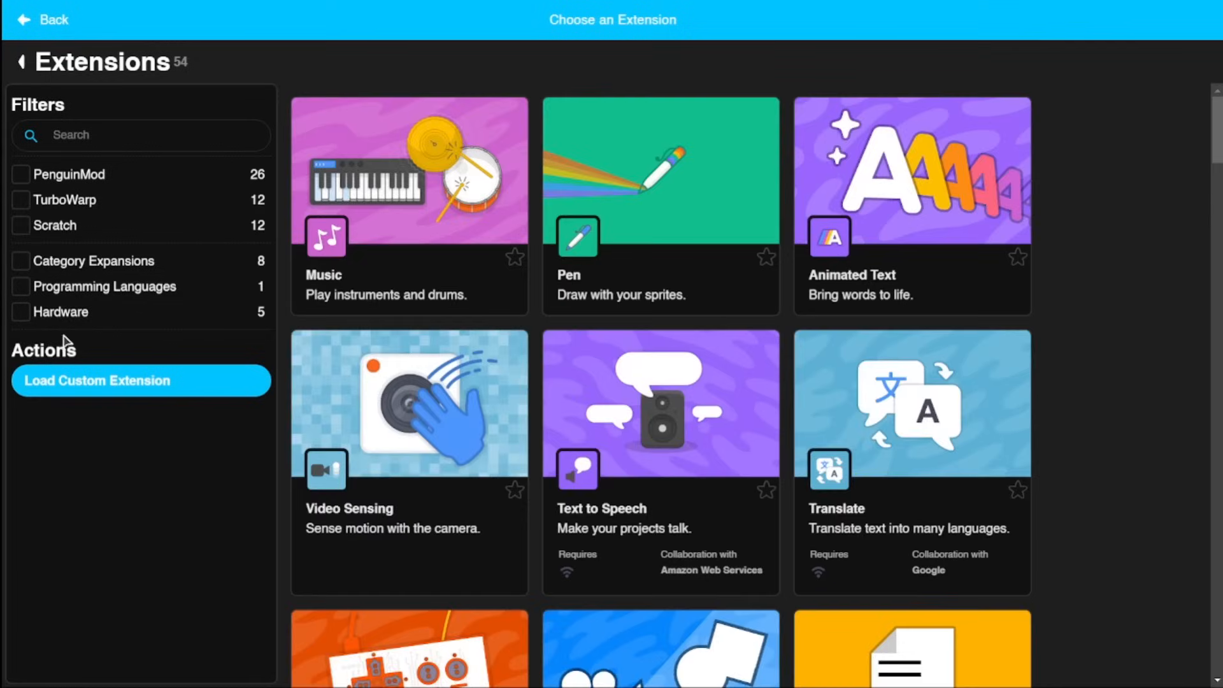
pyautogui.click(20, 199)
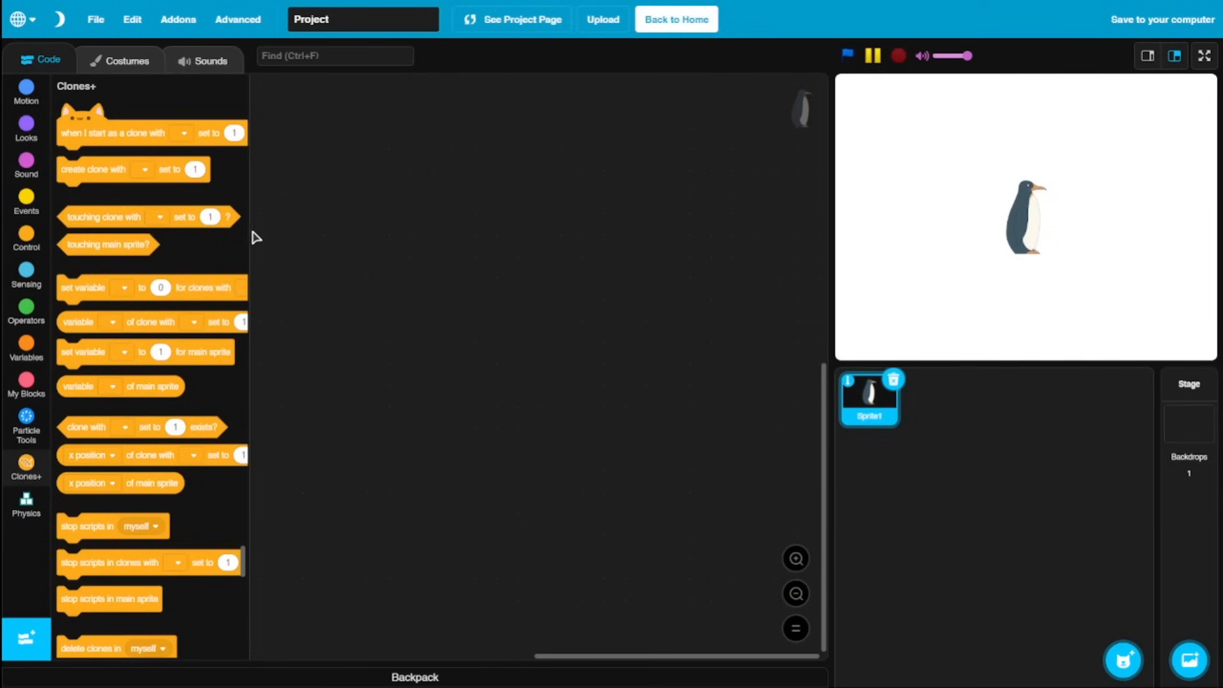
pyautogui.moveTo(230, 237)
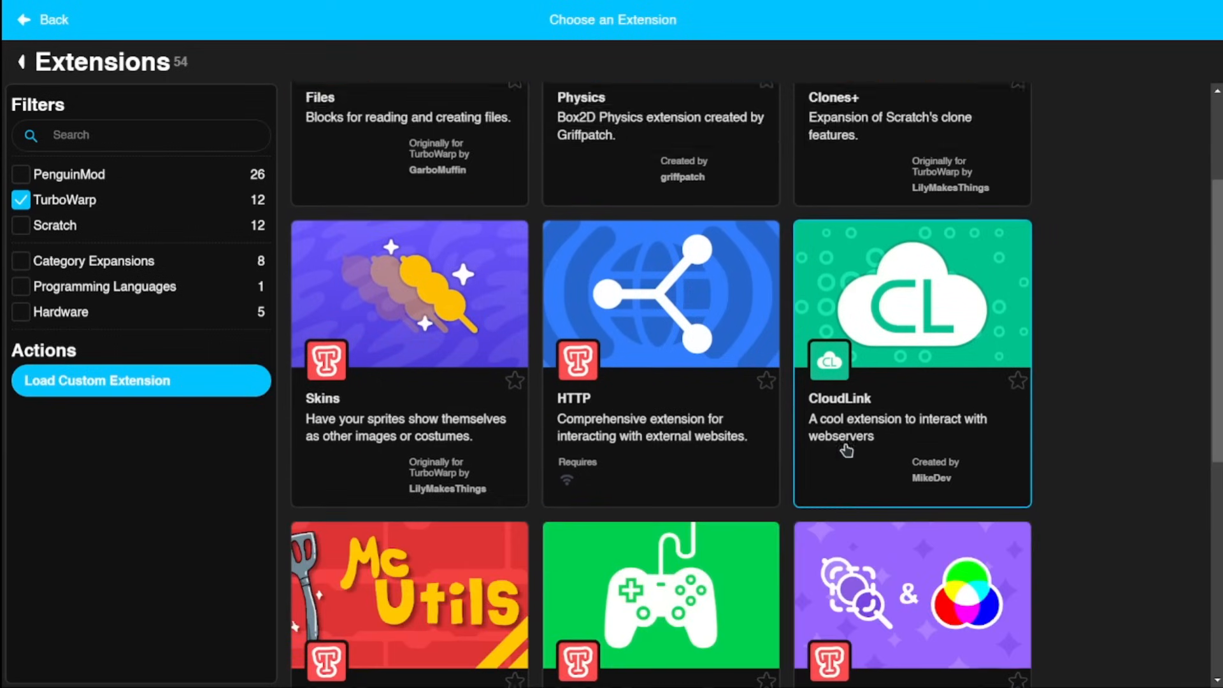
pyautogui.scroll(-3)
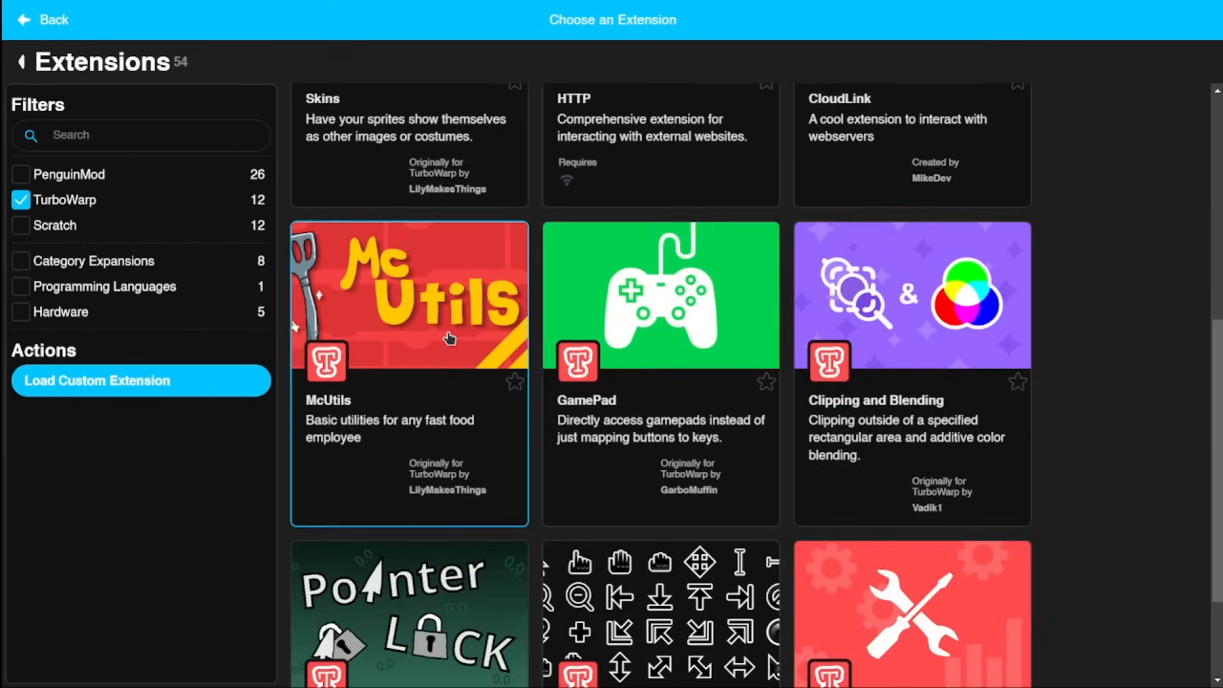
pyautogui.scroll(-3)
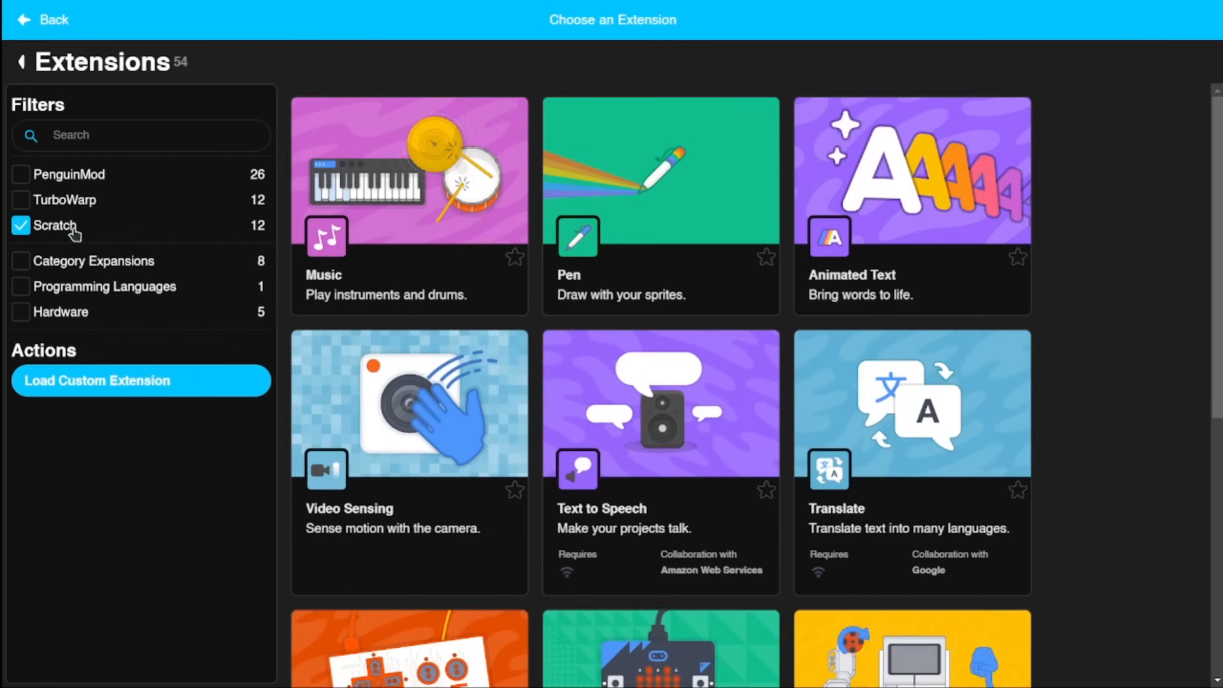
pyautogui.scroll(-3)
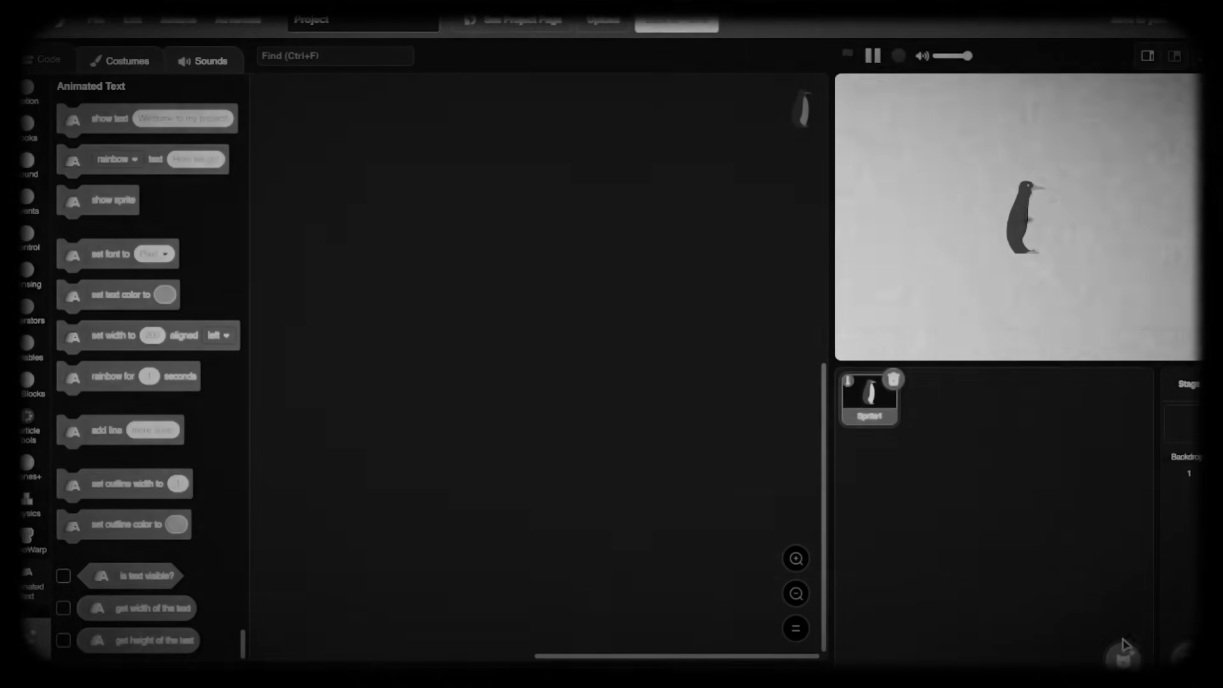
# Switch to the penguin sprite's costumes, showing costume1 in the editor.
pyautogui.click(1126, 656)
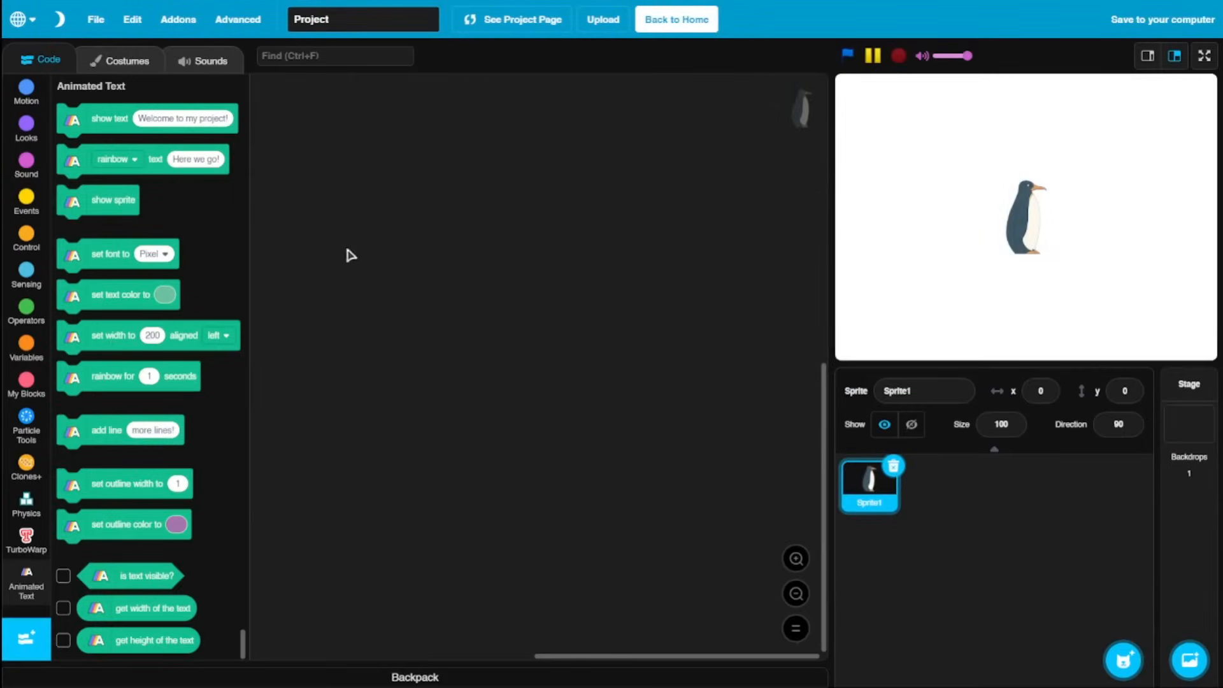
pyautogui.click(125, 58)
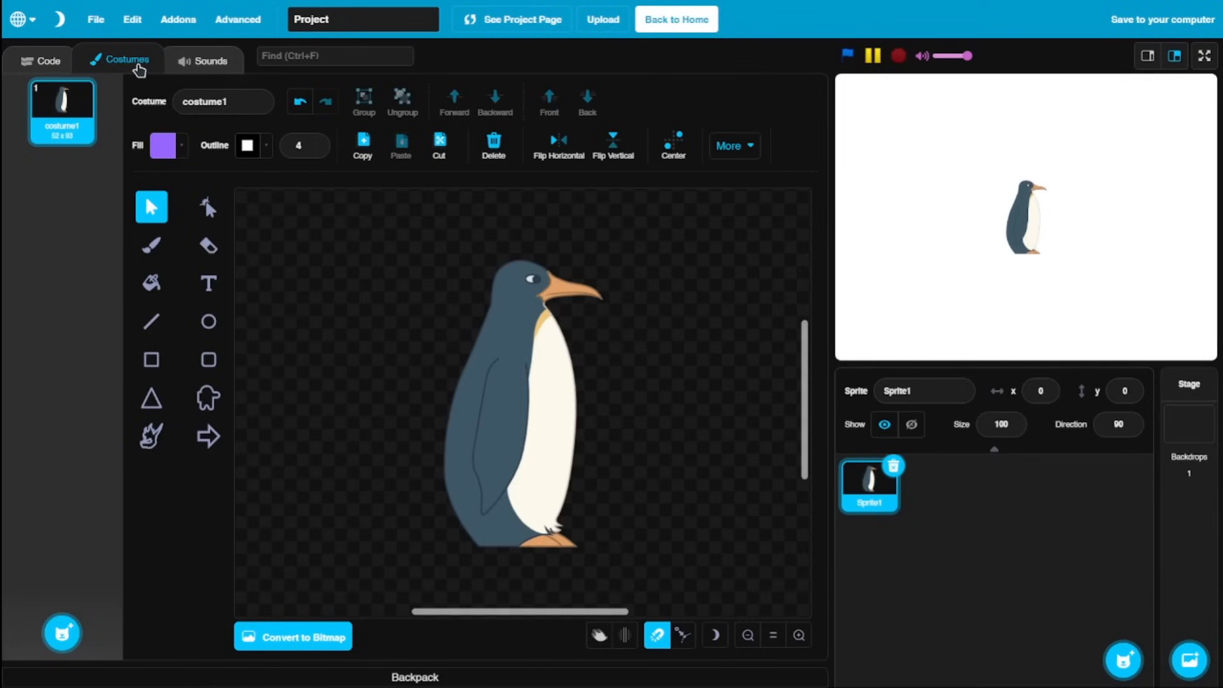
pyautogui.moveTo(551, 200)
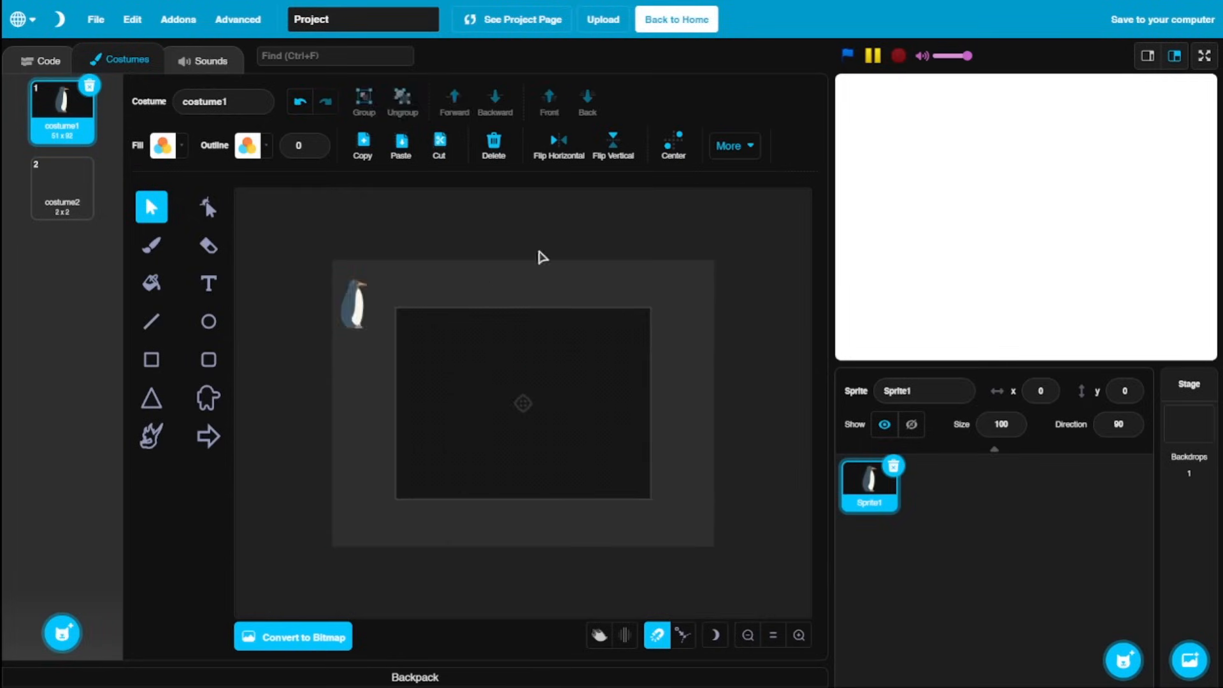
# Fit the penguin in view and add the red flaming skull and two red arrows to costume1.
pyautogui.click(674, 142)
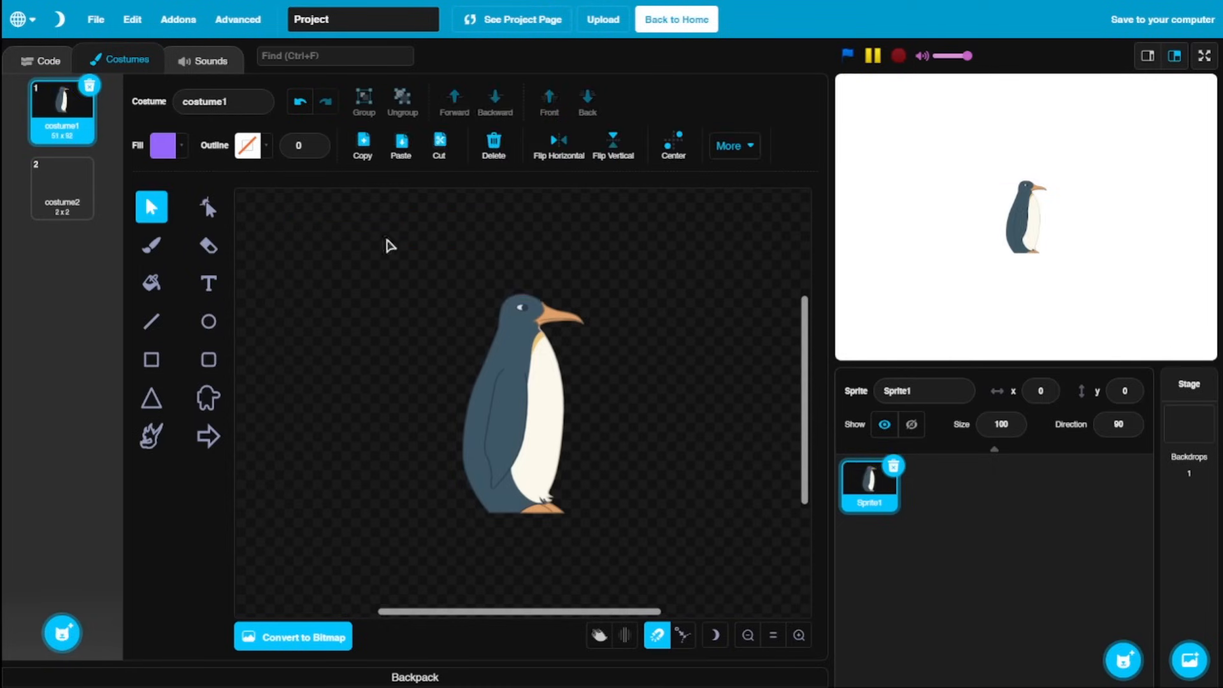
pyautogui.click(150, 398)
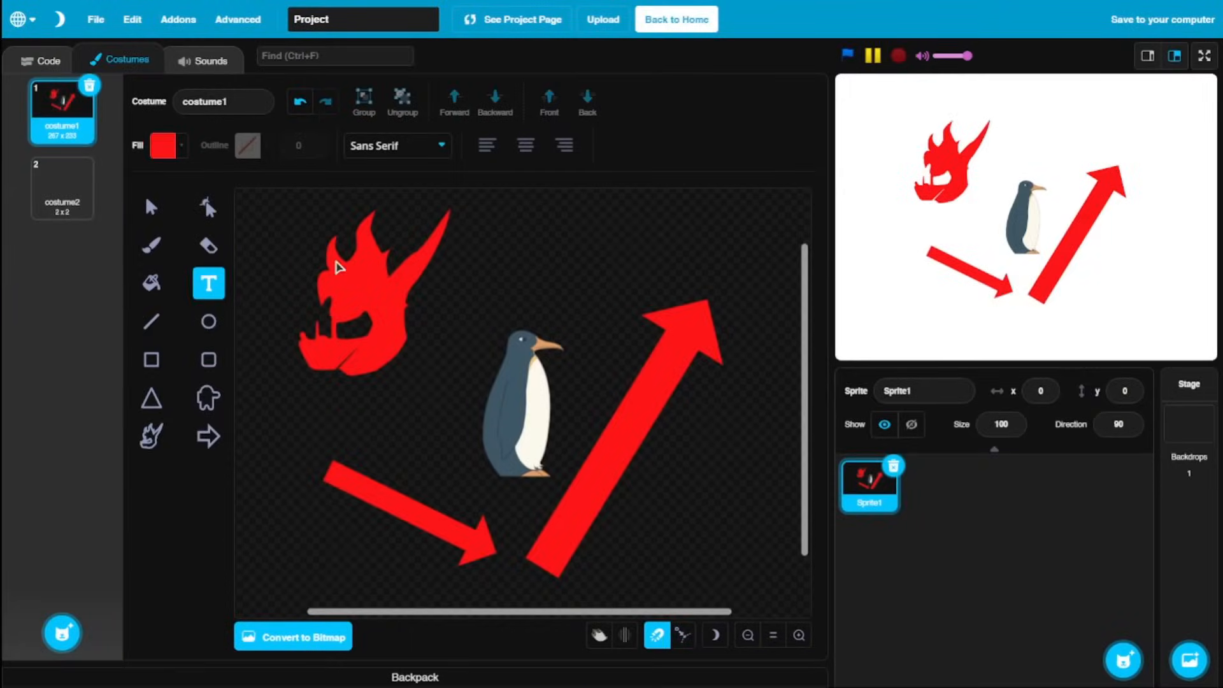
# Place a red text box in the BITS AND BYTES pixel font reading SCRATCH above the penguin.
pyautogui.click(598, 271)
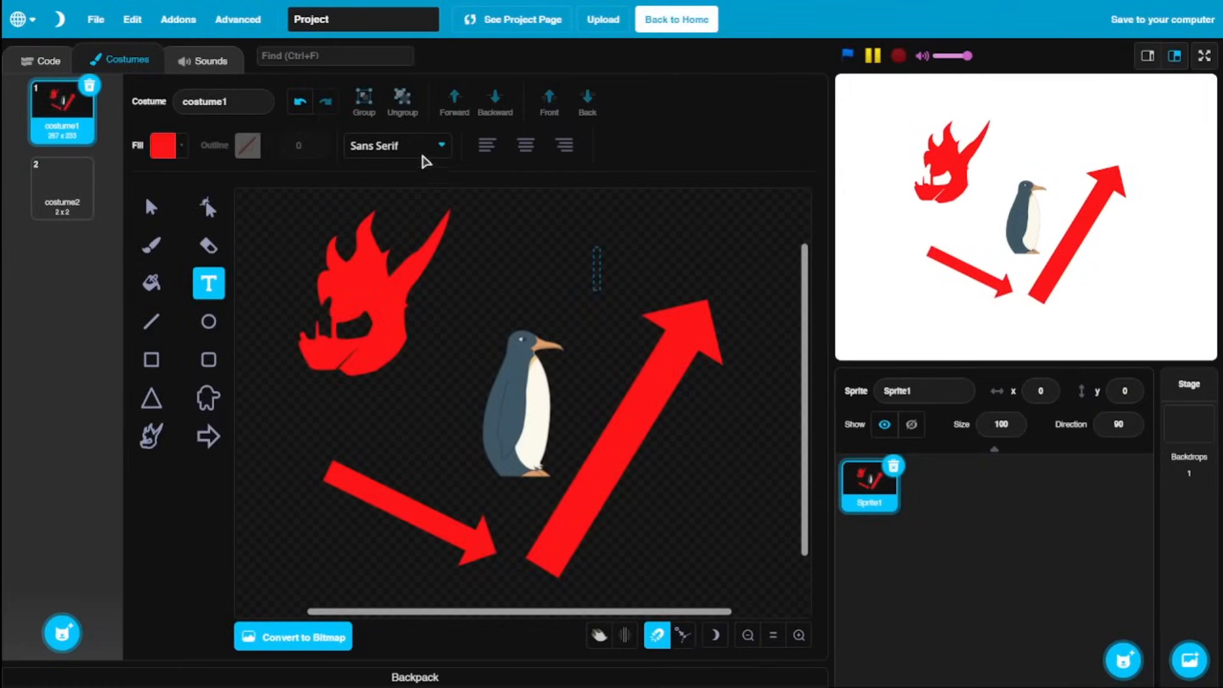
pyautogui.click(398, 145)
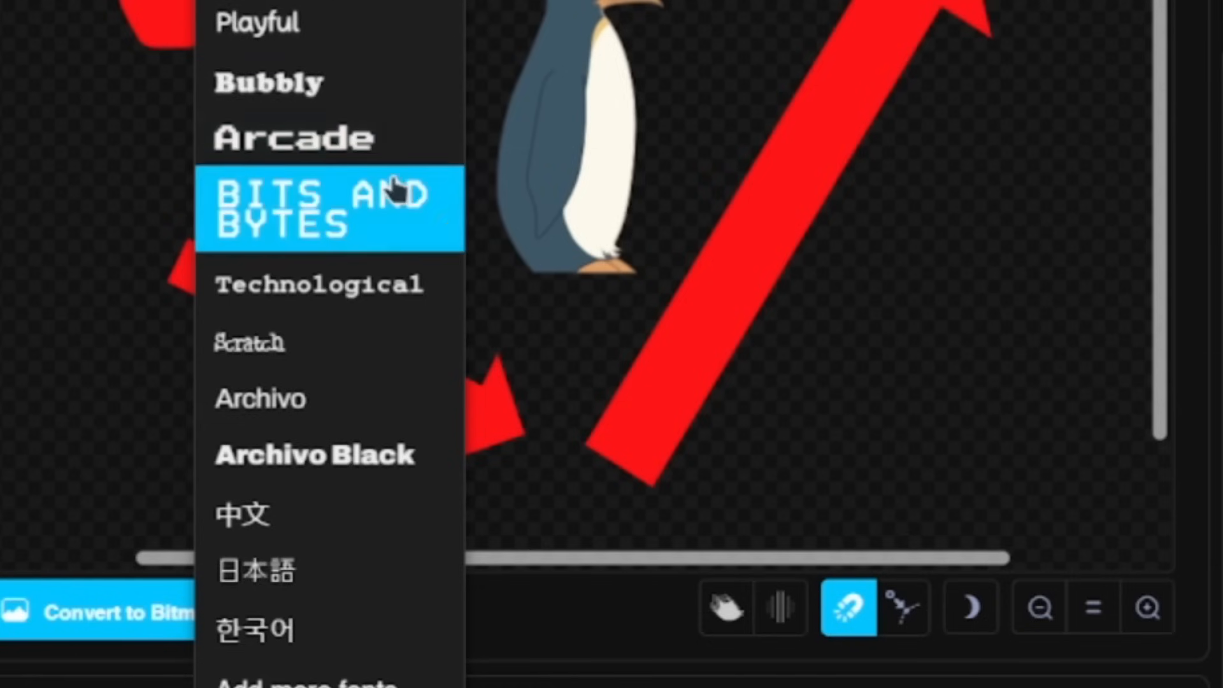
pyautogui.click(334, 210)
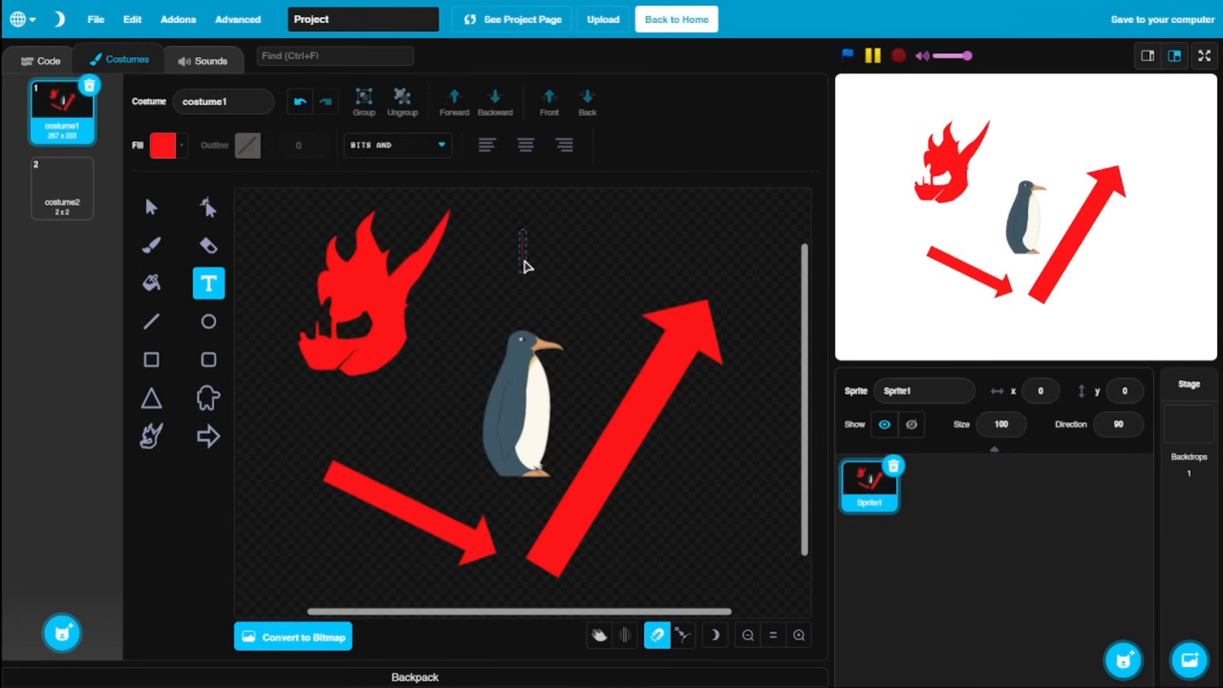
pyautogui.write('SCRATCH')
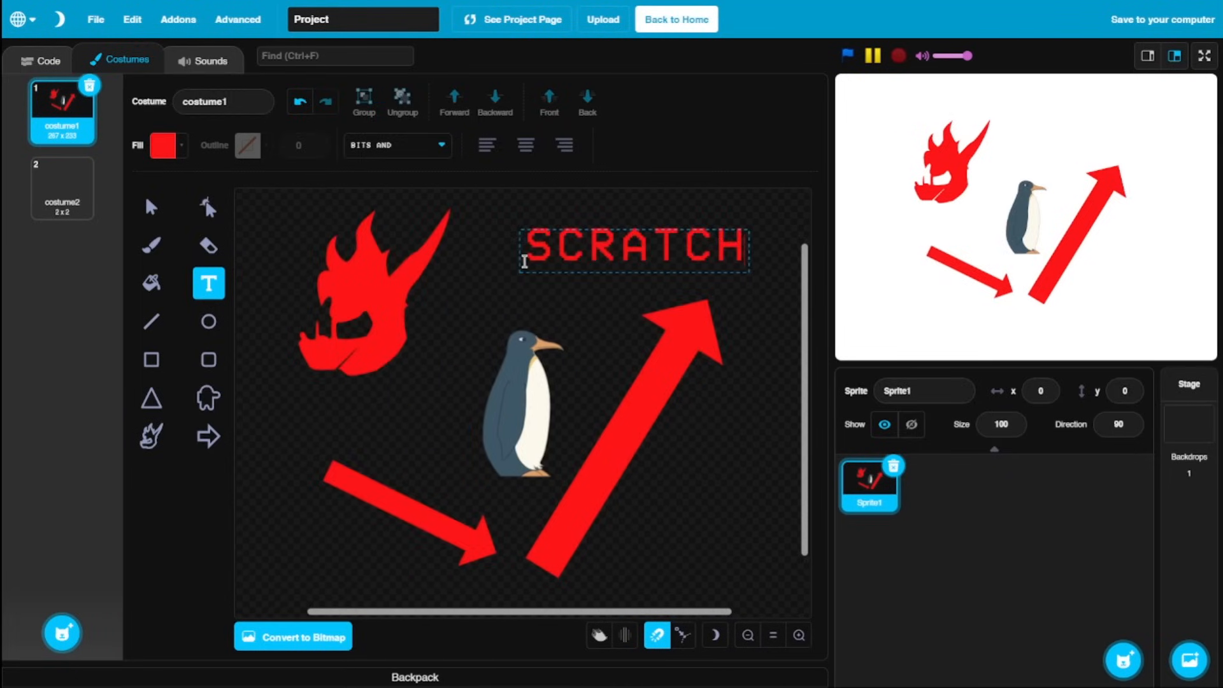
pyautogui.click(398, 145)
pyautogui.write('ULTIMAT')
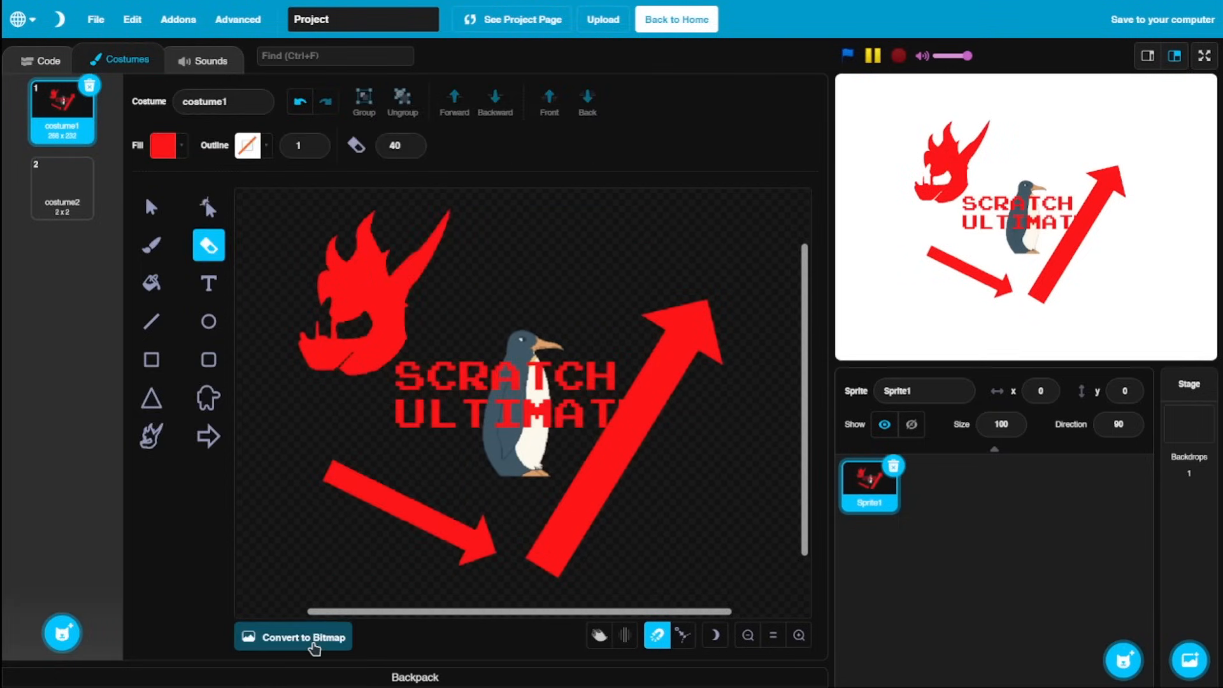
# Convert costume1 to bitmap and return to the empty code area.
pyautogui.click(305, 637)
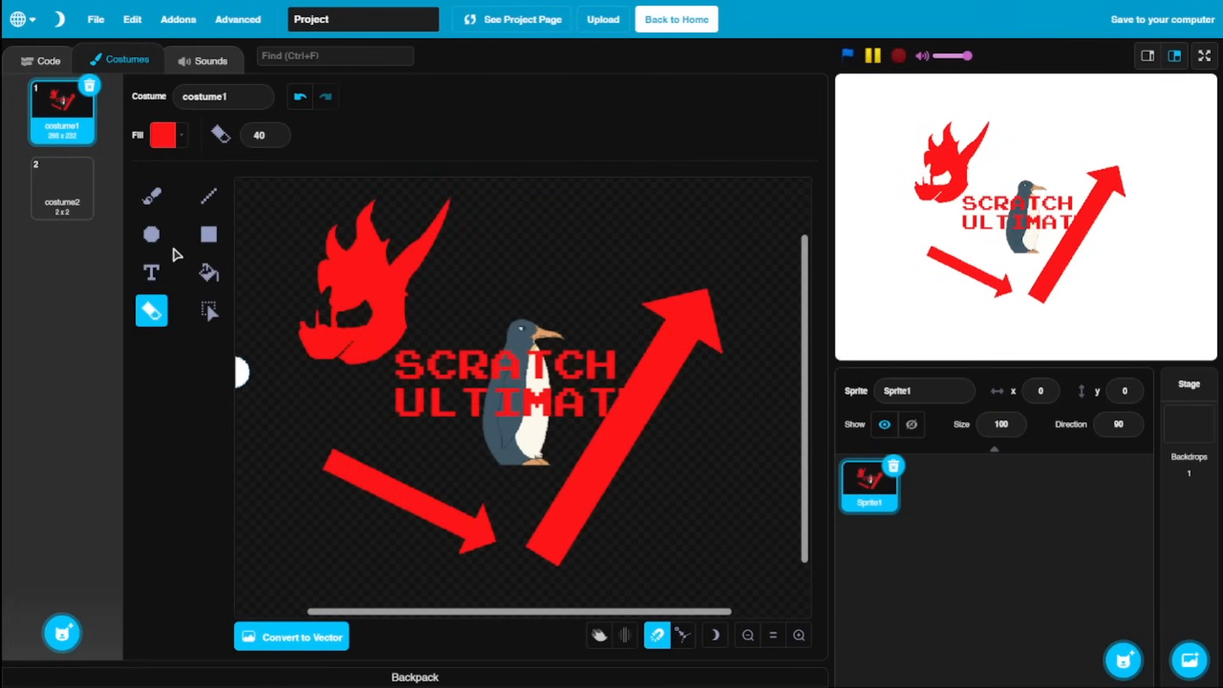
pyautogui.click(206, 196)
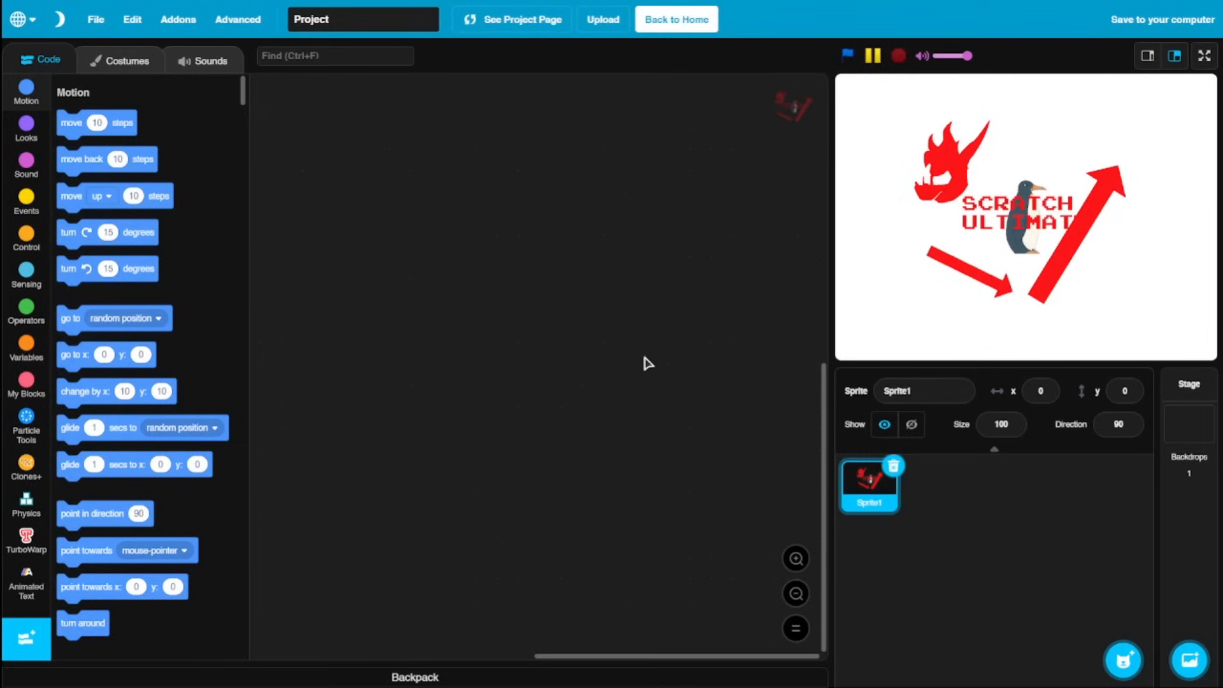
# Save the project to the computer as the PenguinMod file Project.pmp.
pyautogui.click(1160, 18)
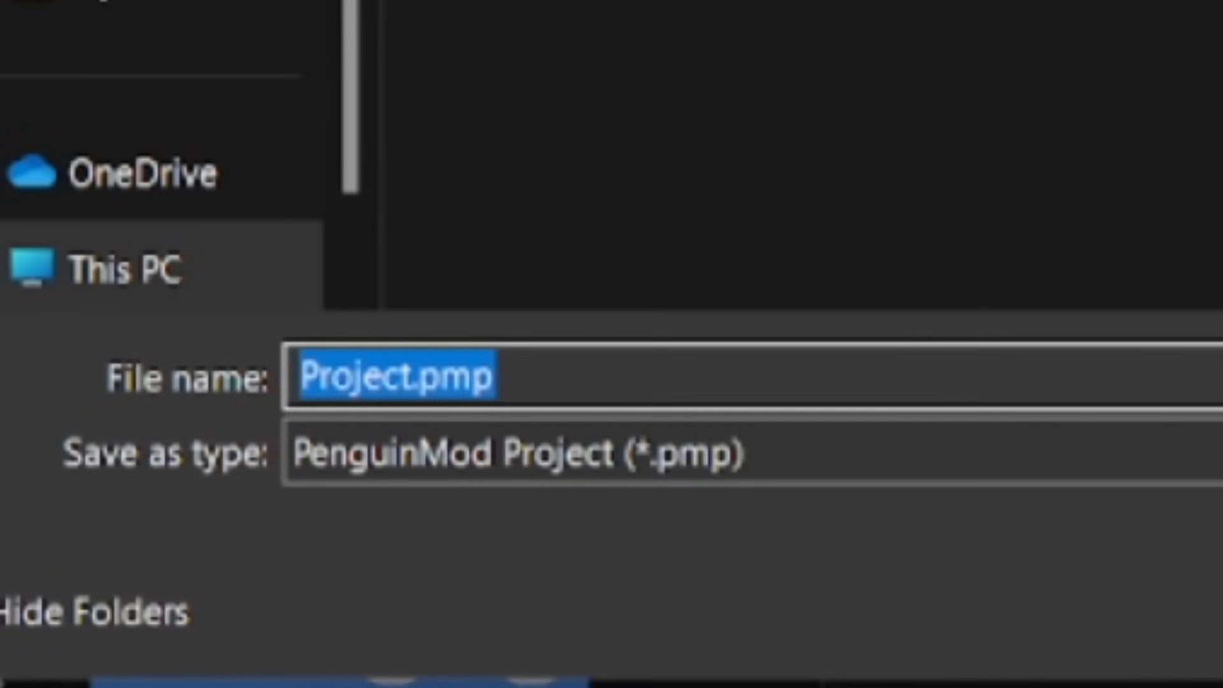
pyautogui.click(484, 394)
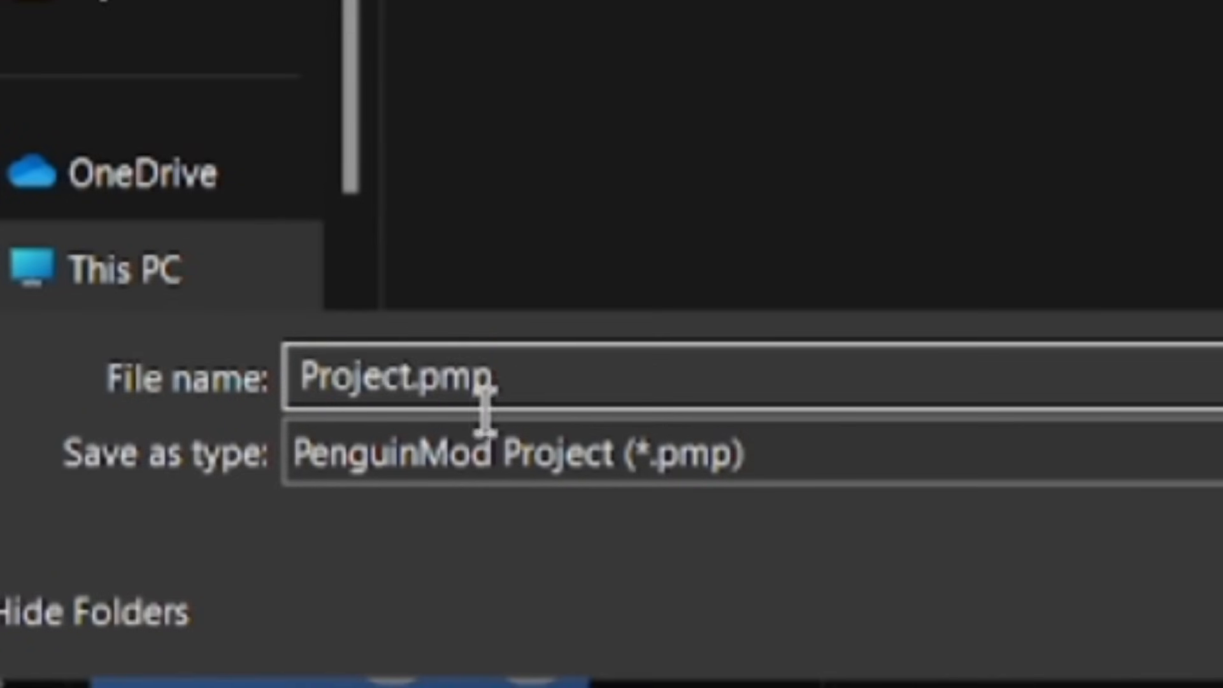
pyautogui.doubleClick(460, 380)
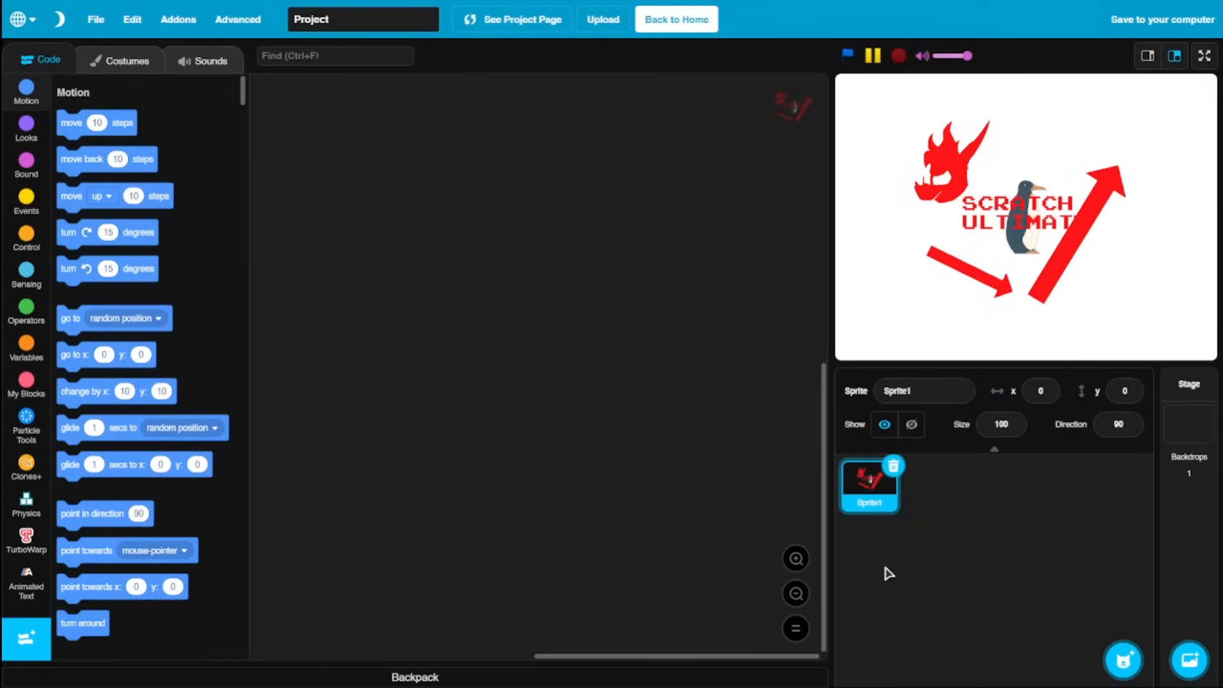
pyautogui.moveTo(890, 552)
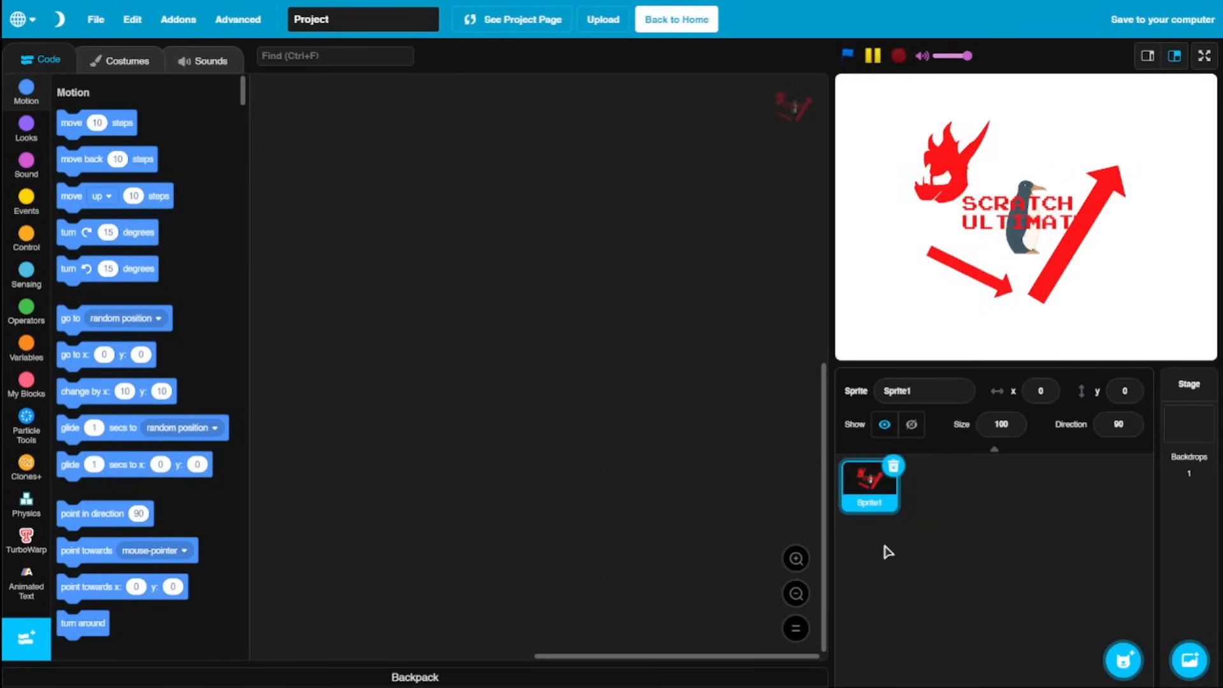